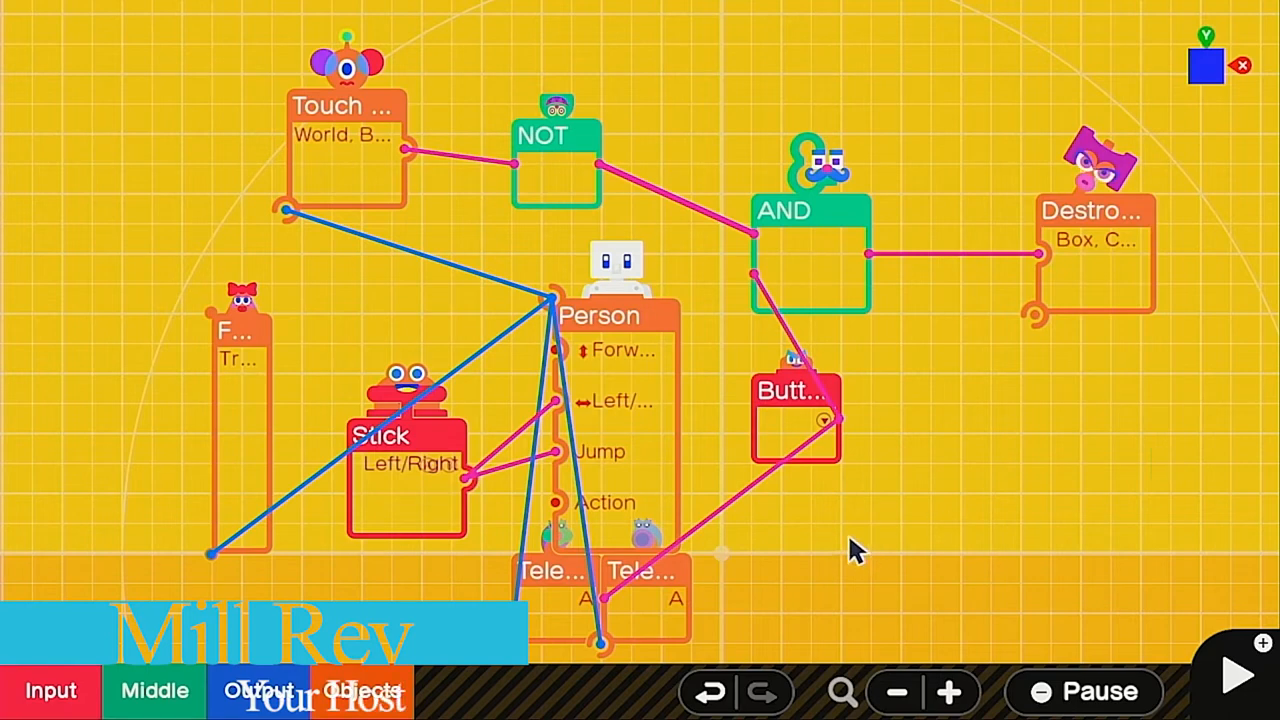
{"action": "mouse_move", "coordinate": [880, 488]}
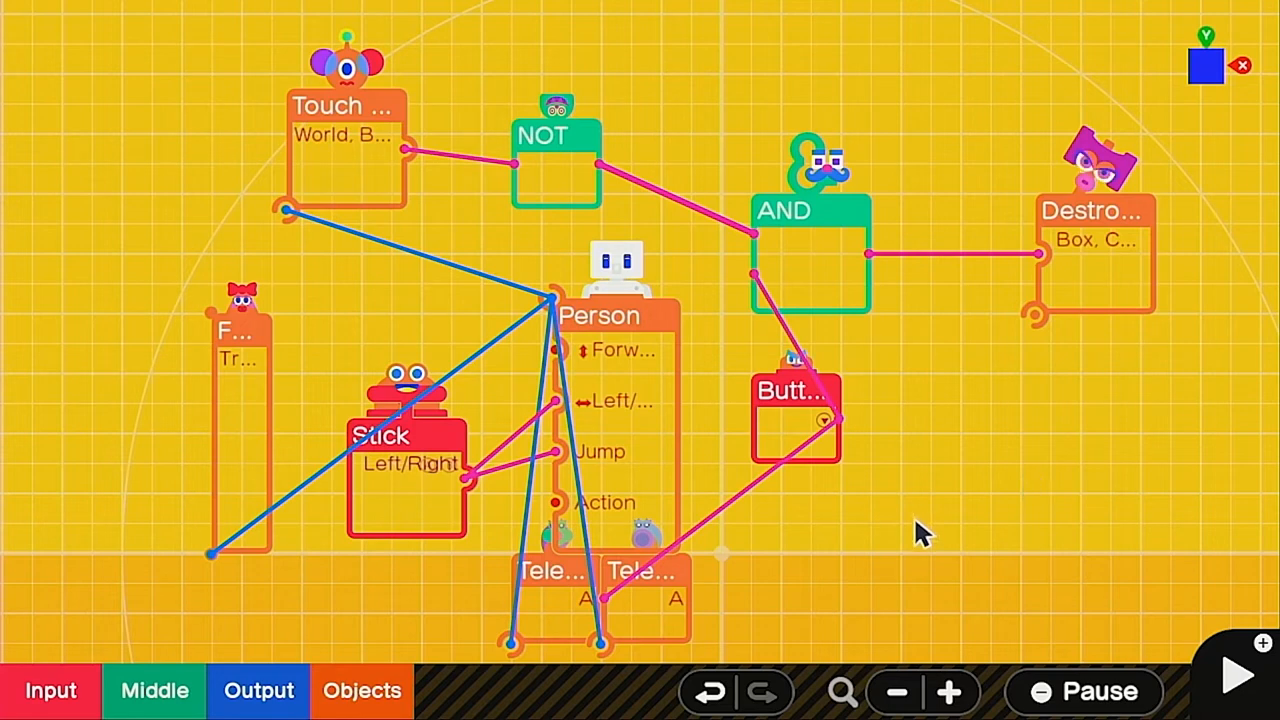
{"action": "mouse_move", "coordinate": [311, 435]}
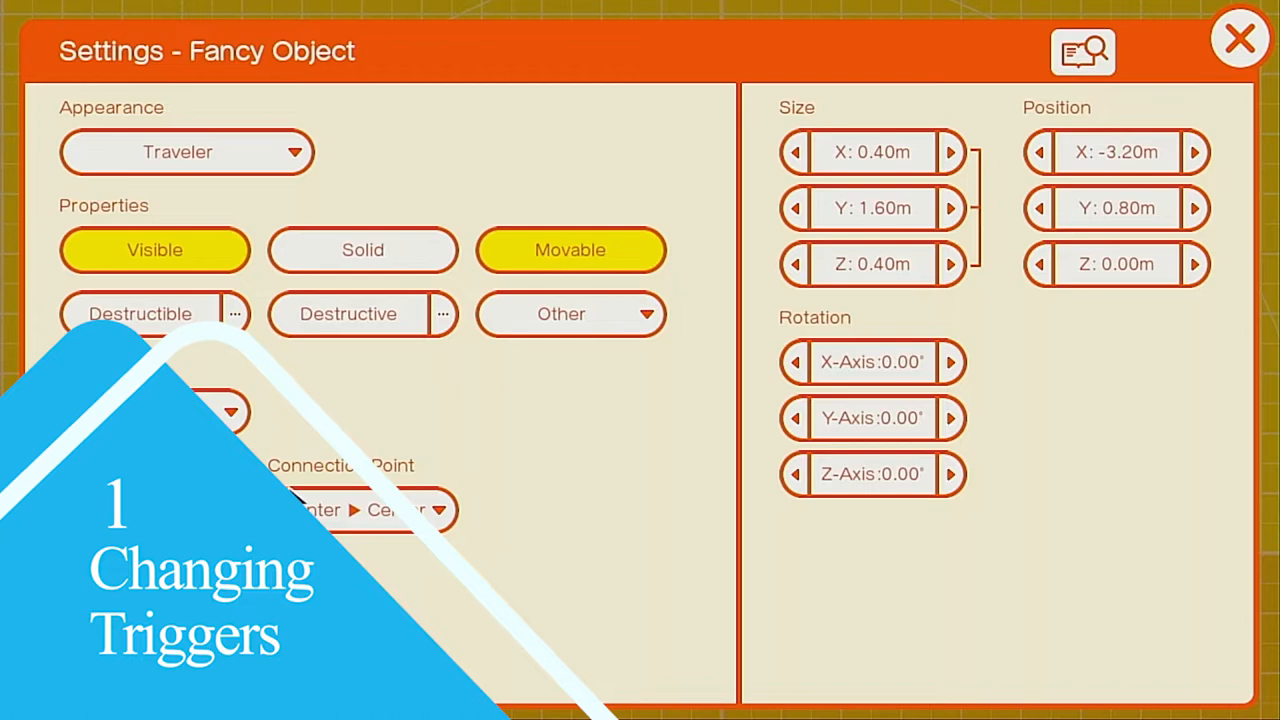
- Make the Fancy Object a 1.10 m Fluffball and resize the Person to 0.65 × 1.30 × 0.65 m
{"action": "left_click", "coordinate": [186, 151]}
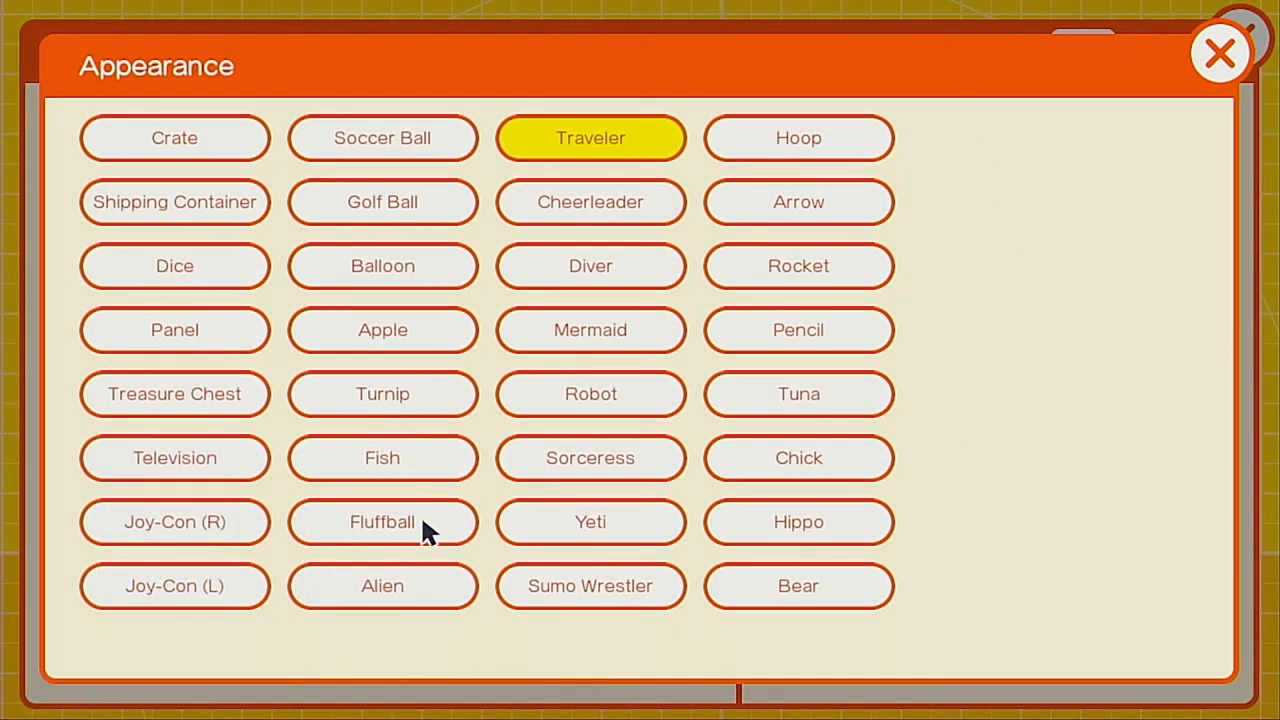
{"action": "left_click", "coordinate": [382, 522]}
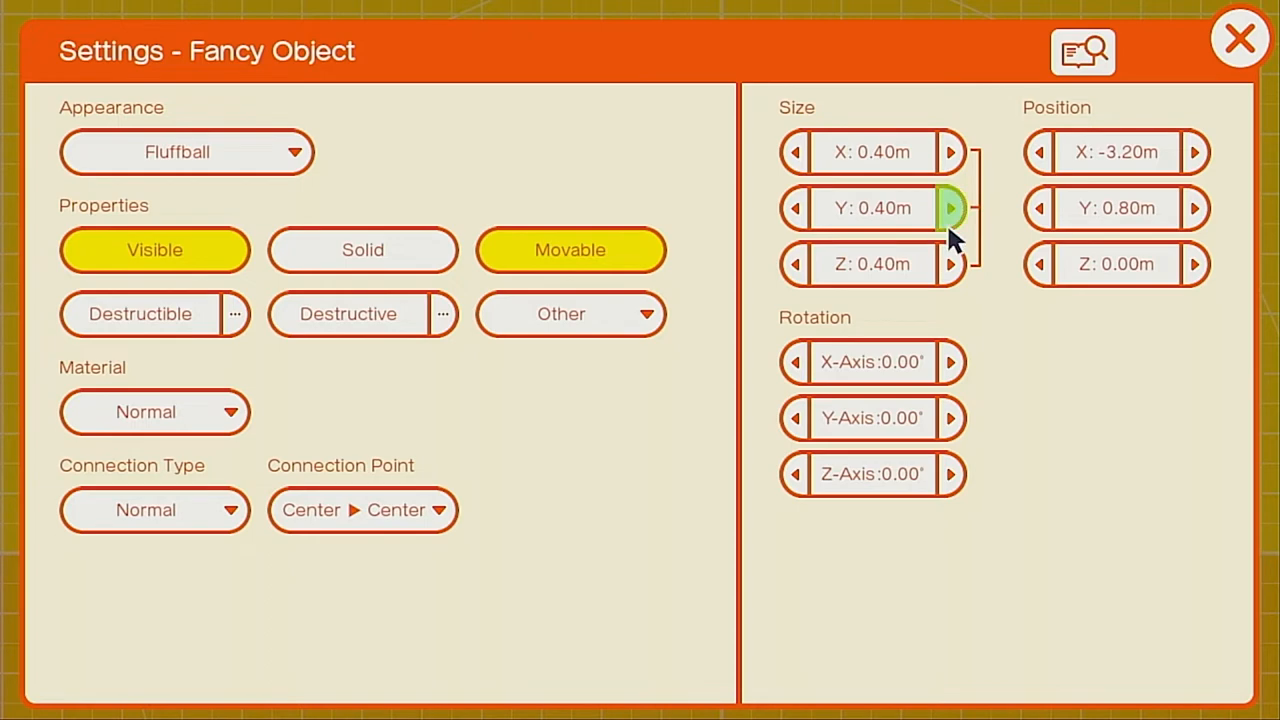
{"action": "left_click", "coordinate": [951, 208]}
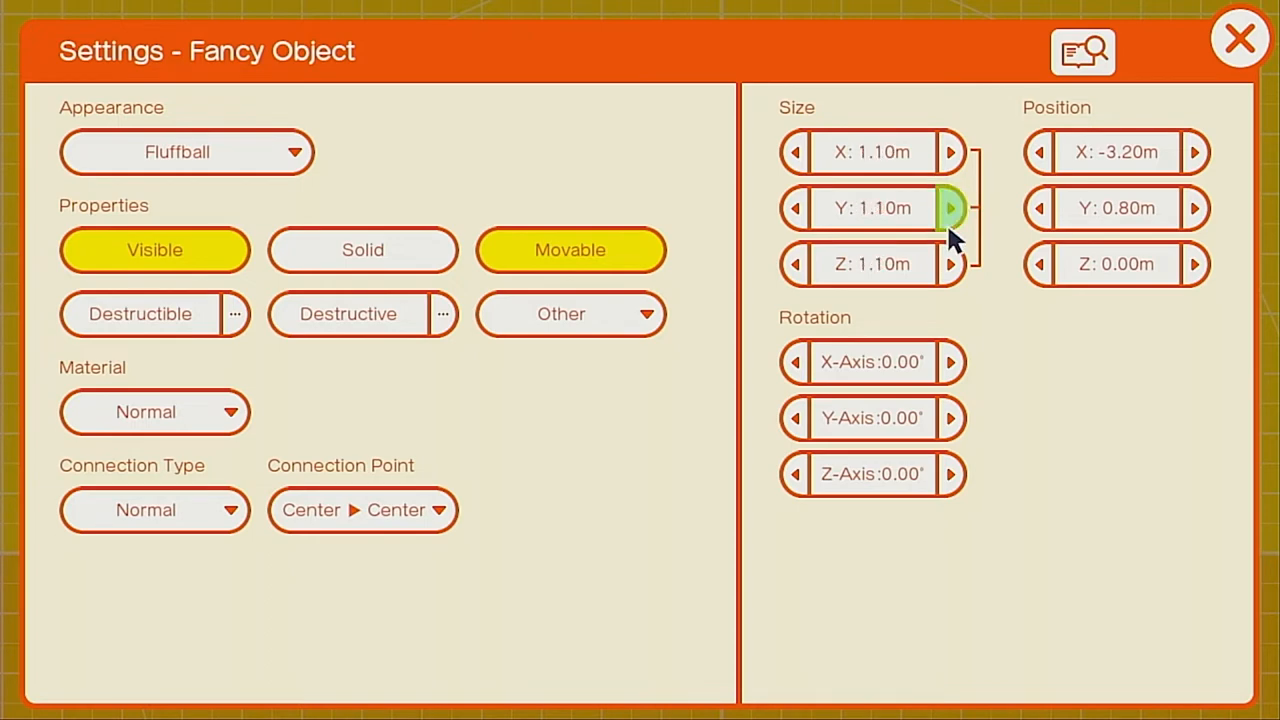
{"action": "left_click", "coordinate": [1237, 38]}
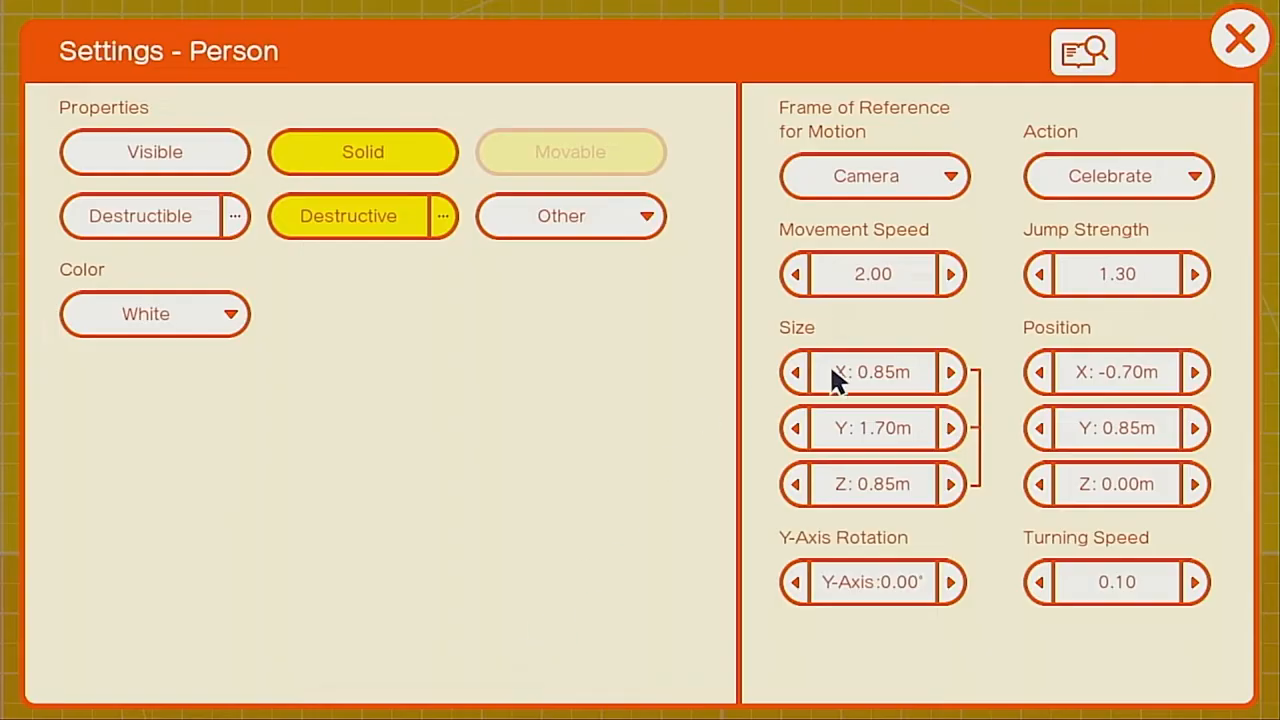
{"action": "left_click", "coordinate": [792, 372]}
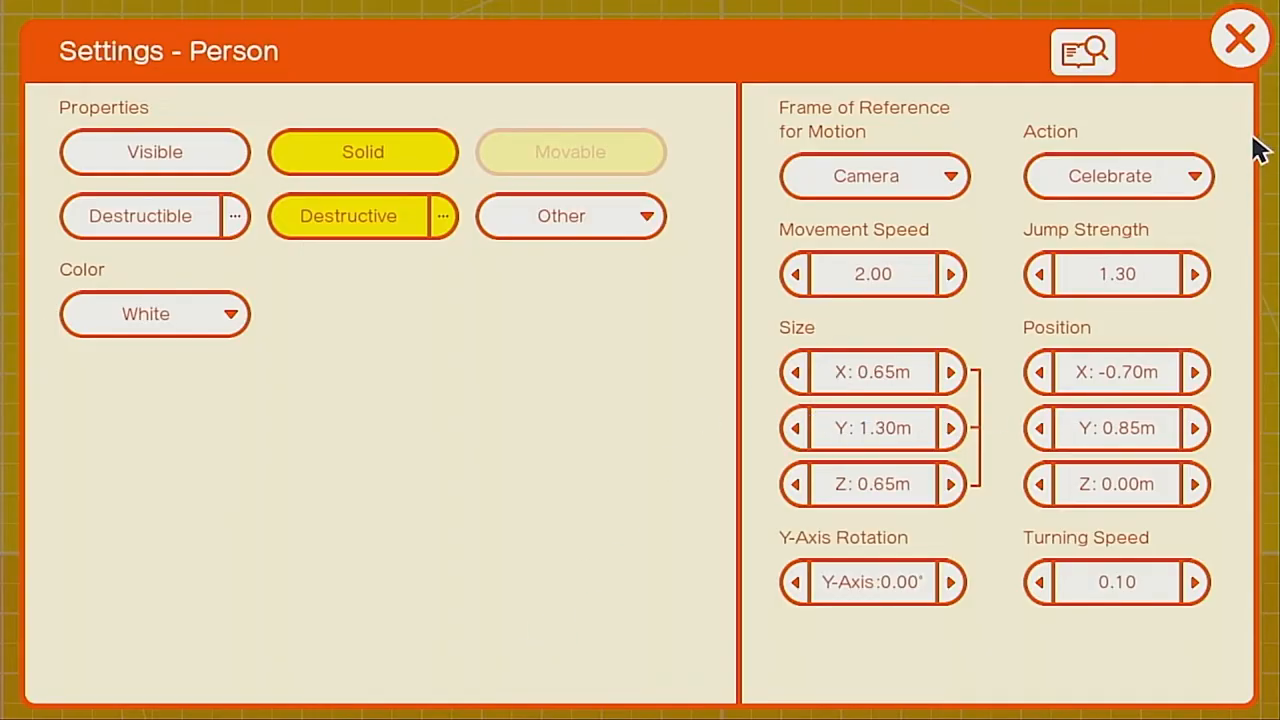
{"action": "left_click", "coordinate": [1239, 38]}
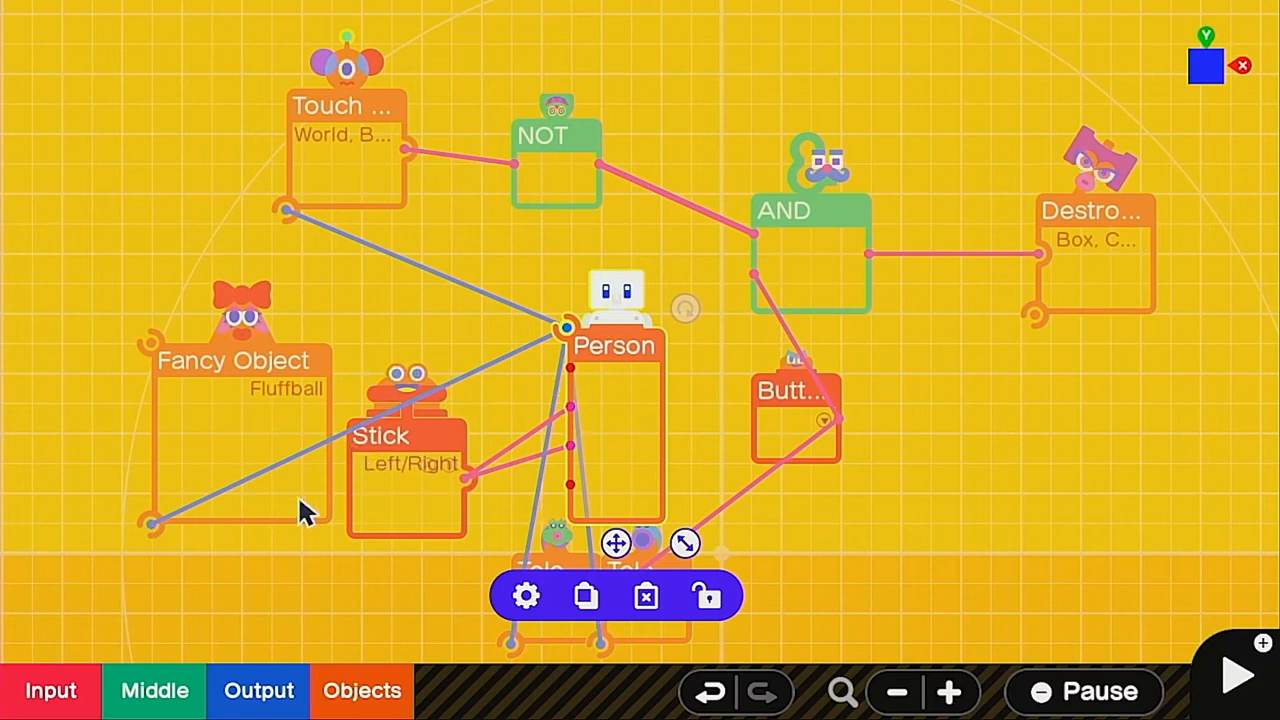
{"action": "mouse_move", "coordinate": [390, 200]}
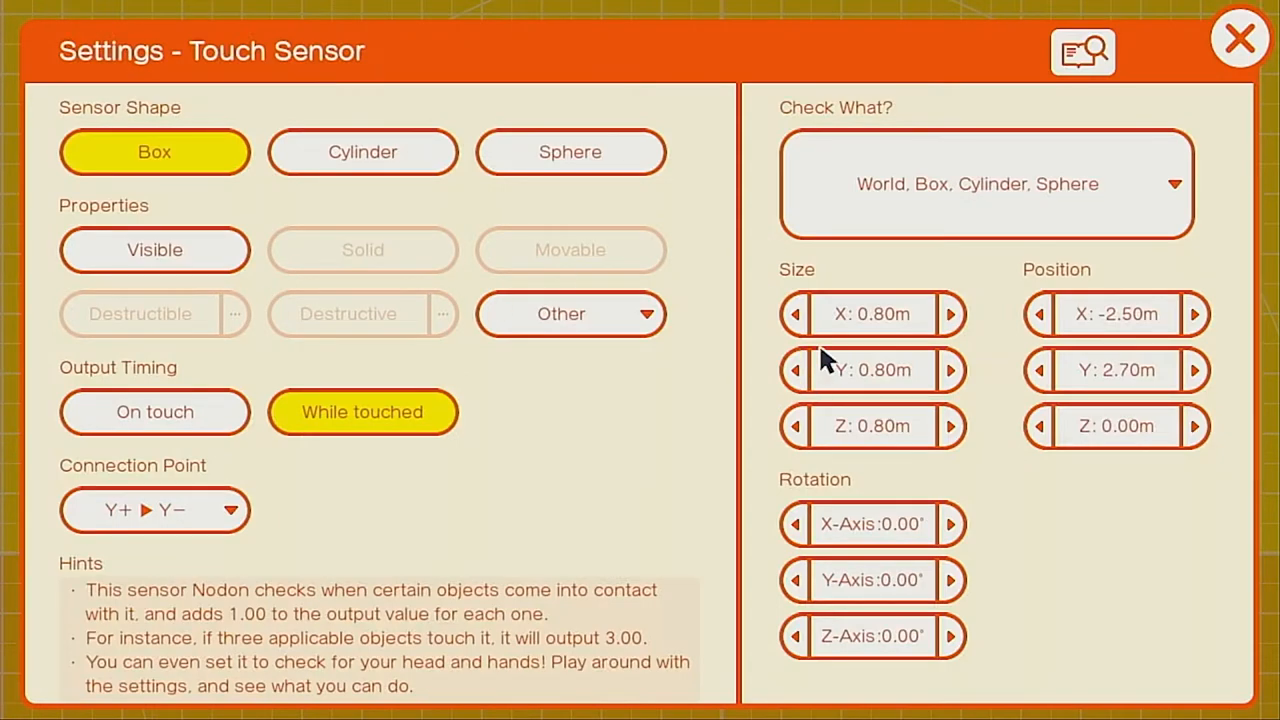
- Resize the Touch Sensor to 0.10 × 0.50 × 0.10 m, then check the Button Nodon settings
{"action": "left_click", "coordinate": [795, 313]}
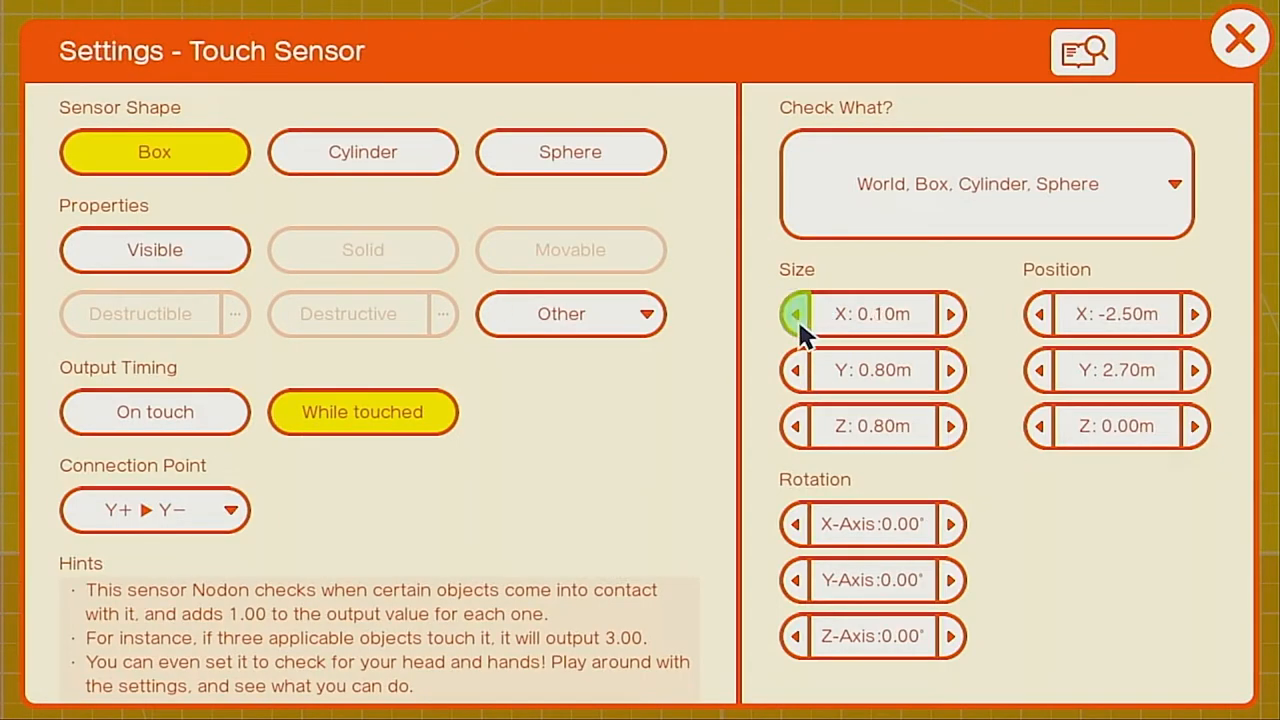
{"action": "left_click", "coordinate": [796, 426]}
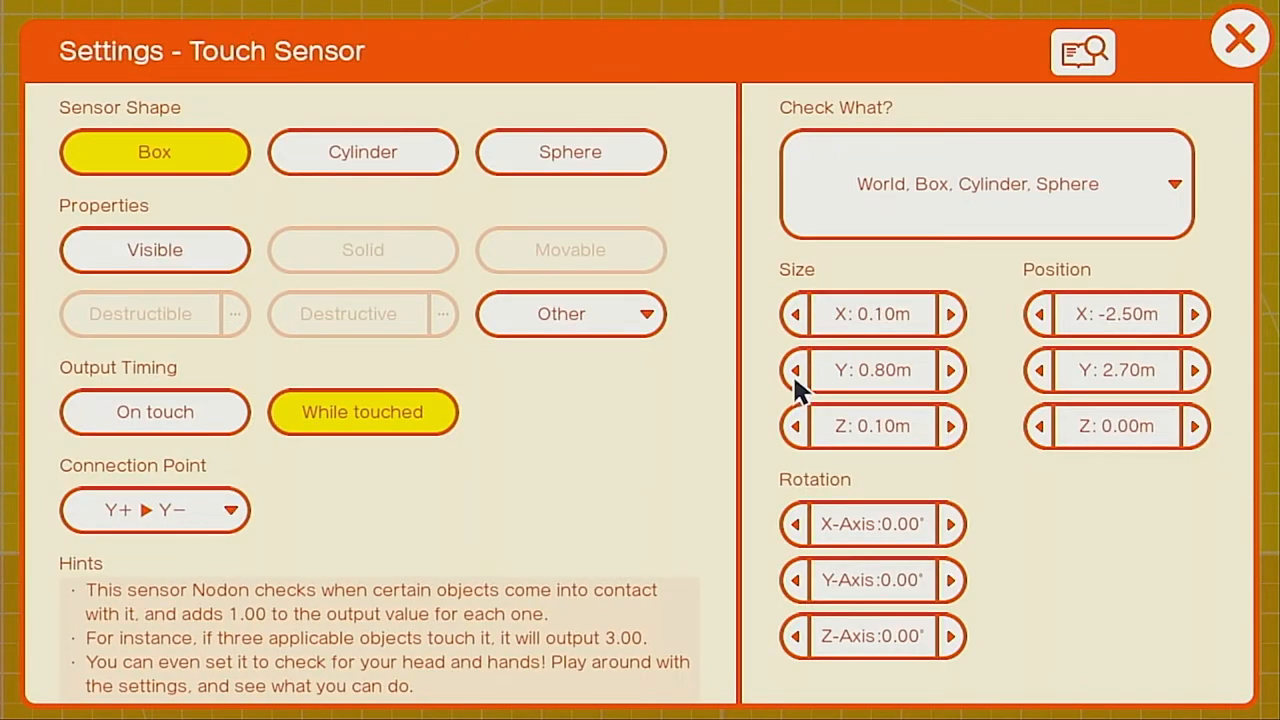
{"action": "left_click", "coordinate": [794, 369]}
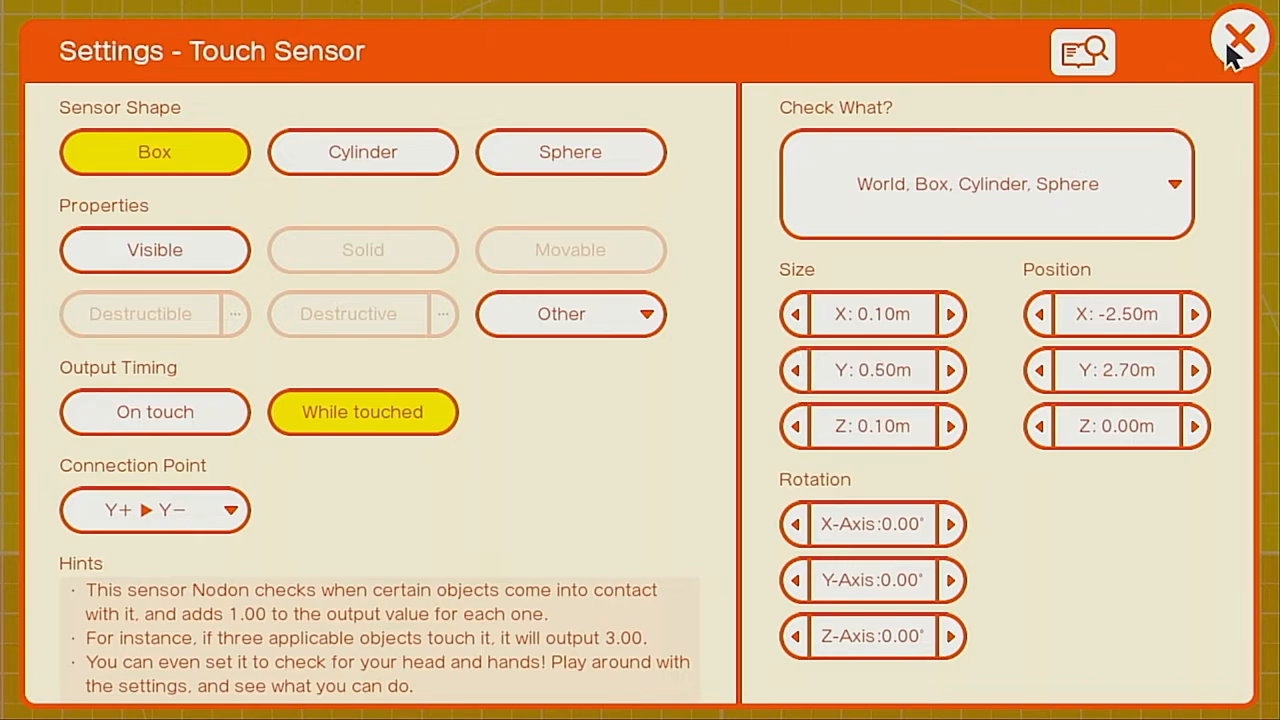
{"action": "left_click", "coordinate": [1246, 36]}
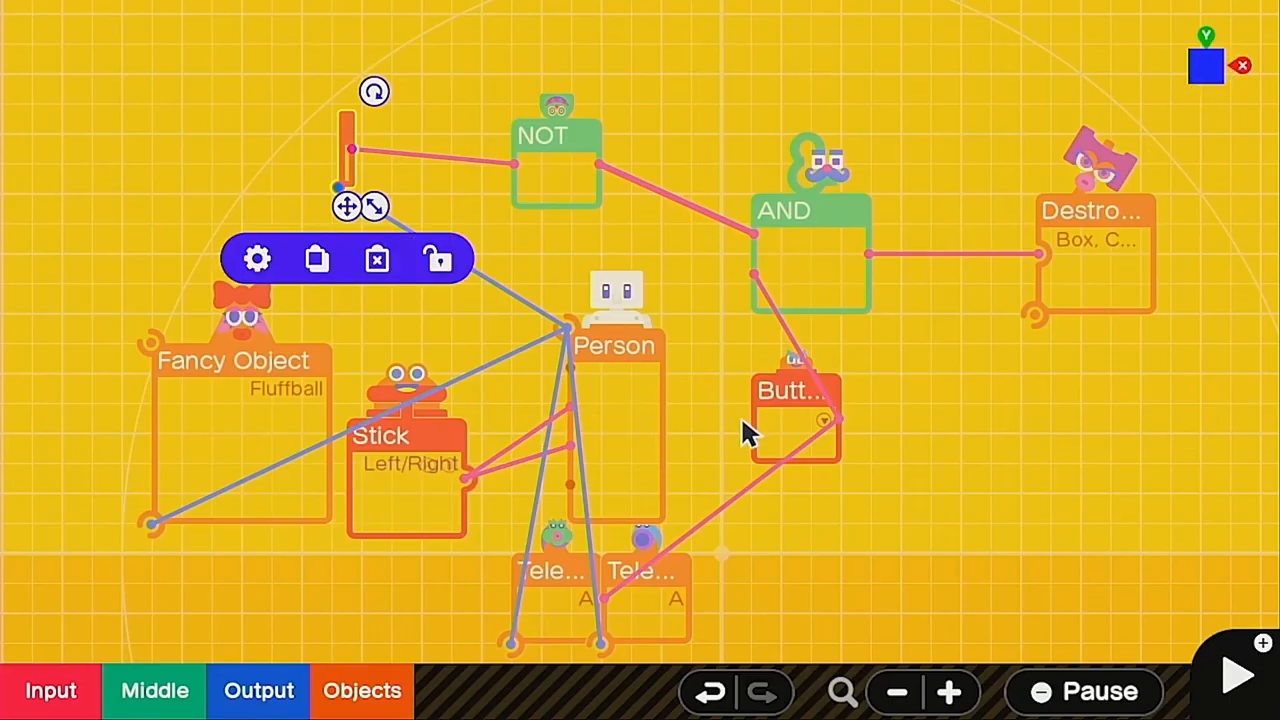
{"action": "left_click", "coordinate": [795, 401]}
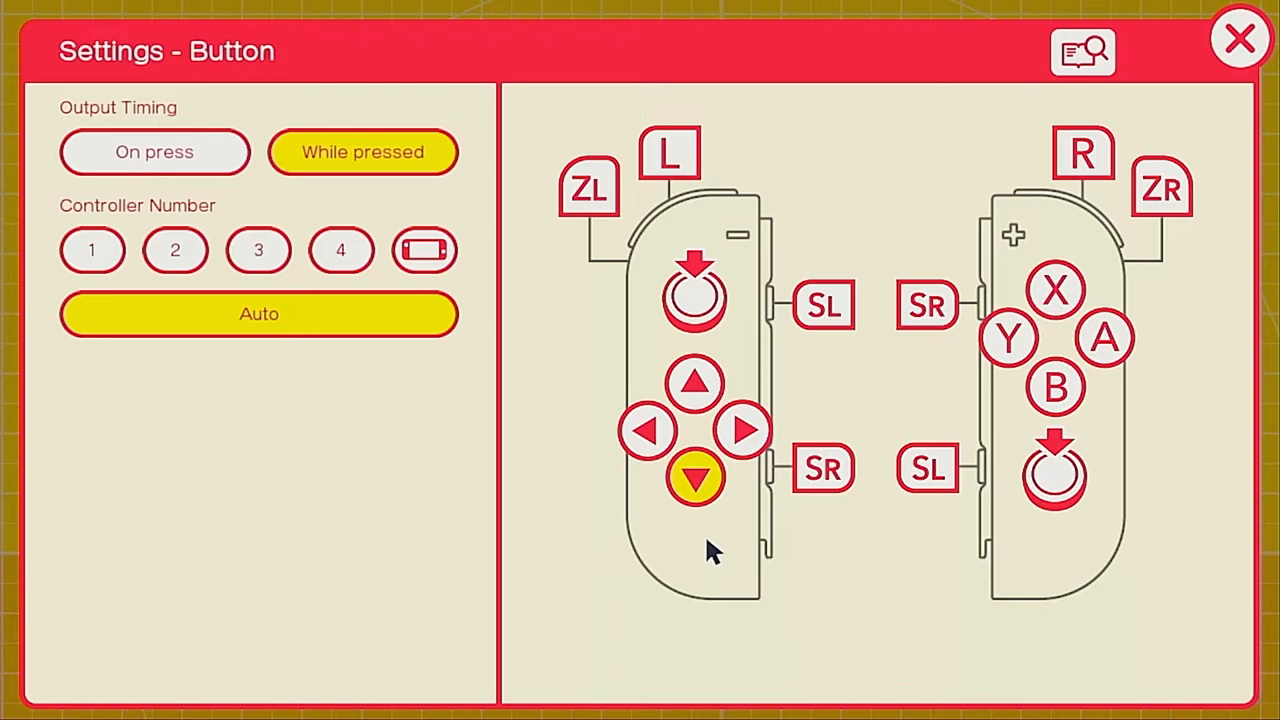
{"action": "left_click", "coordinate": [154, 152]}
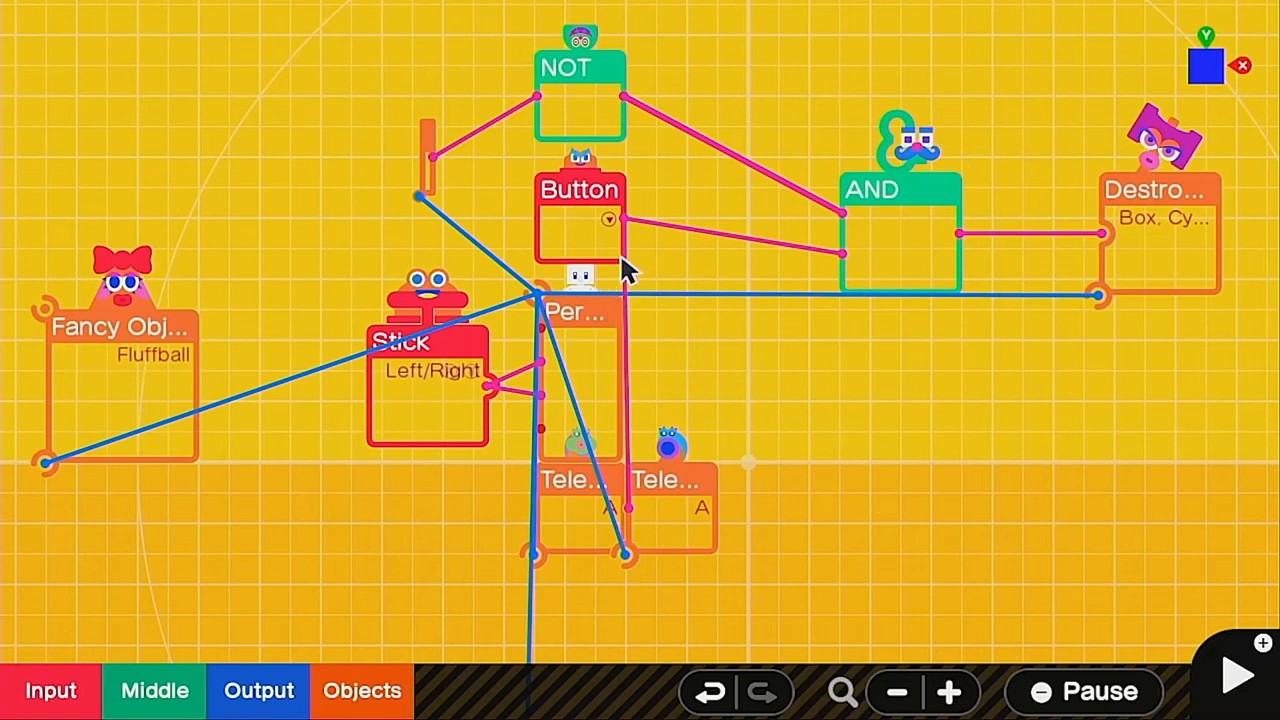
- Add a Timer Nodon from the Middle list with a 0.40-second output delay
{"action": "left_click", "coordinate": [640, 293]}
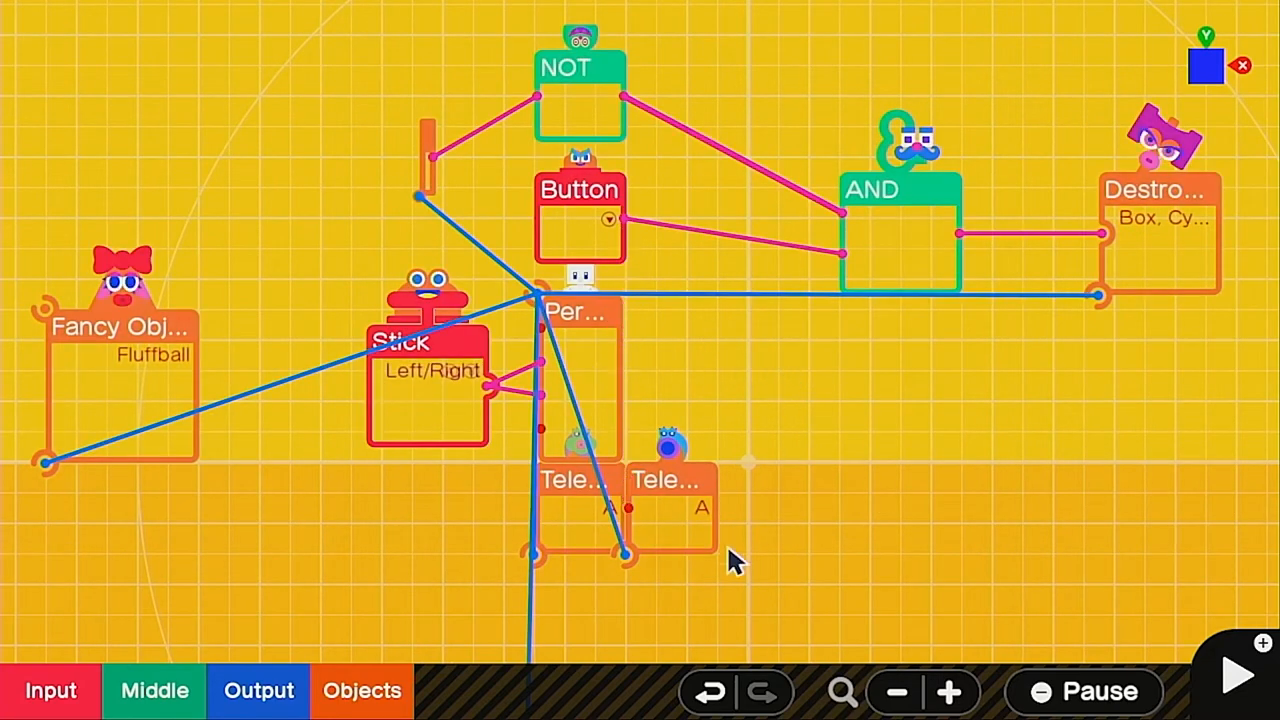
{"action": "left_click", "coordinate": [156, 691]}
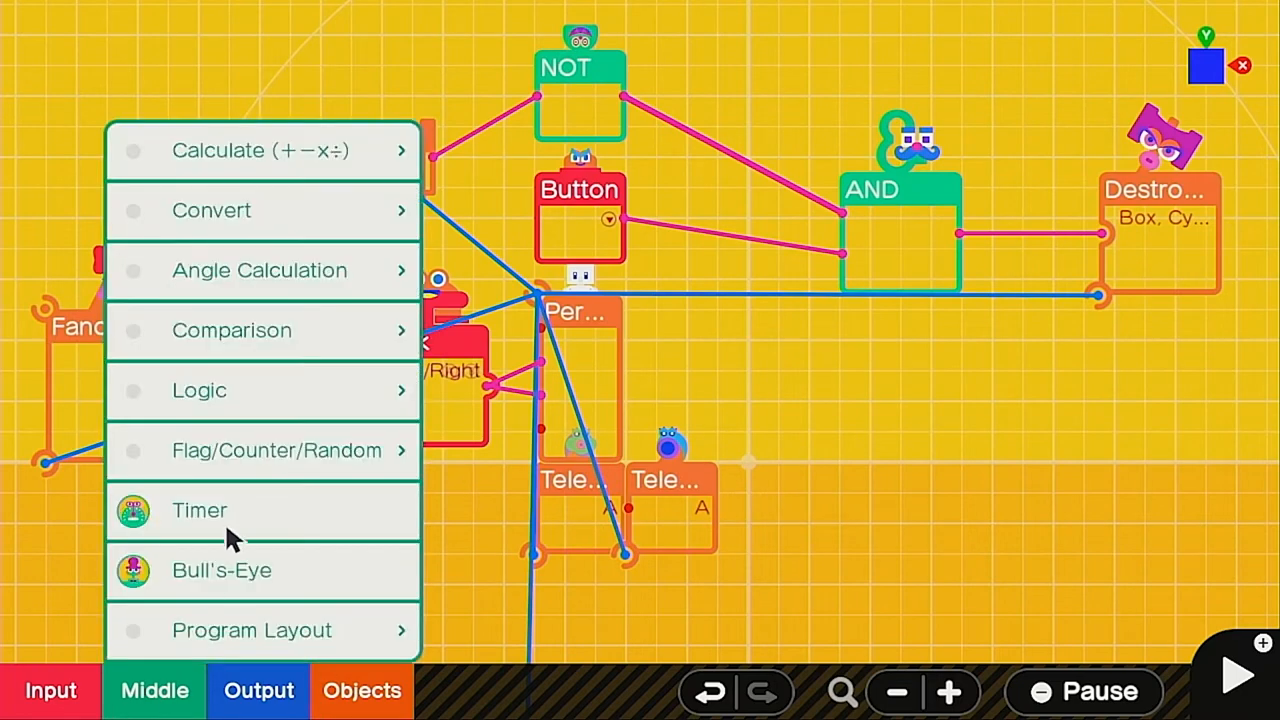
{"action": "left_click", "coordinate": [199, 510]}
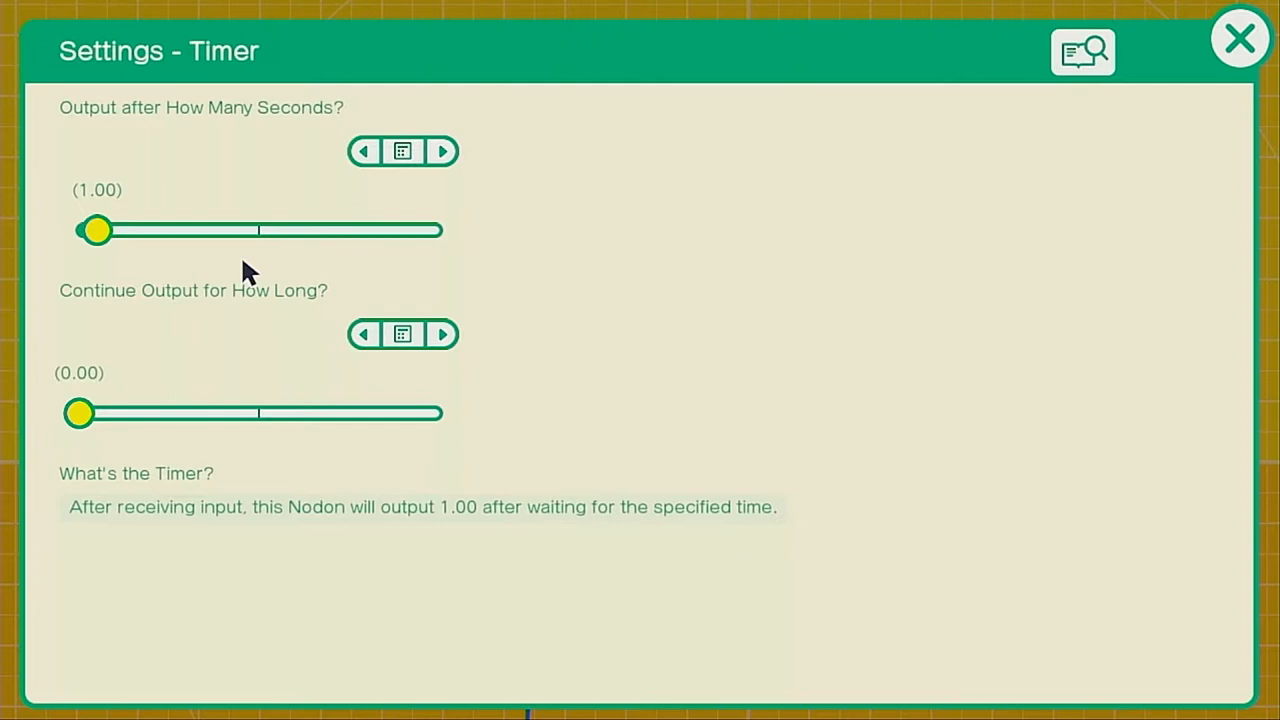
{"action": "left_click", "coordinate": [402, 151]}
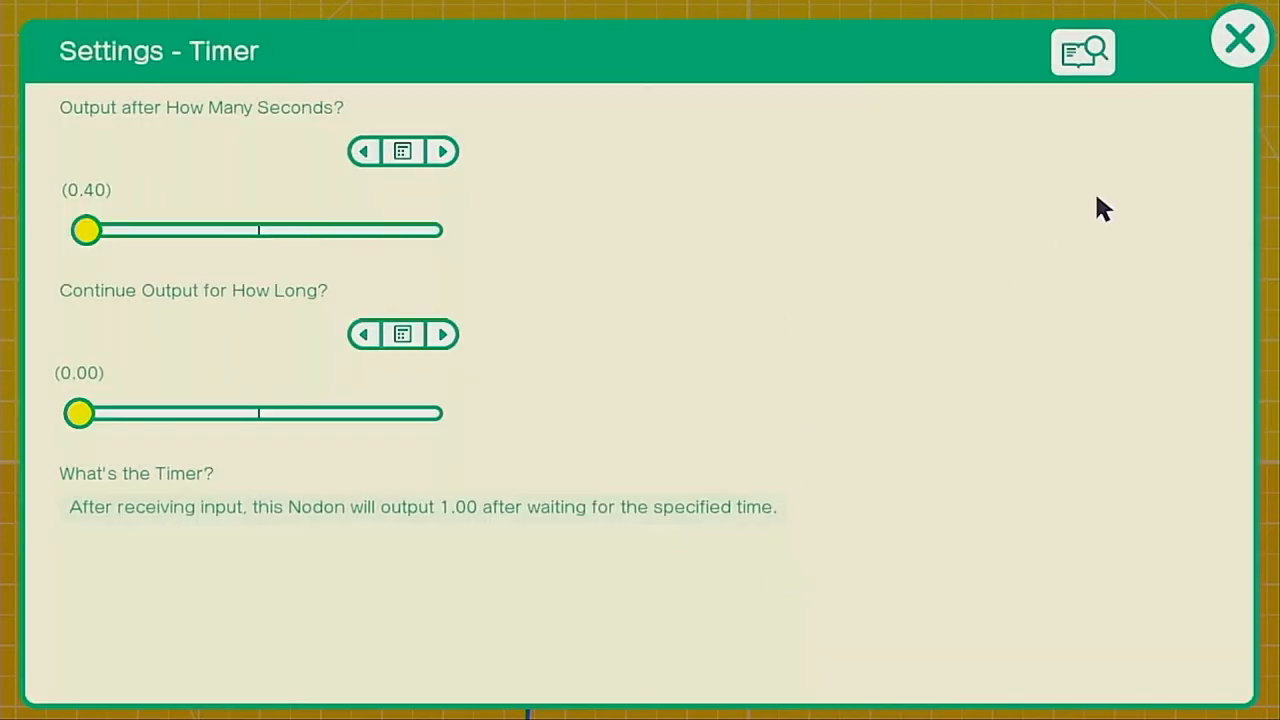
{"action": "left_click", "coordinate": [1236, 37]}
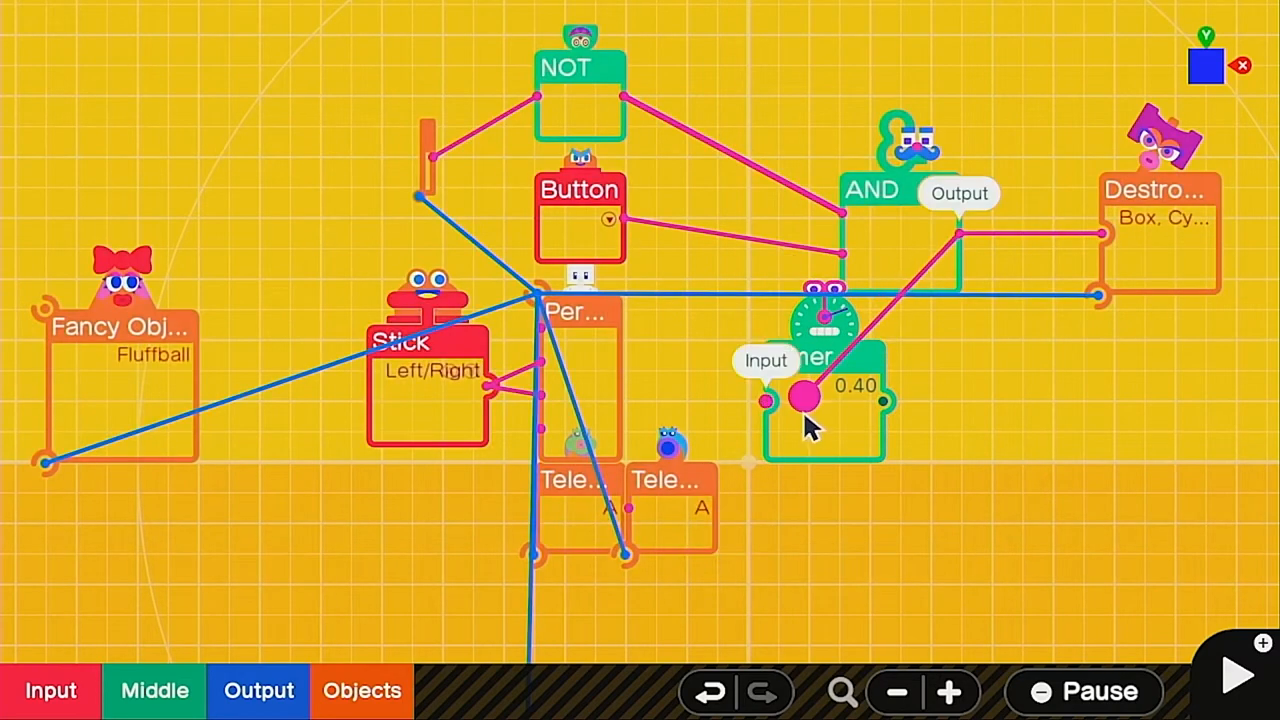
{"action": "mouse_move", "coordinate": [897, 425]}
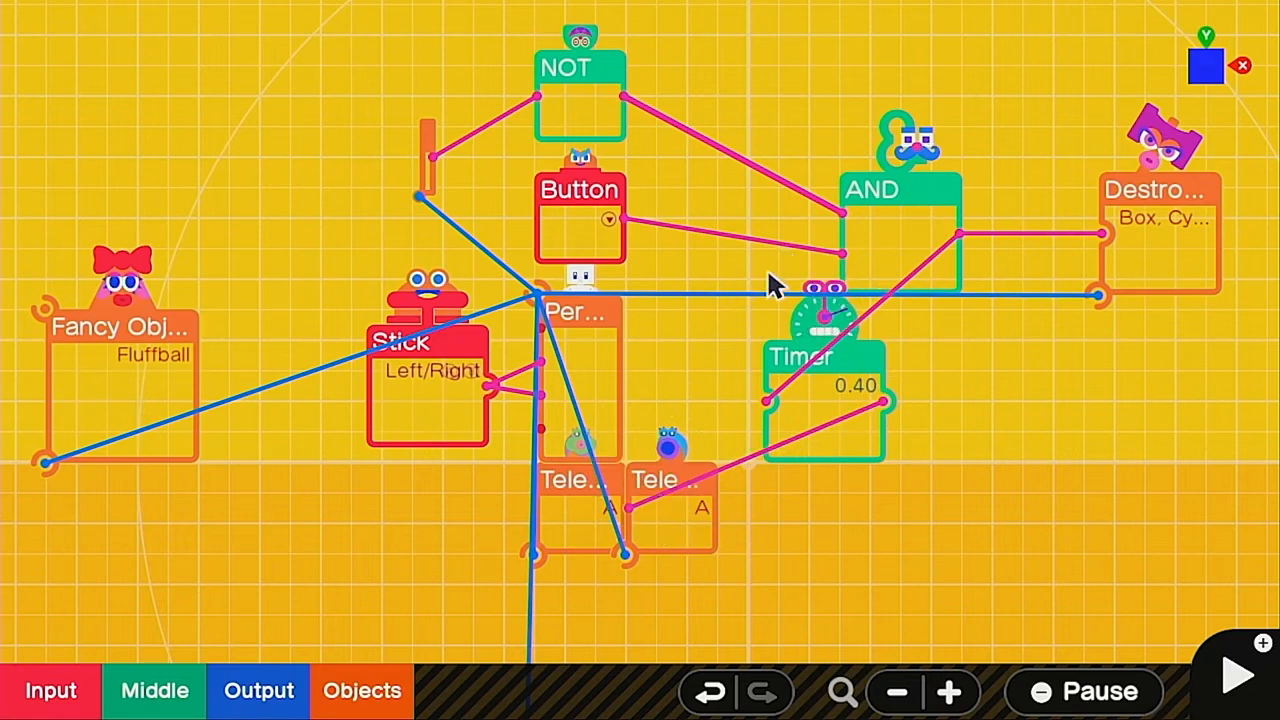
{"action": "mouse_move", "coordinate": [748, 468]}
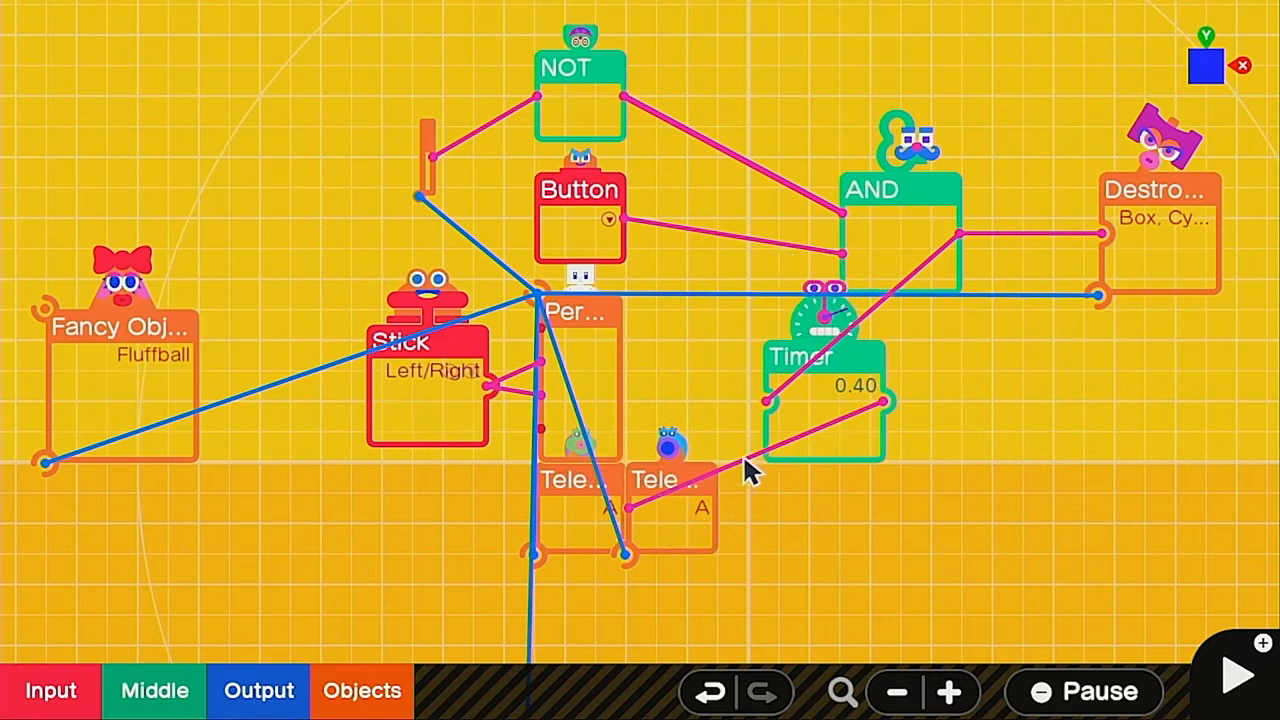
{"action": "mouse_move", "coordinate": [885, 400]}
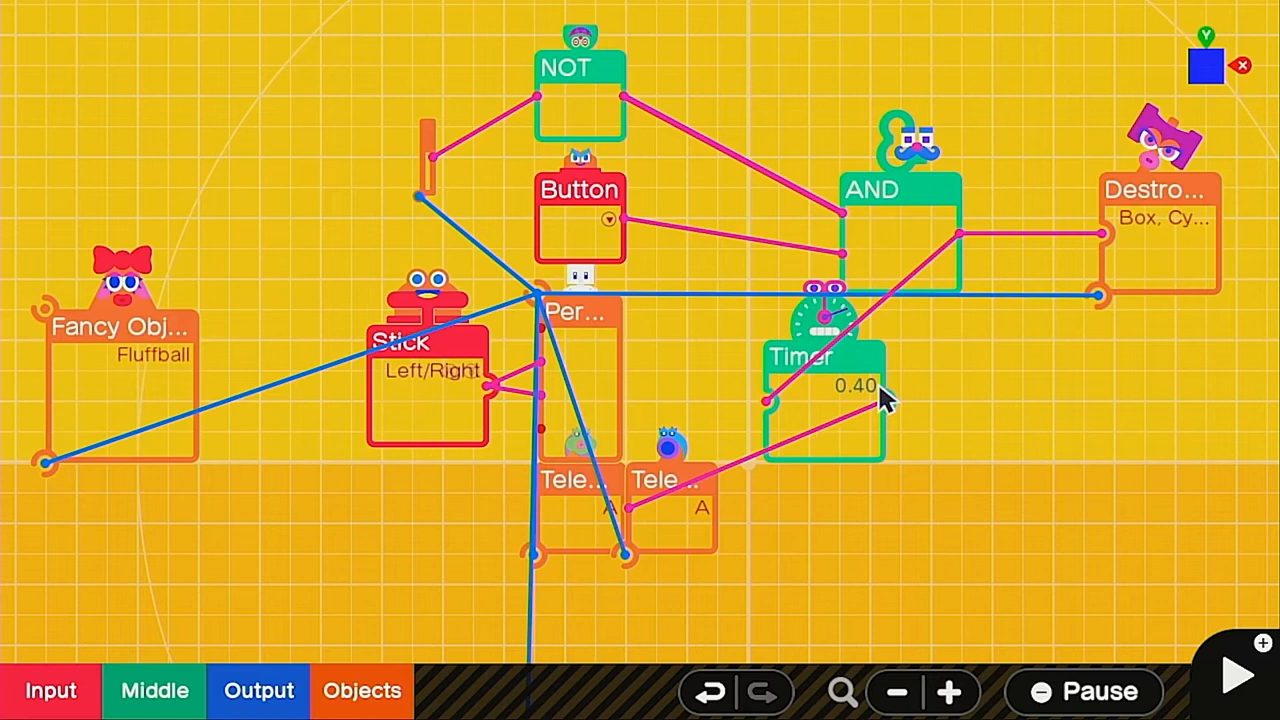
{"action": "left_click", "coordinate": [154, 691]}
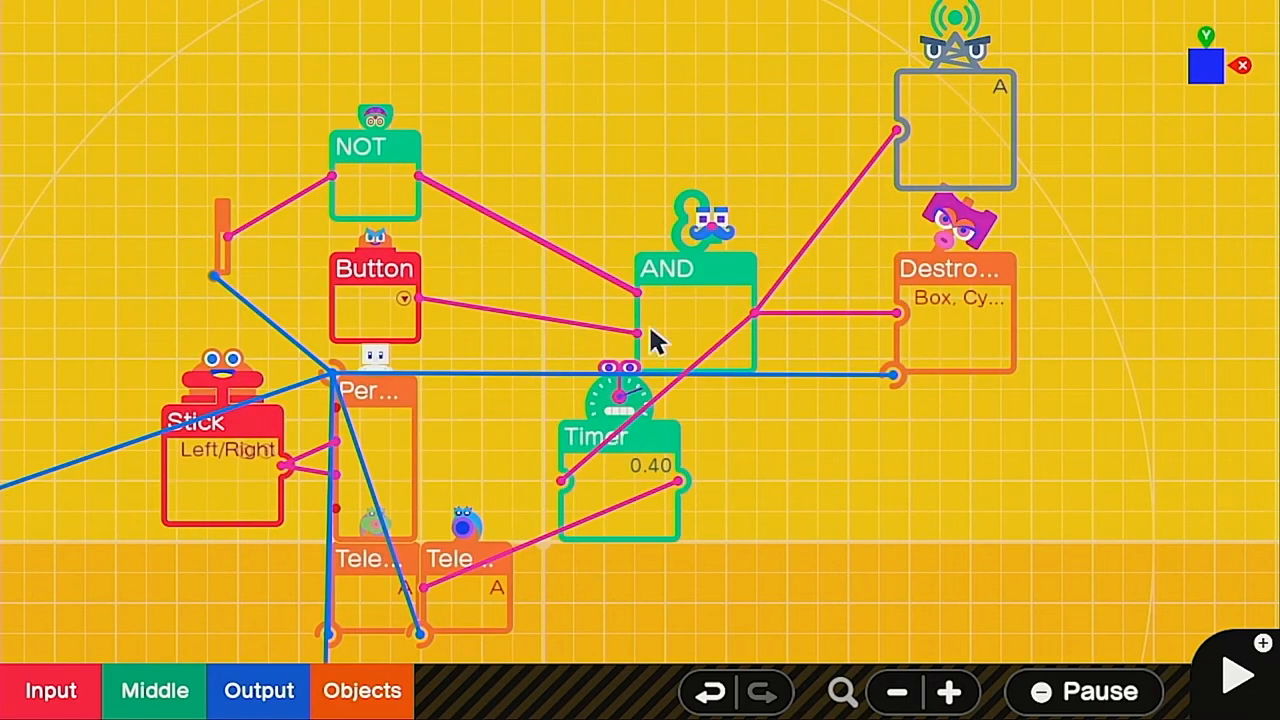
- Open the object Nodon categories to add the gray antenna Nodon
{"action": "left_click", "coordinate": [1234, 695]}
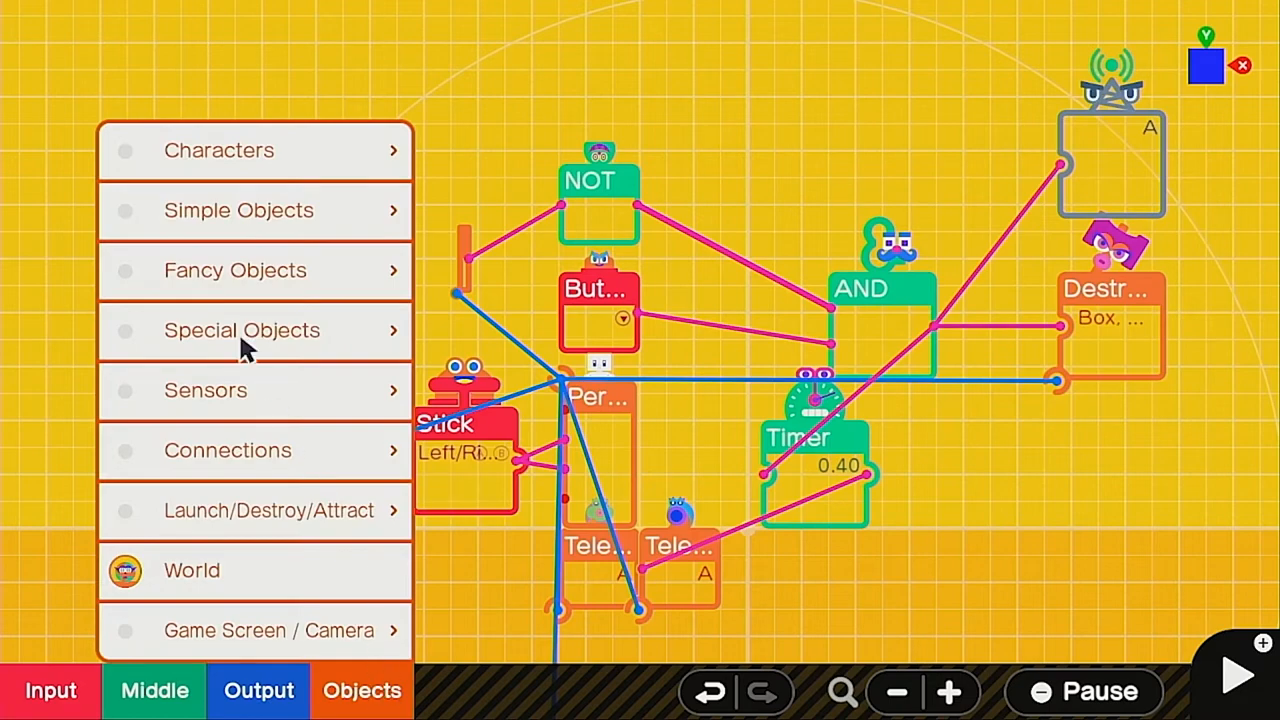
- Browse the object Nodons for the Rotating Object (Sphere)
{"action": "left_click", "coordinate": [242, 330]}
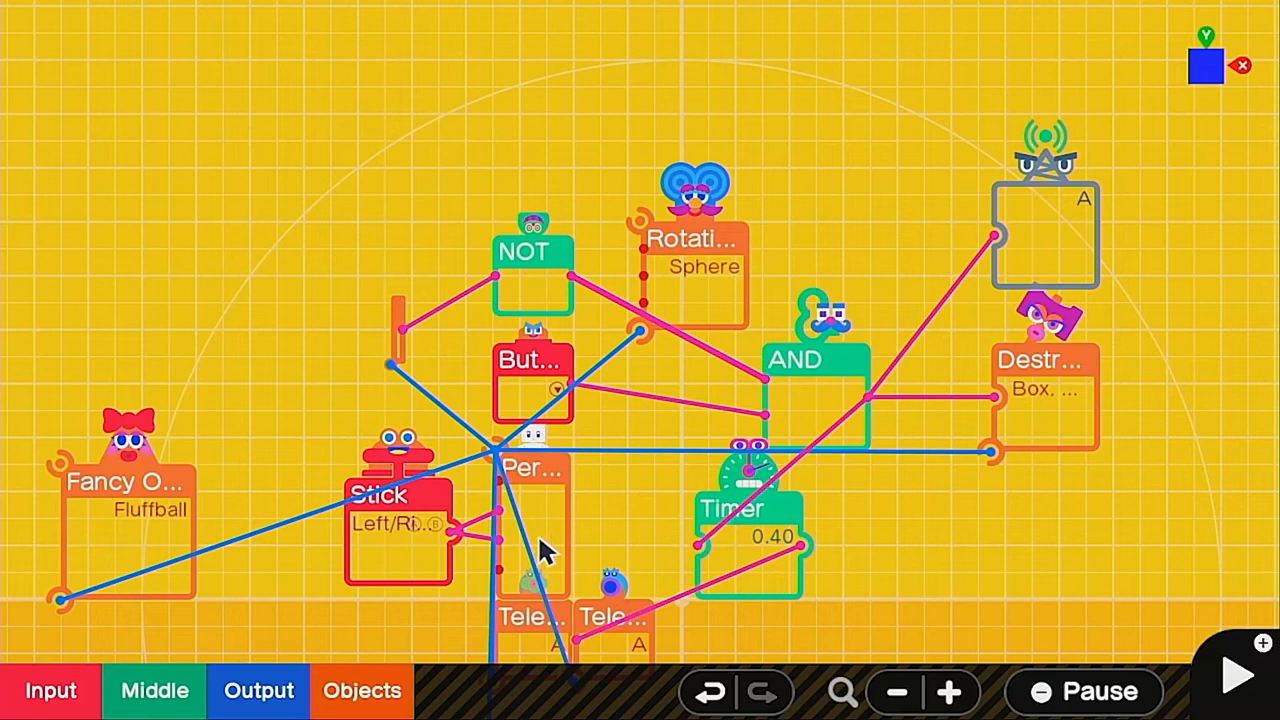
{"action": "mouse_move", "coordinate": [740, 295]}
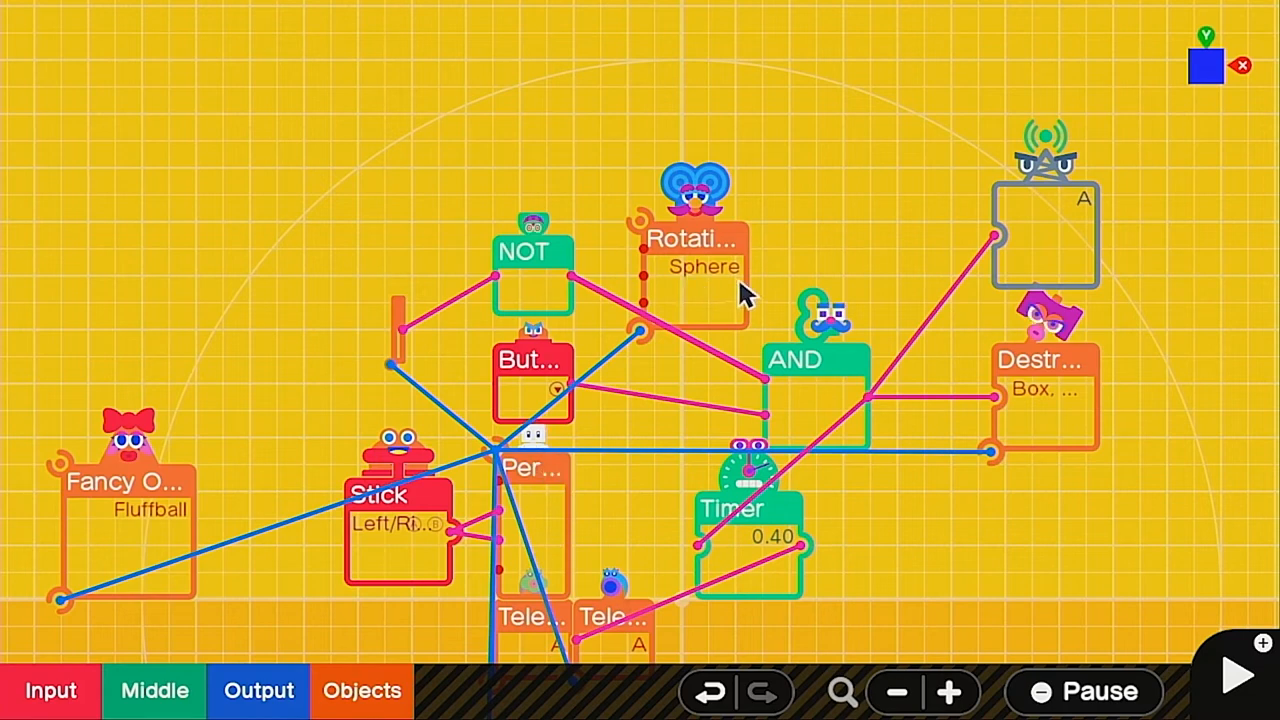
{"action": "mouse_move", "coordinate": [580, 390]}
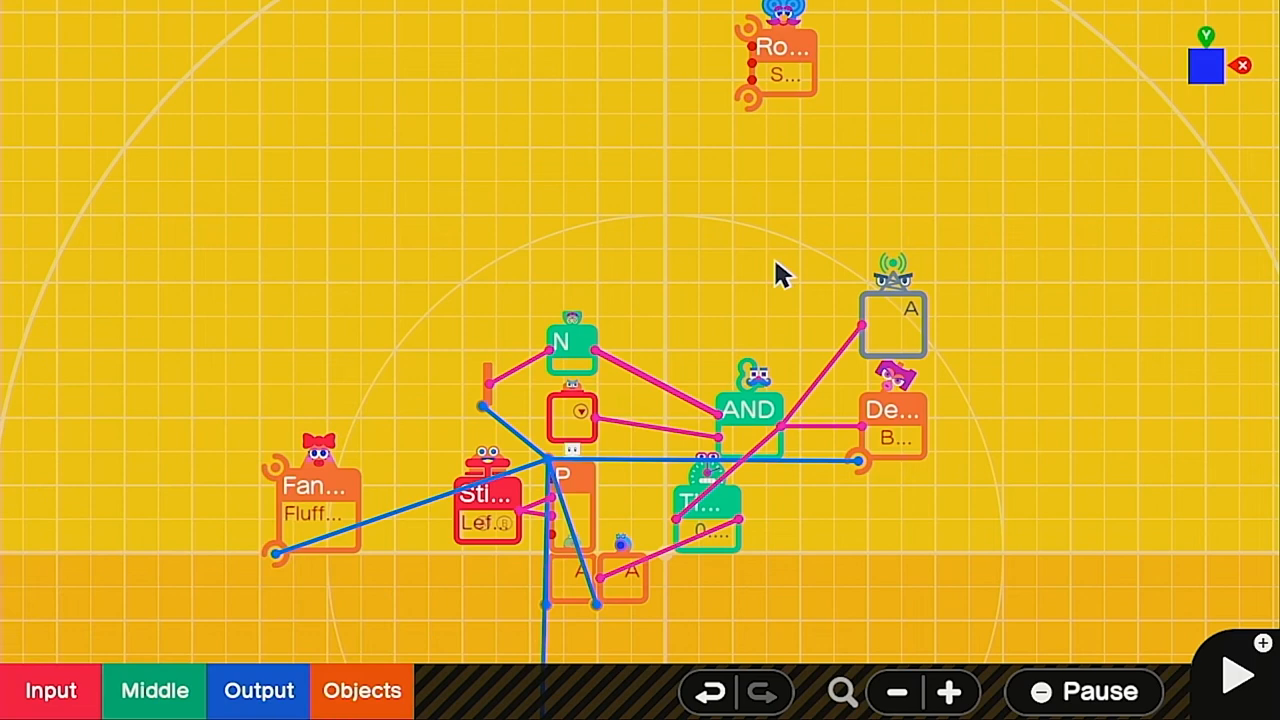
{"action": "mouse_move", "coordinate": [422, 602]}
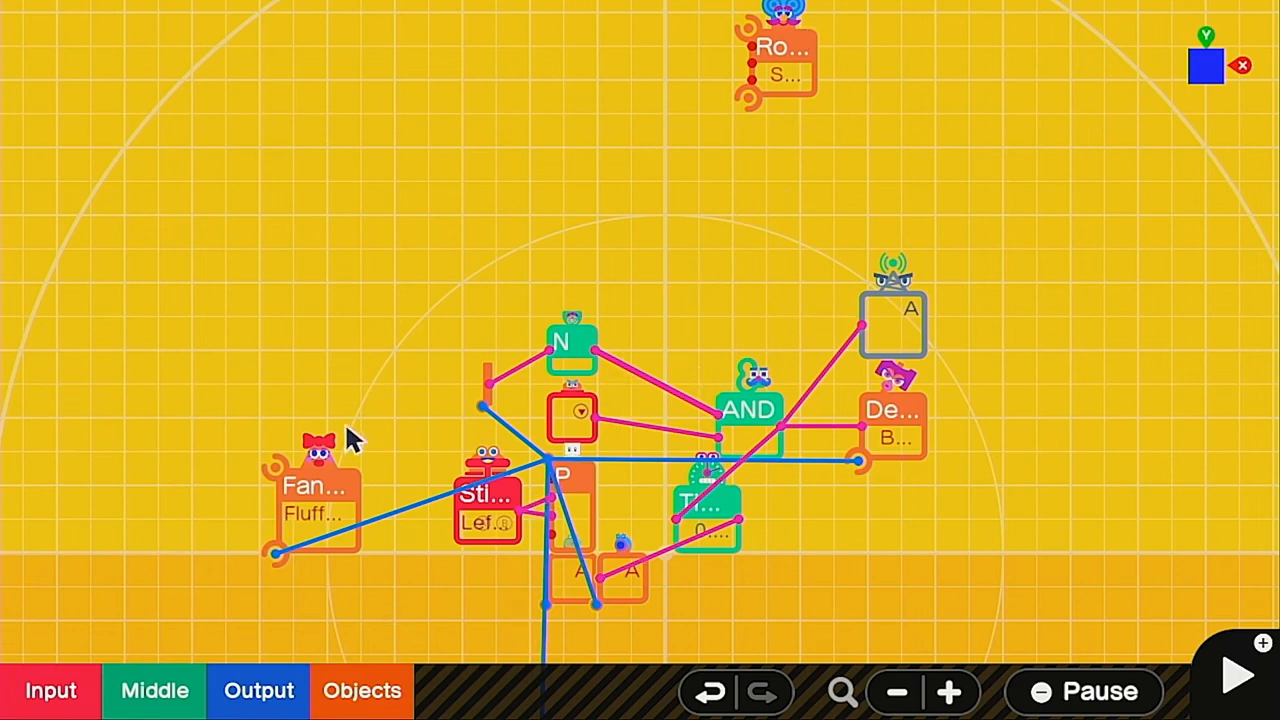
- Move the Fluffball below the rotating sphere and view its 1.00 m size settings
{"action": "left_click", "coordinate": [315, 490]}
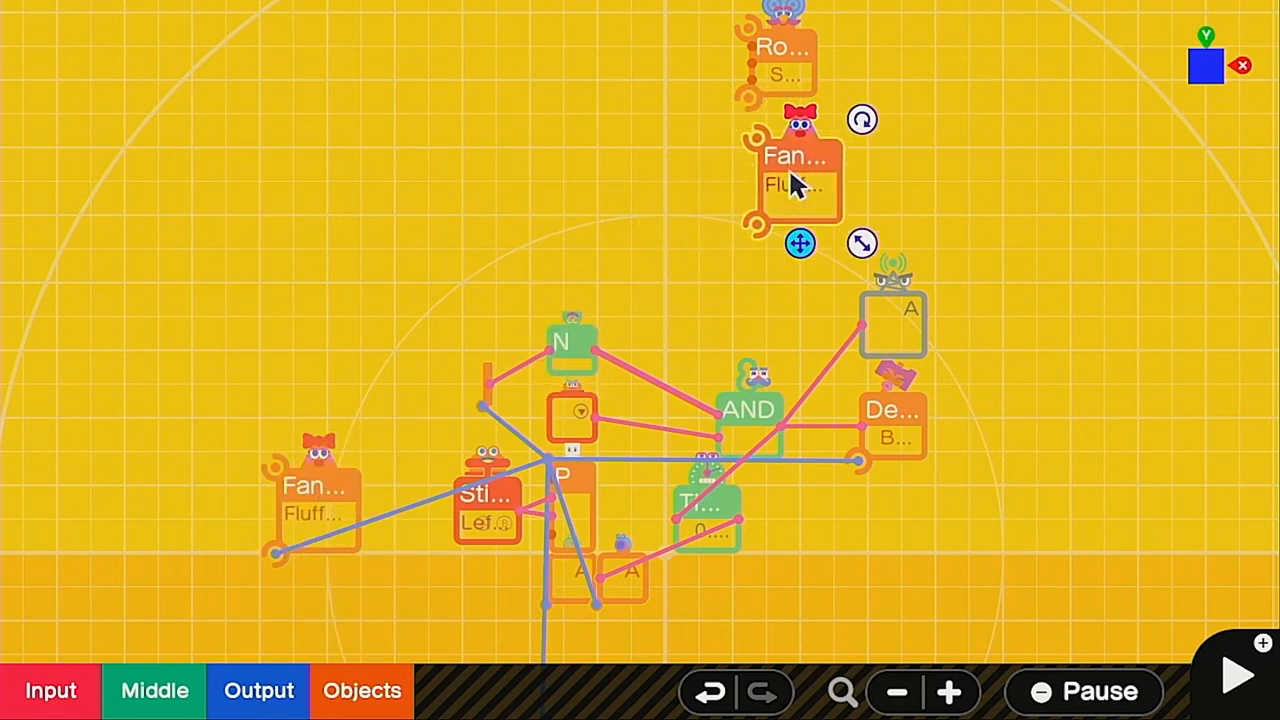
{"action": "left_click", "coordinate": [795, 180]}
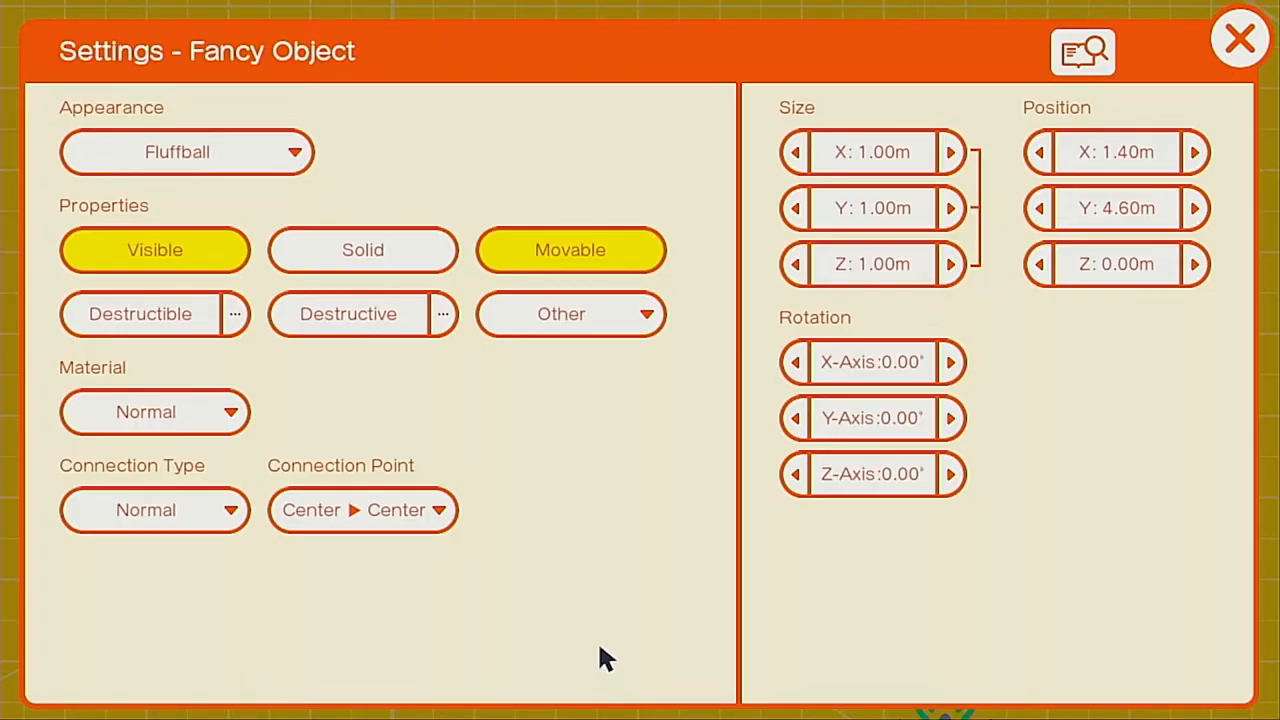
{"action": "mouse_move", "coordinate": [290, 265]}
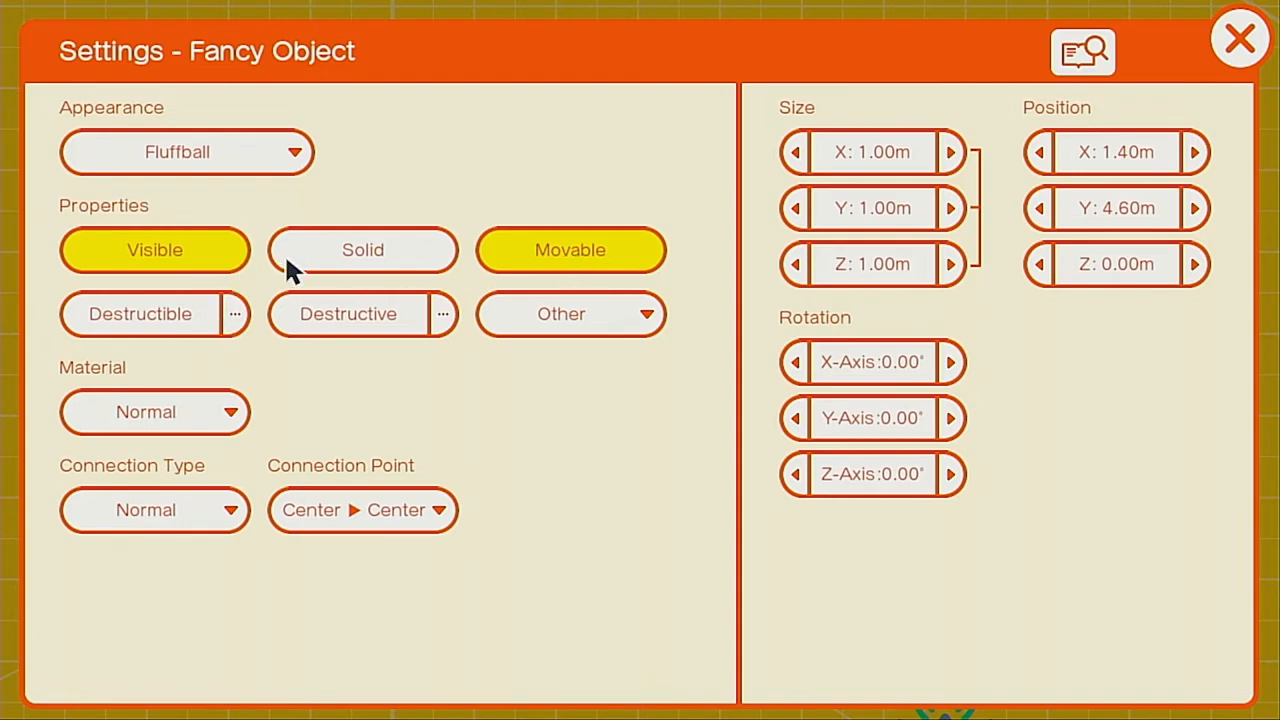
{"action": "mouse_move", "coordinate": [413, 258]}
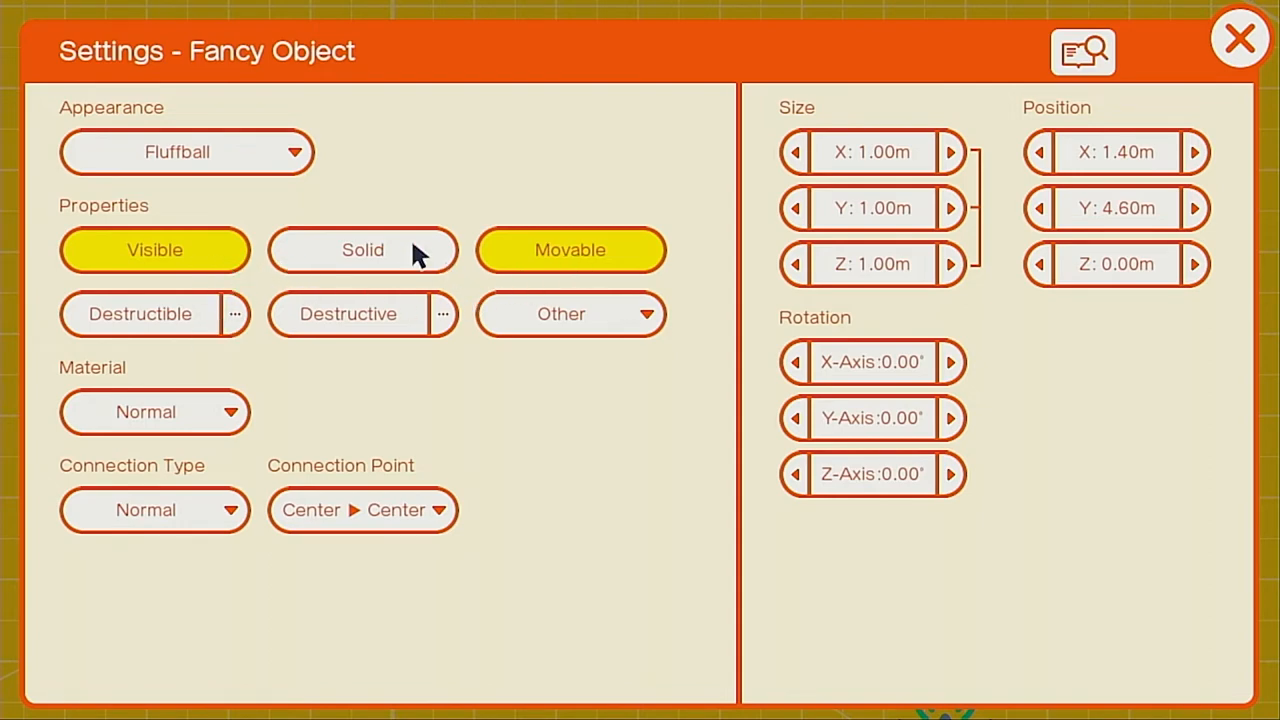
{"action": "mouse_move", "coordinate": [955, 235]}
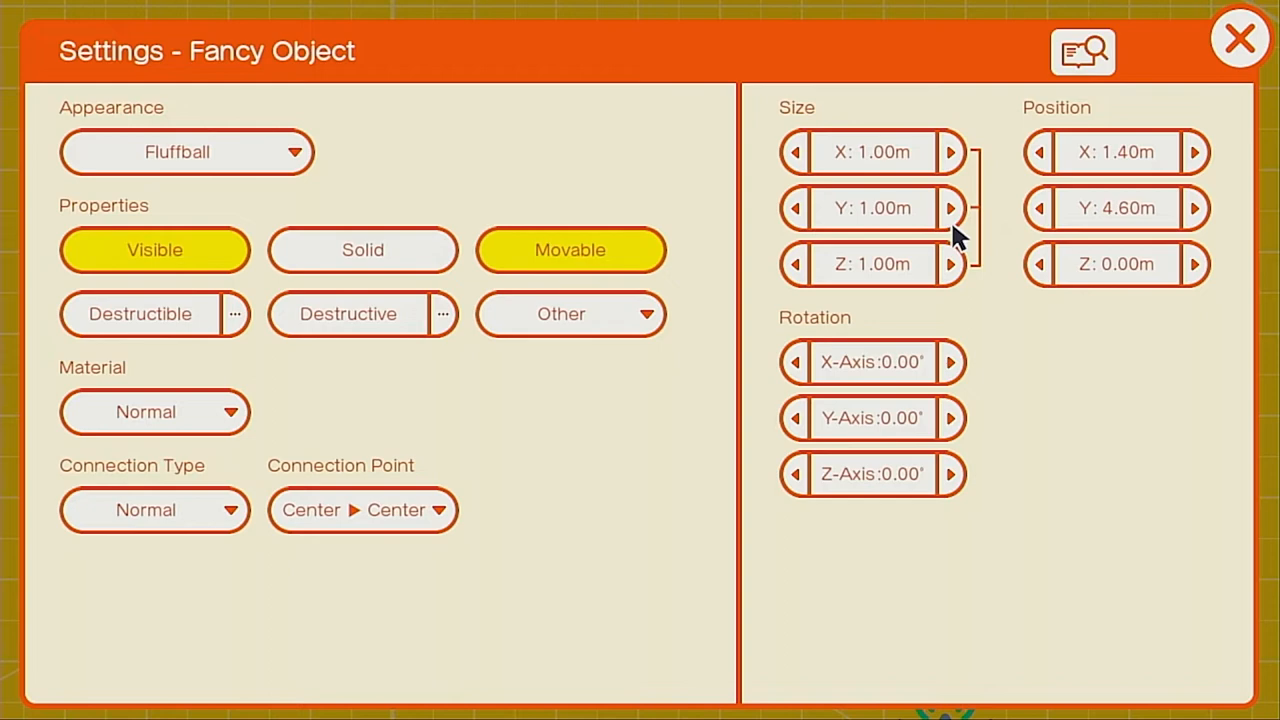
{"action": "mouse_move", "coordinate": [970, 215]}
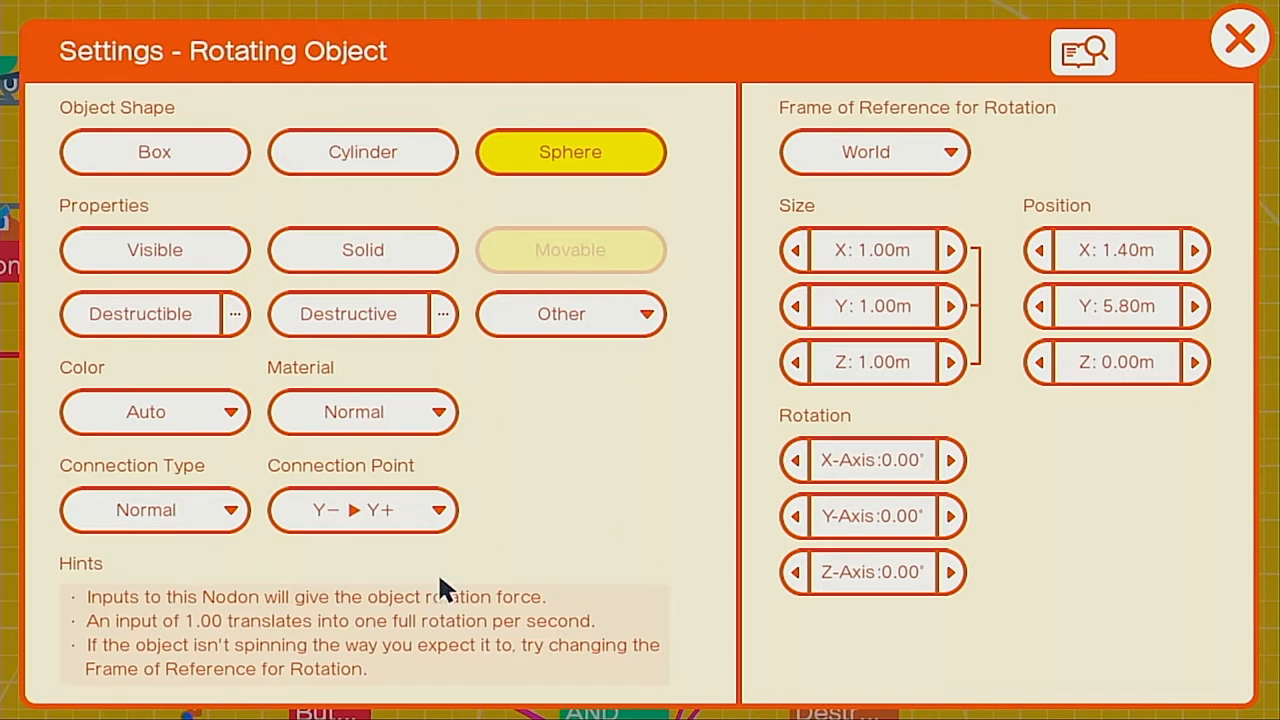
- Set the Rotating Object's connection point to Manual, joining center to center
{"action": "left_click", "coordinate": [363, 510]}
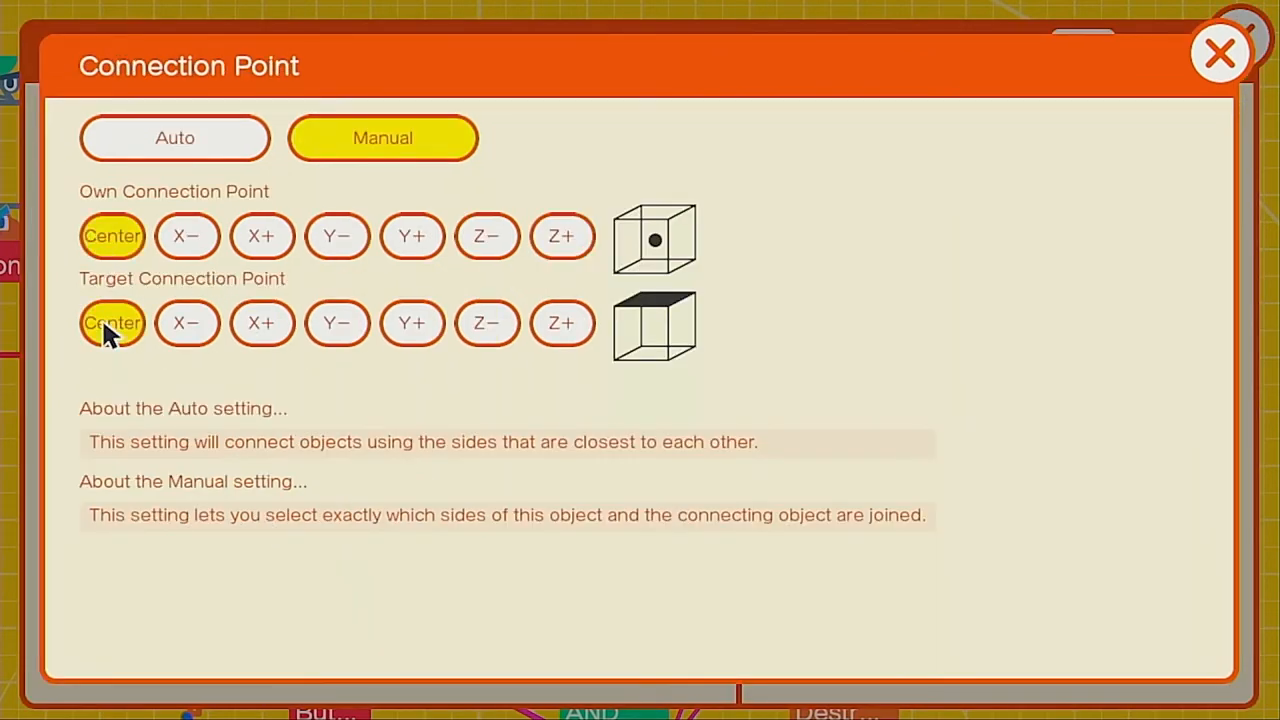
{"action": "left_click", "coordinate": [1219, 49]}
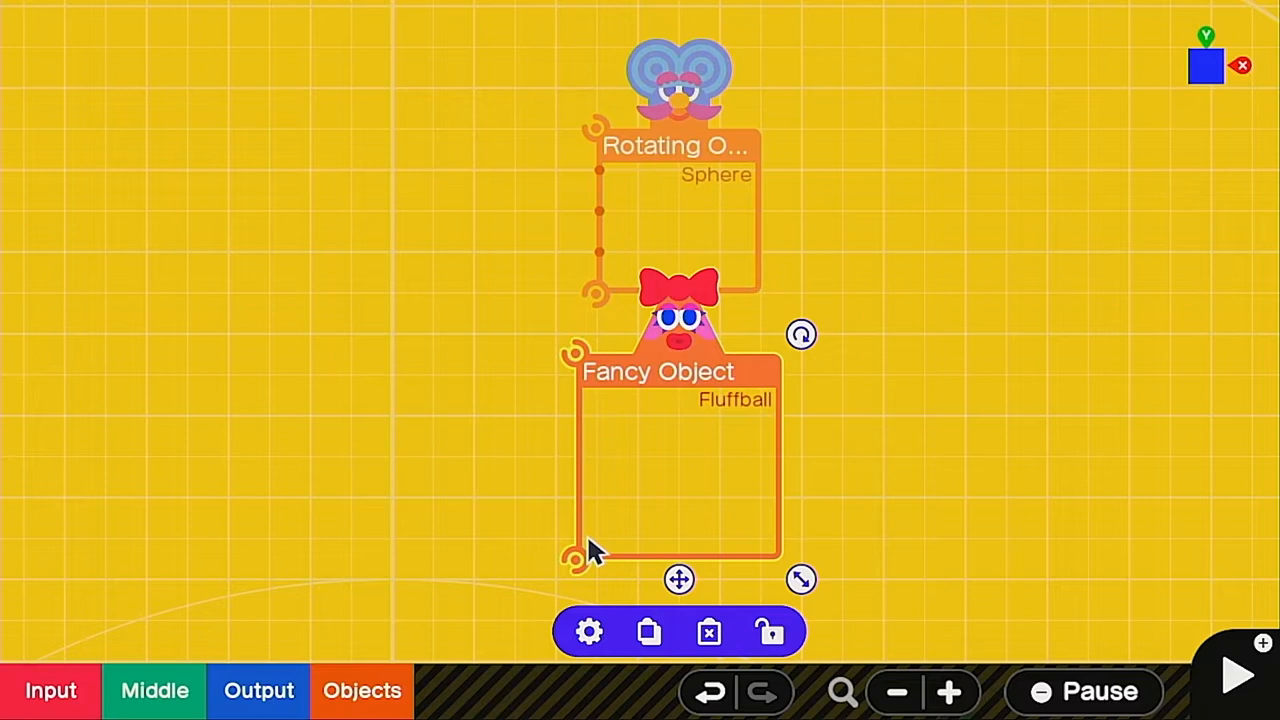
- Drag a connection from the Rotating Object's port to the Fluffball Fancy Object
{"action": "left_click_drag", "start_coordinate": [575, 557], "coordinate": [600, 115]}
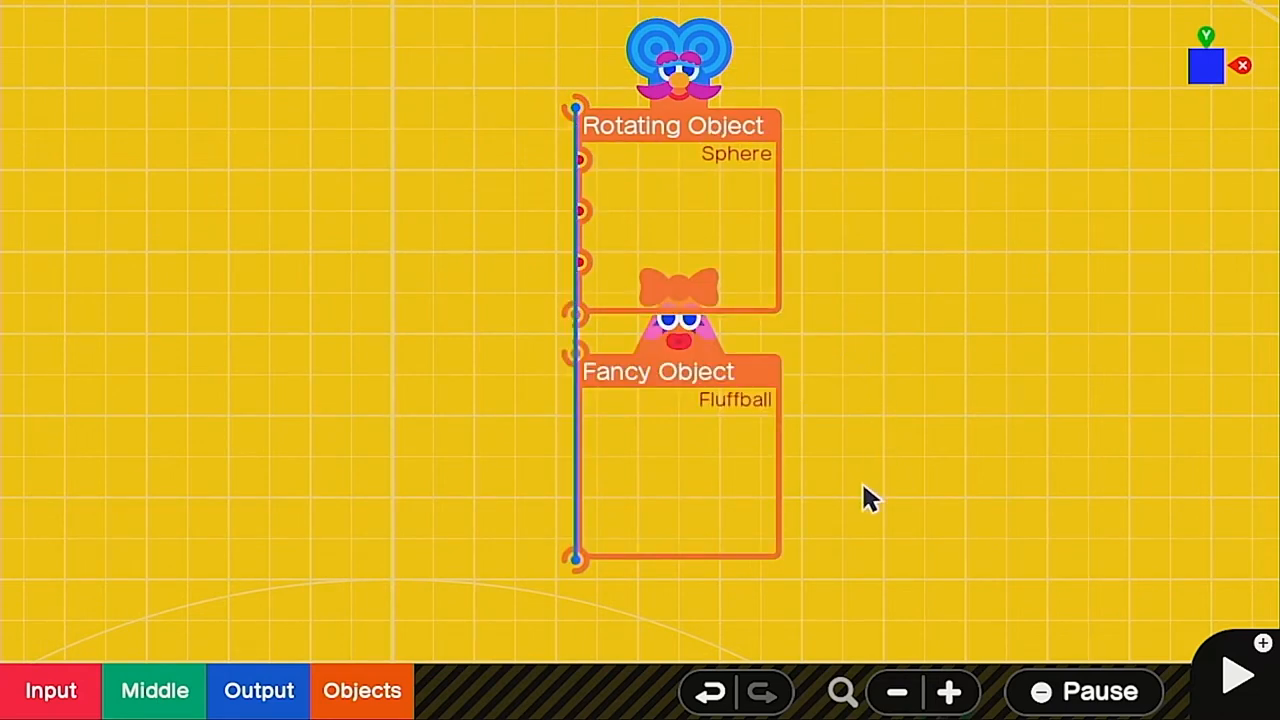
{"action": "mouse_move", "coordinate": [730, 400]}
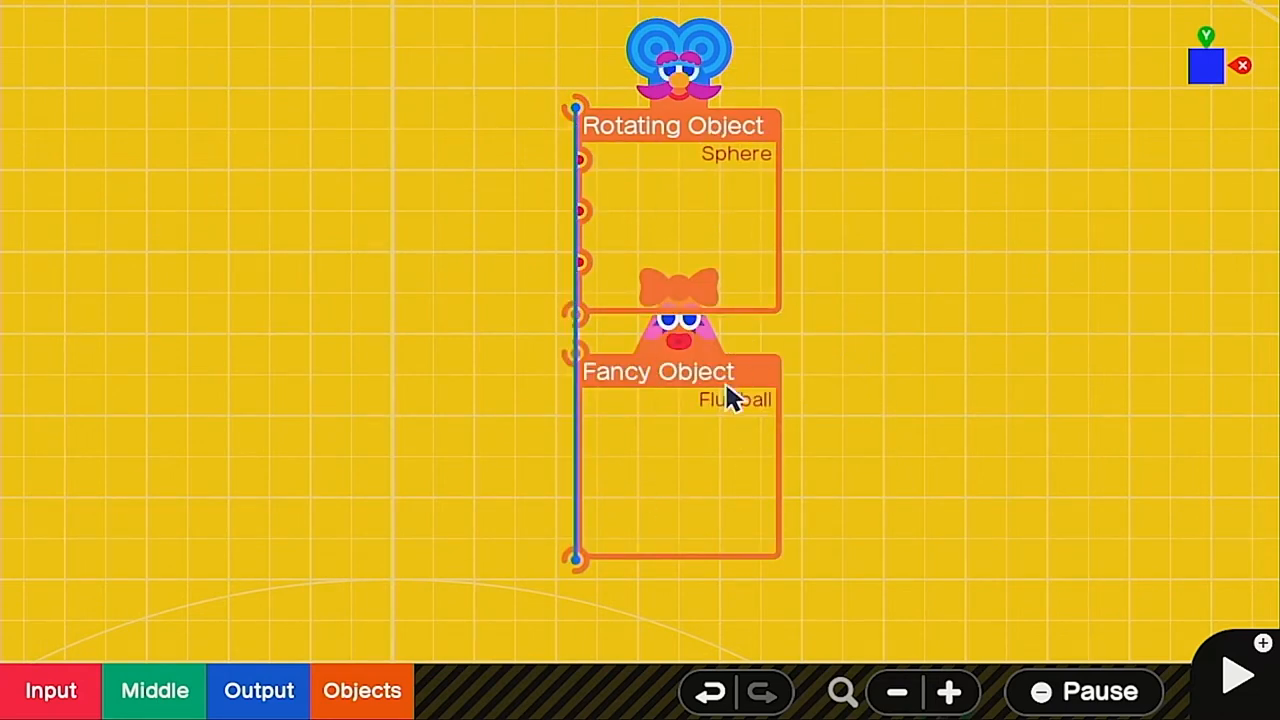
{"action": "mouse_move", "coordinate": [365, 500]}
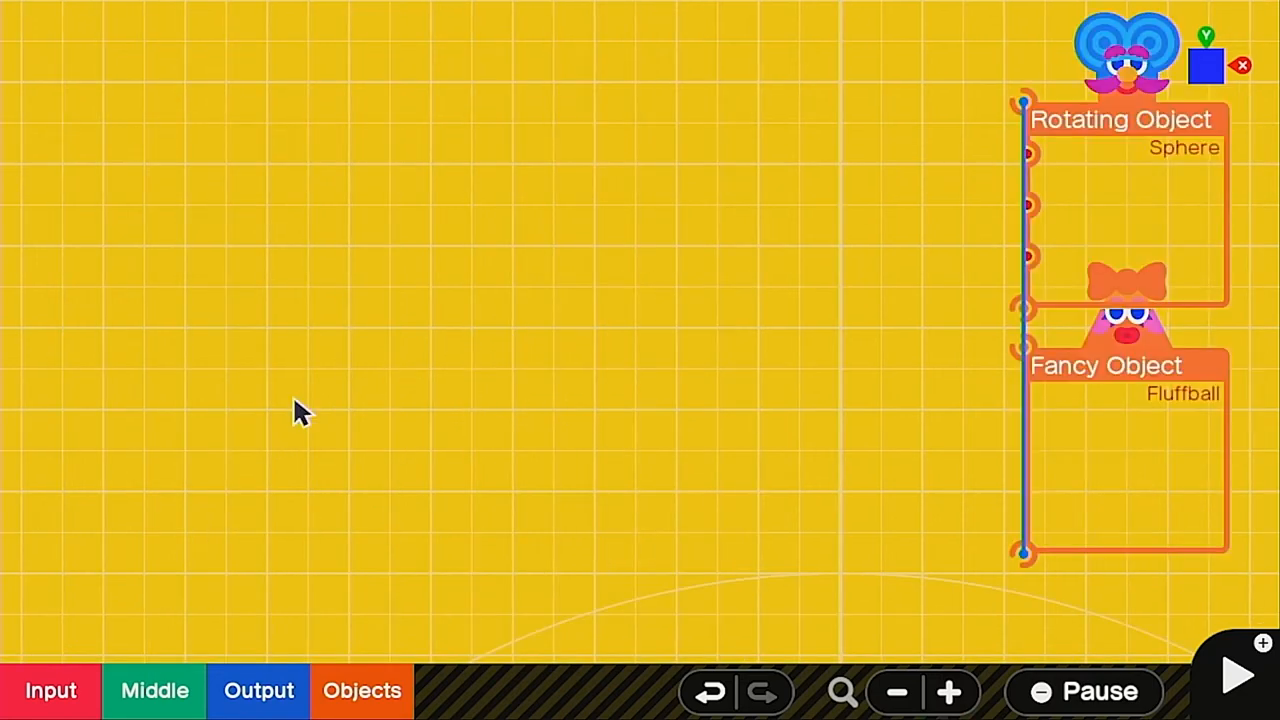
{"action": "mouse_move", "coordinate": [389, 705]}
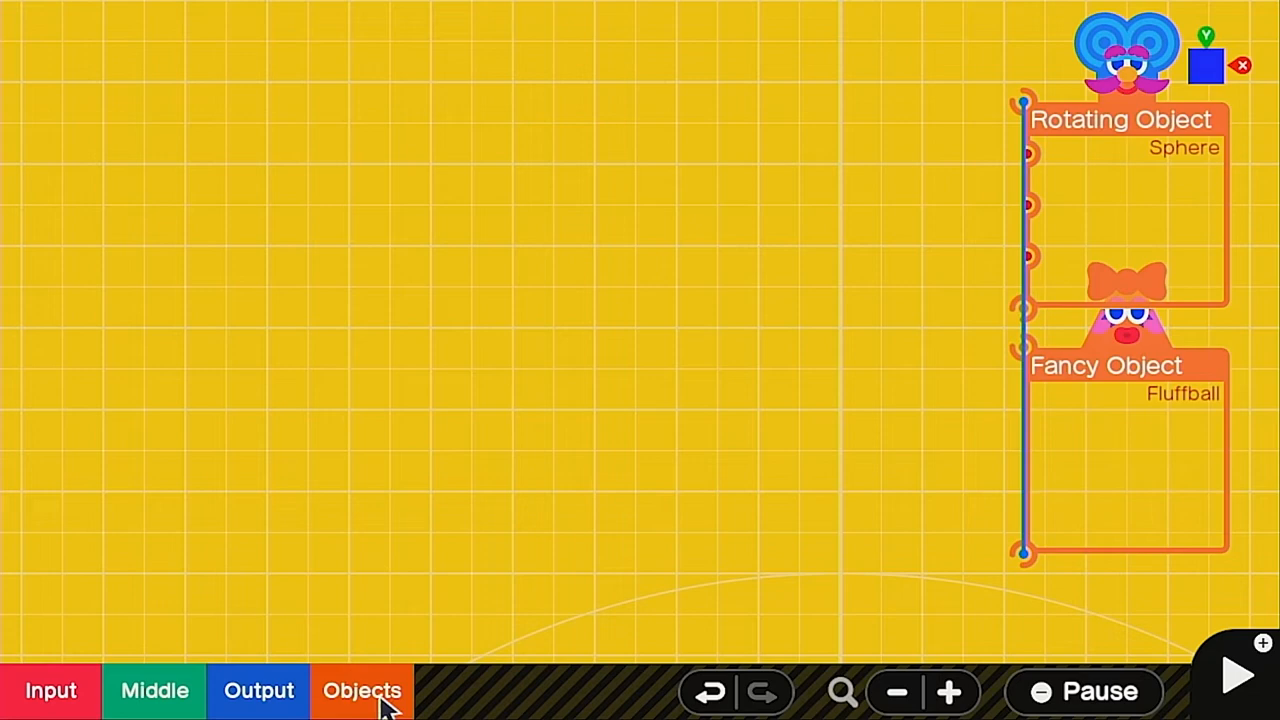
- Add more Nodons and wire the A signal into the AND Nodon
{"action": "left_click", "coordinate": [163, 691]}
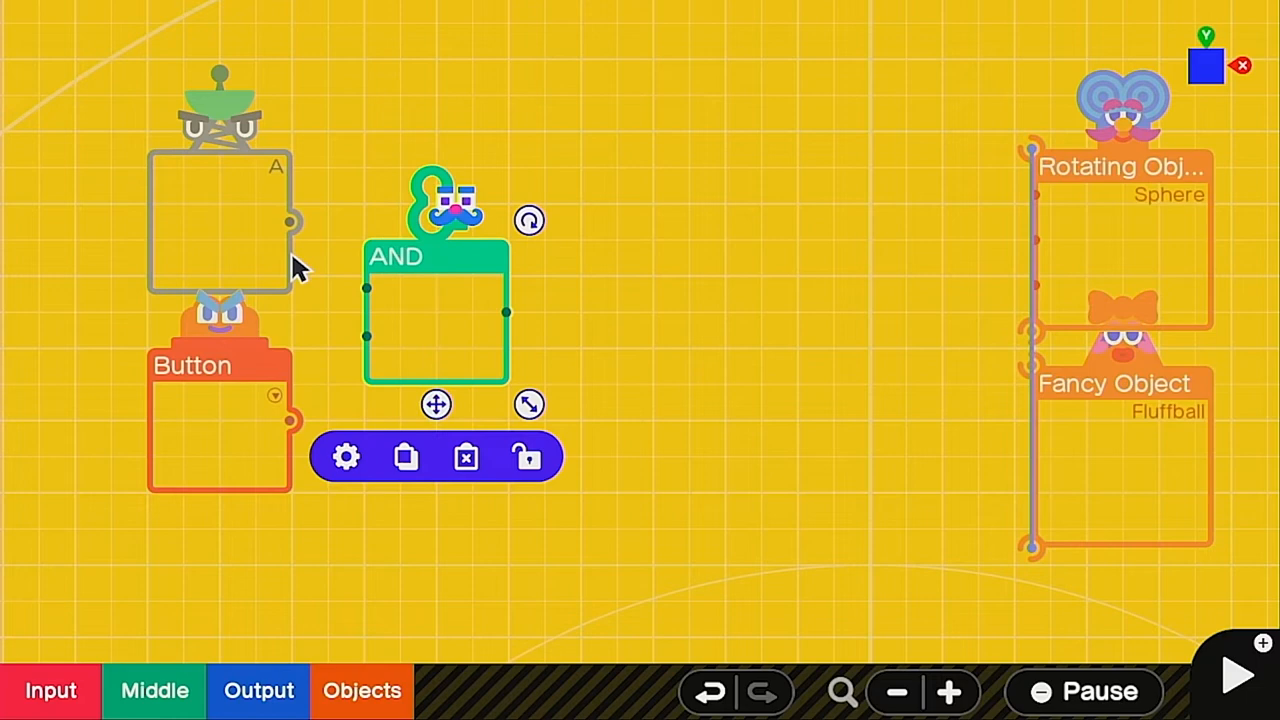
{"action": "left_click_drag", "start_coordinate": [293, 222], "coordinate": [365, 290]}
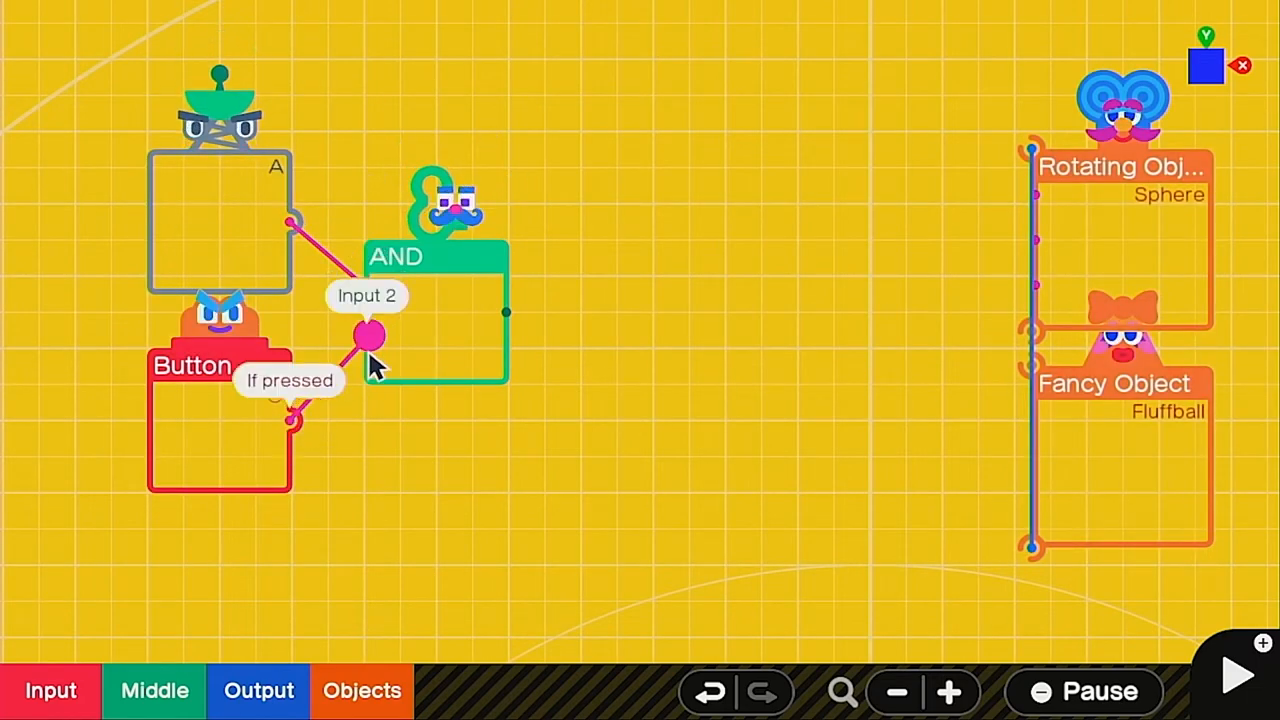
{"action": "mouse_move", "coordinate": [612, 343]}
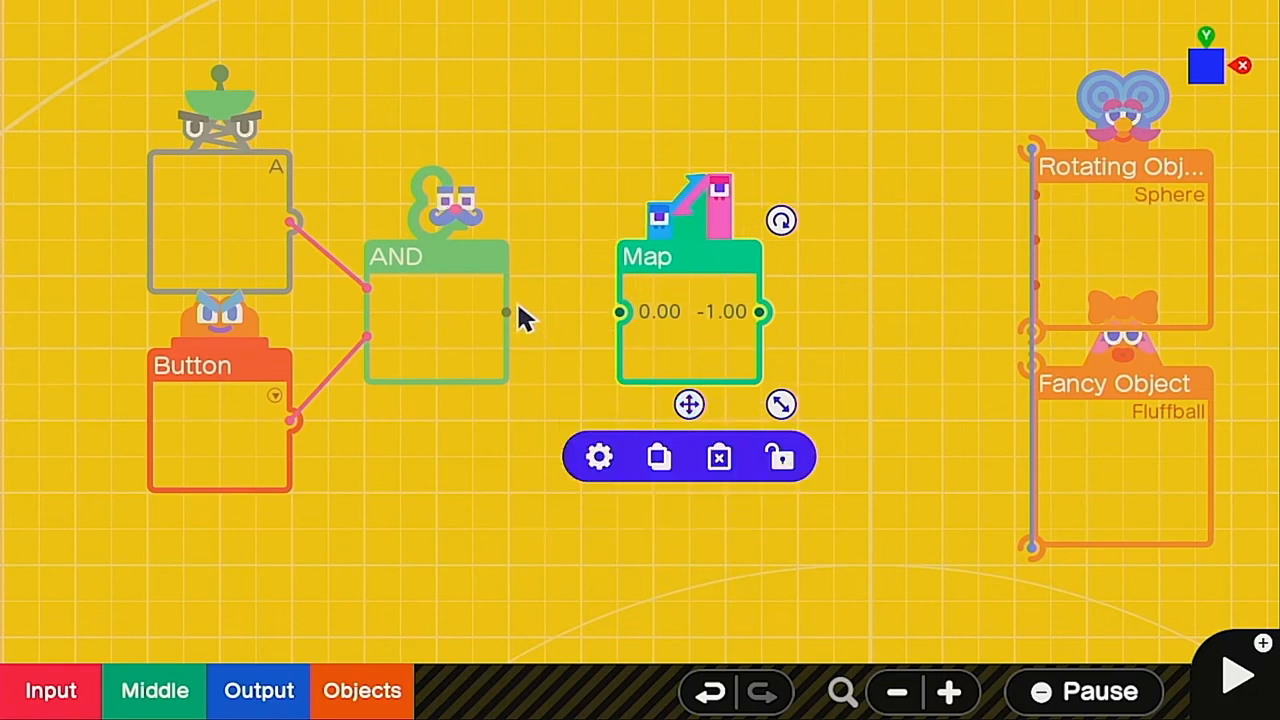
- Set the Map output range to -1.00–1.00 and wire its output into the rotating sphere
{"action": "left_click", "coordinate": [598, 457]}
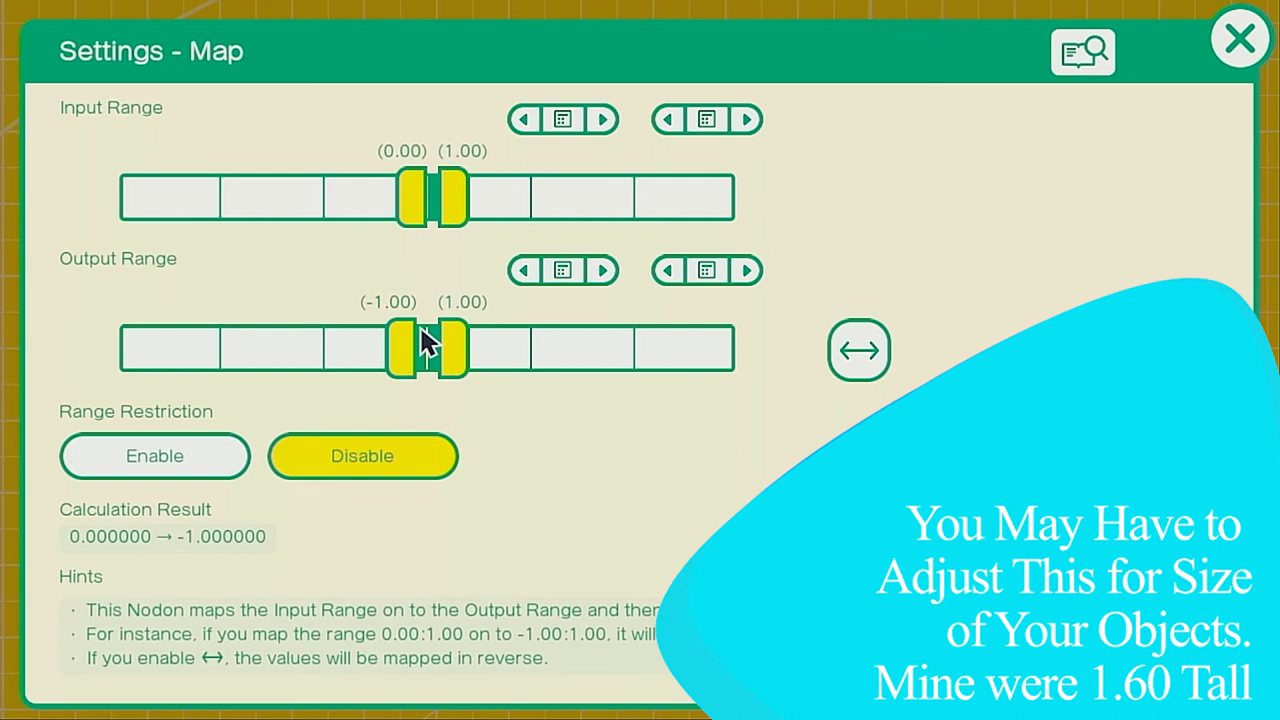
{"action": "left_click_drag", "start_coordinate": [415, 348], "coordinate": [368, 348]}
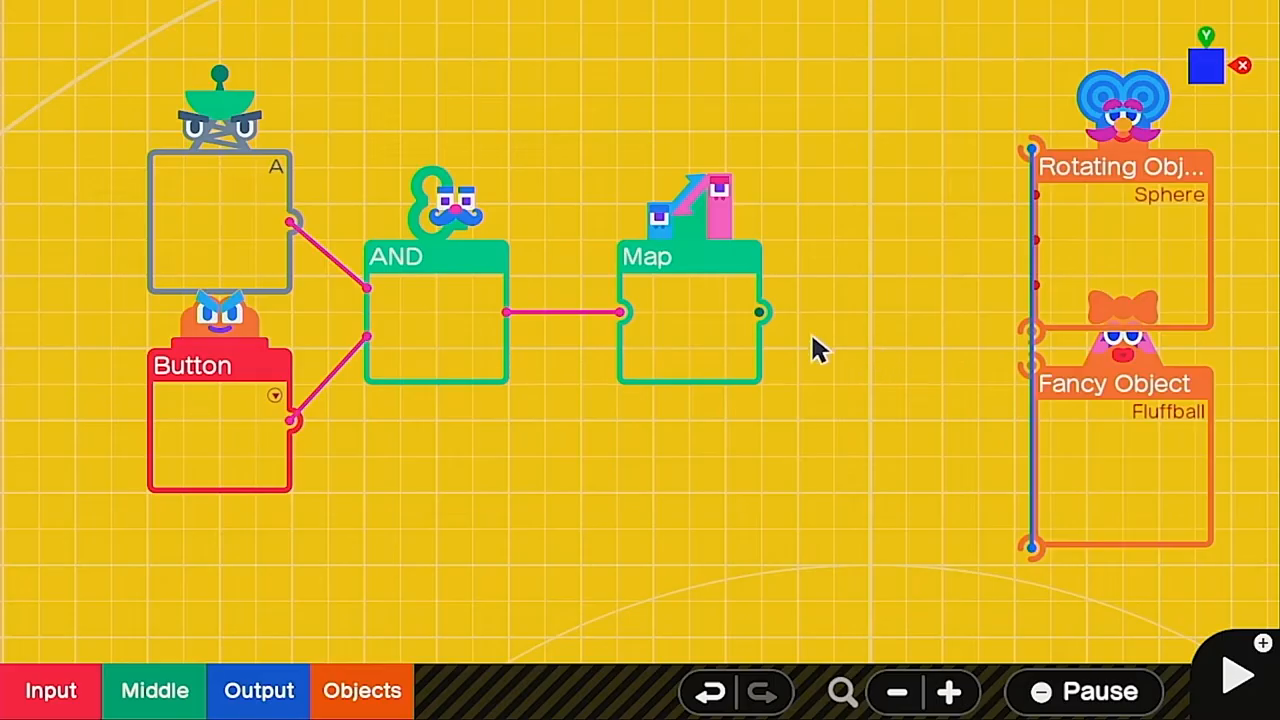
{"action": "left_click_drag", "start_coordinate": [760, 312], "coordinate": [1035, 288]}
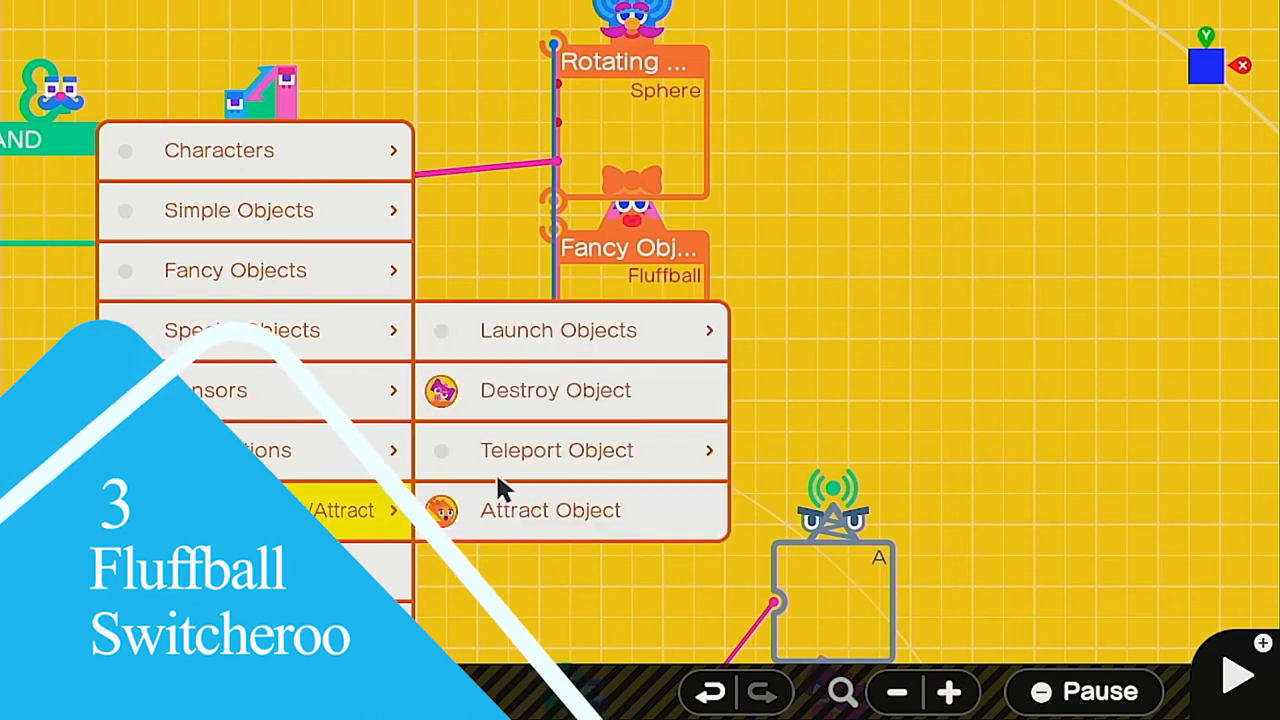
- Add a Teleport Entrance Nodon, set it to a sphere, and change its Teleport What object types
{"action": "left_click", "coordinate": [556, 450]}
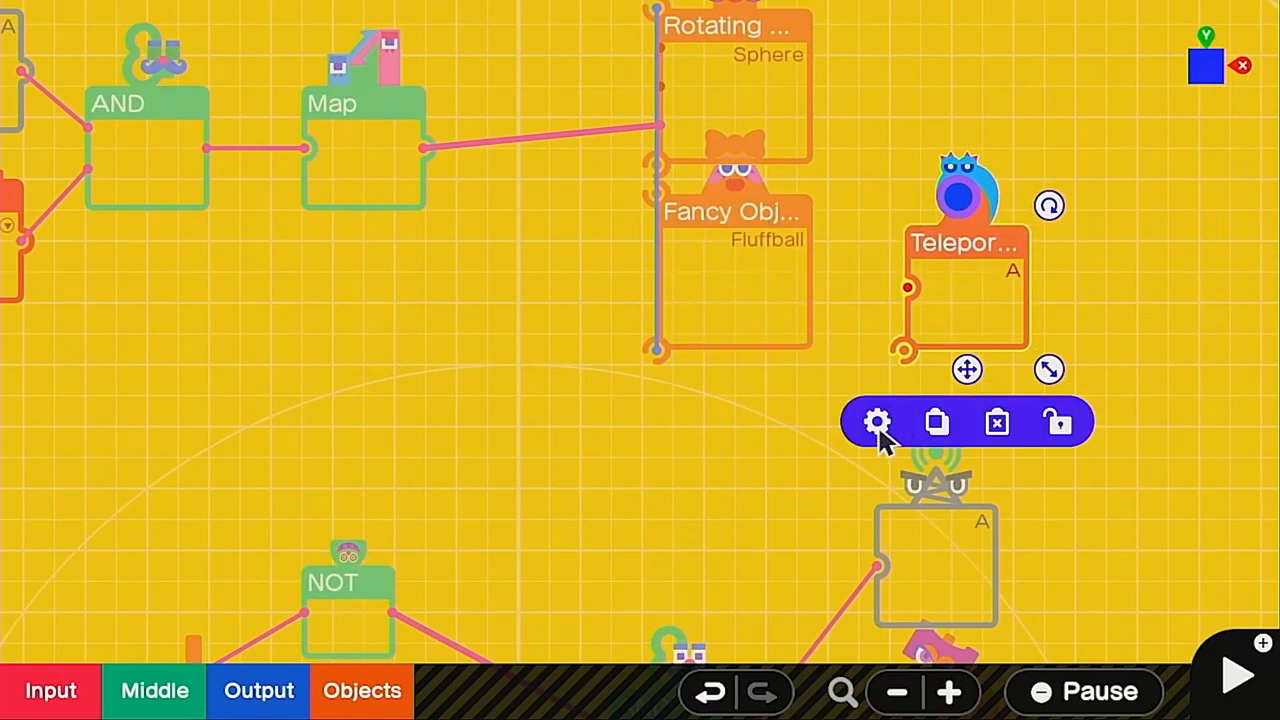
{"action": "left_click", "coordinate": [879, 422]}
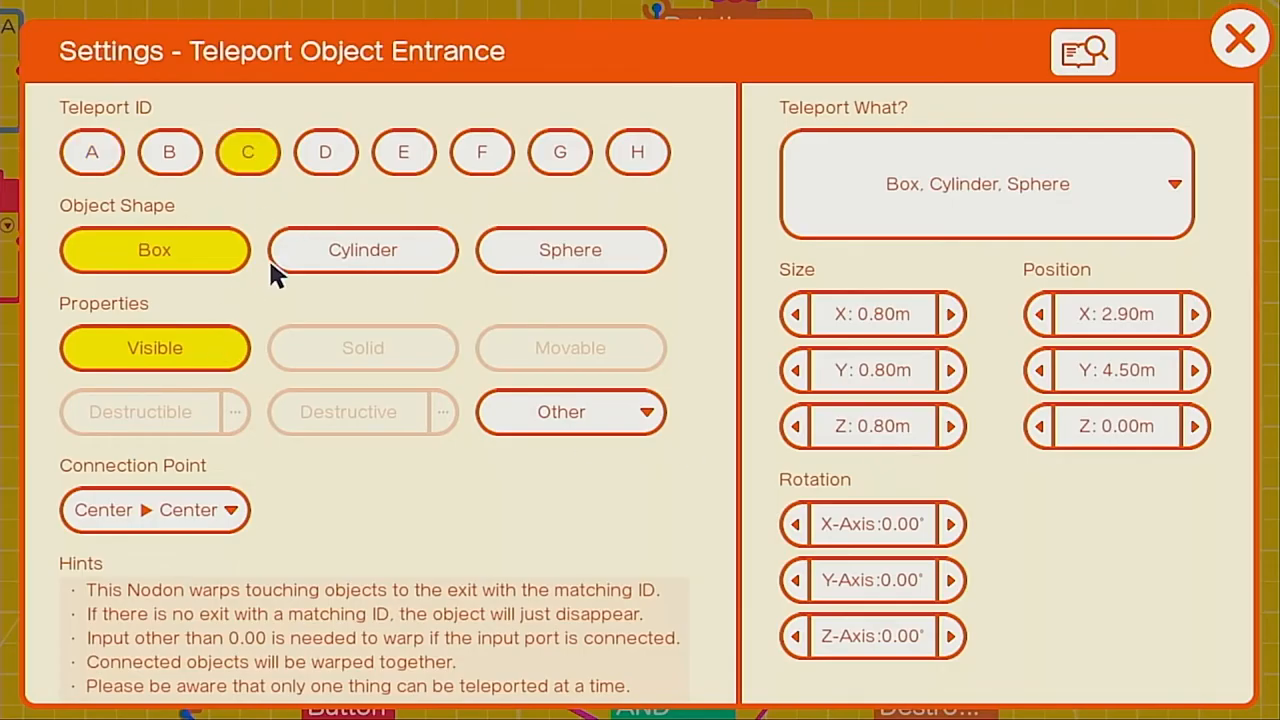
{"action": "left_click", "coordinate": [570, 250]}
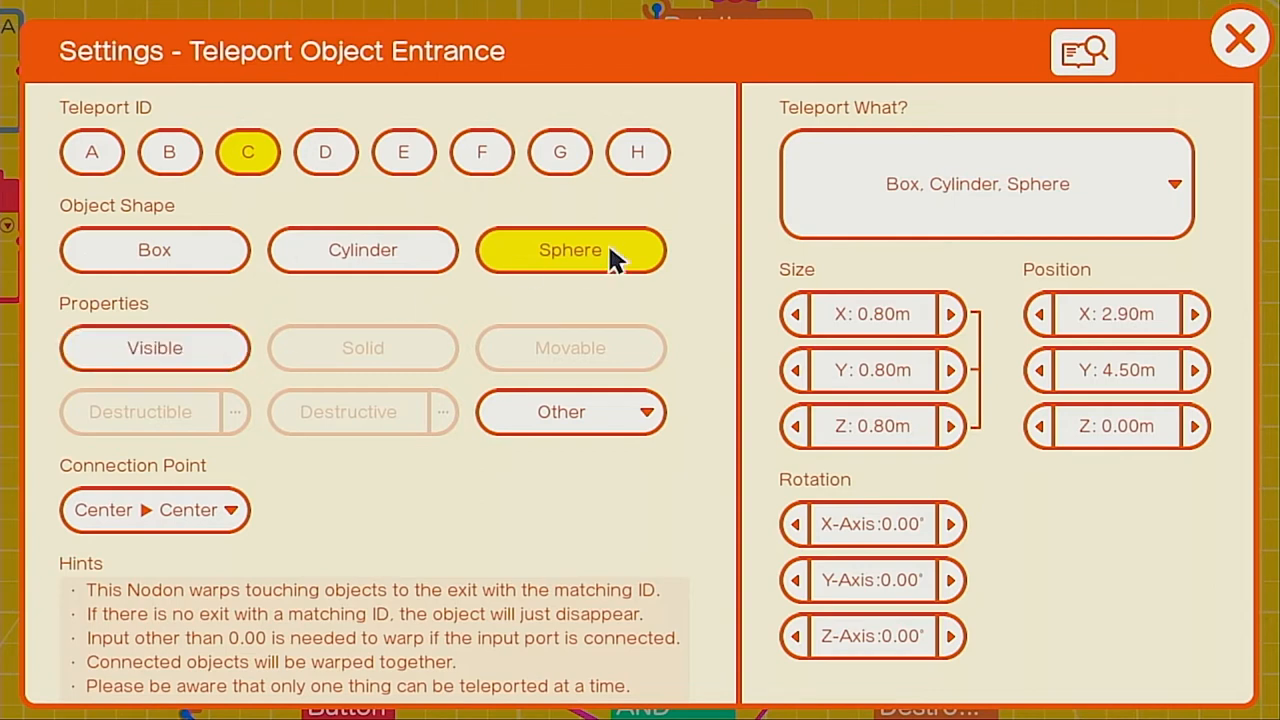
{"action": "left_click", "coordinate": [985, 183]}
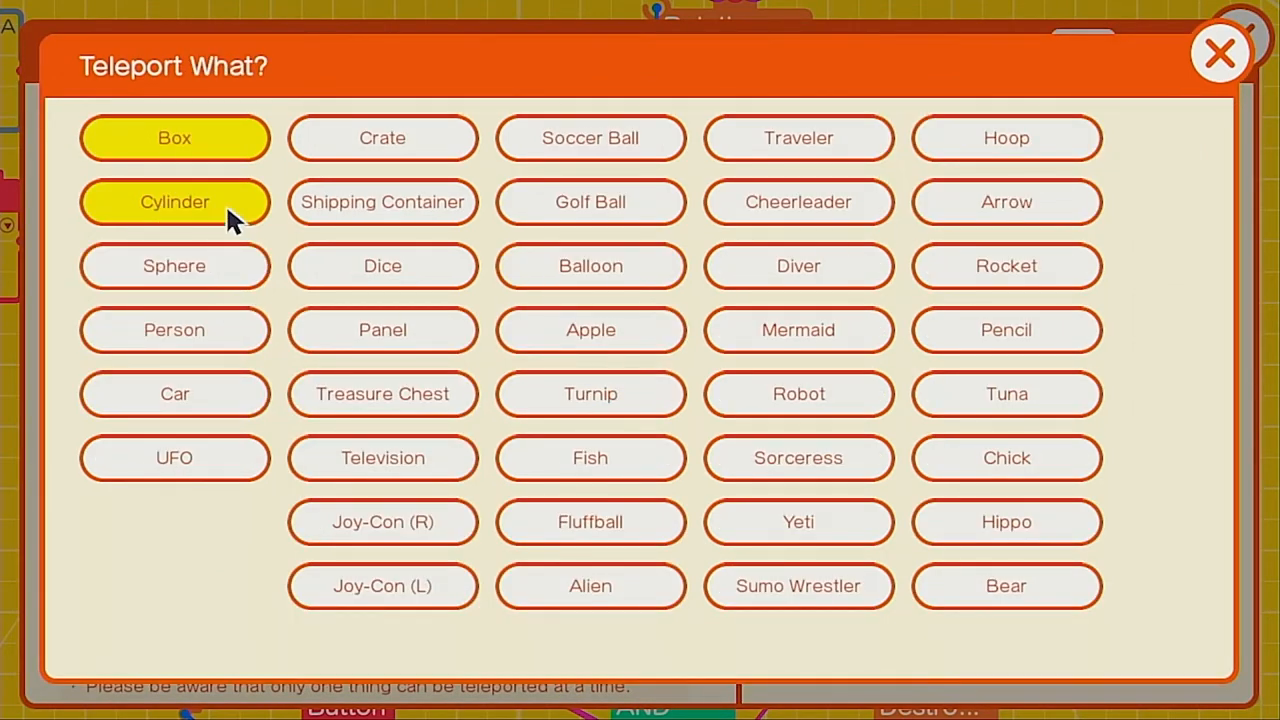
{"action": "left_click", "coordinate": [590, 522]}
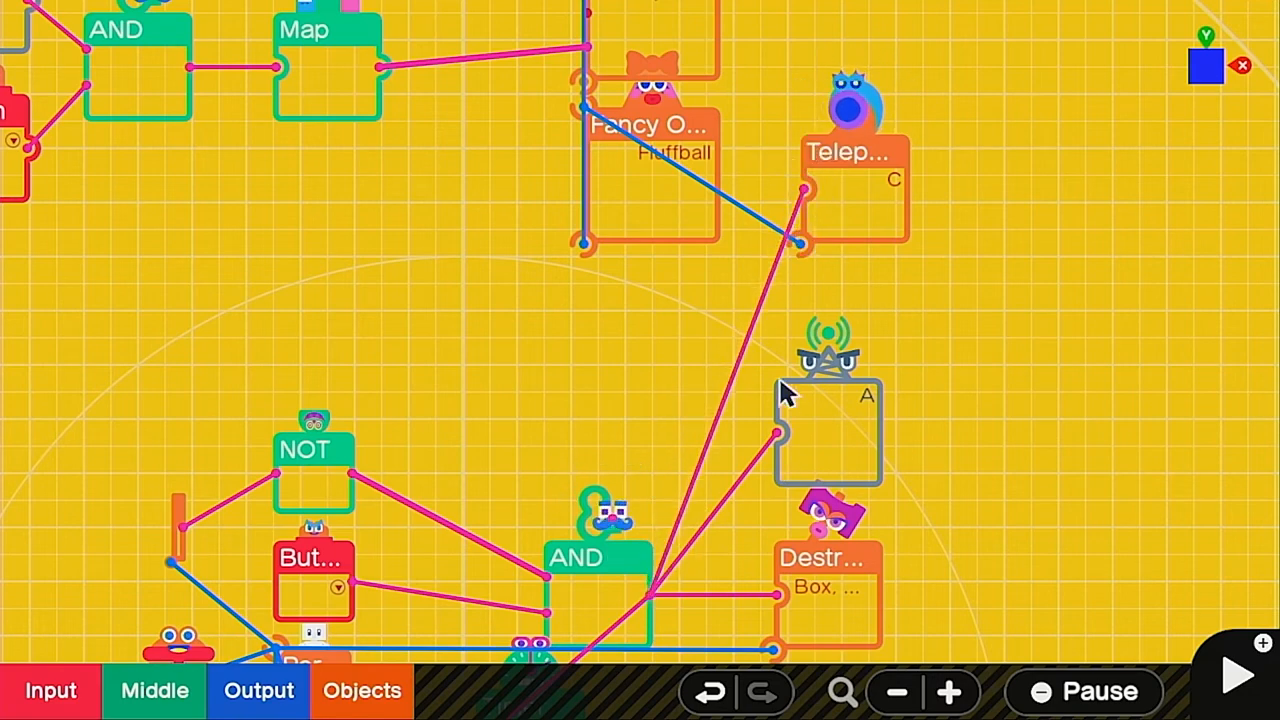
{"action": "mouse_move", "coordinate": [817, 384]}
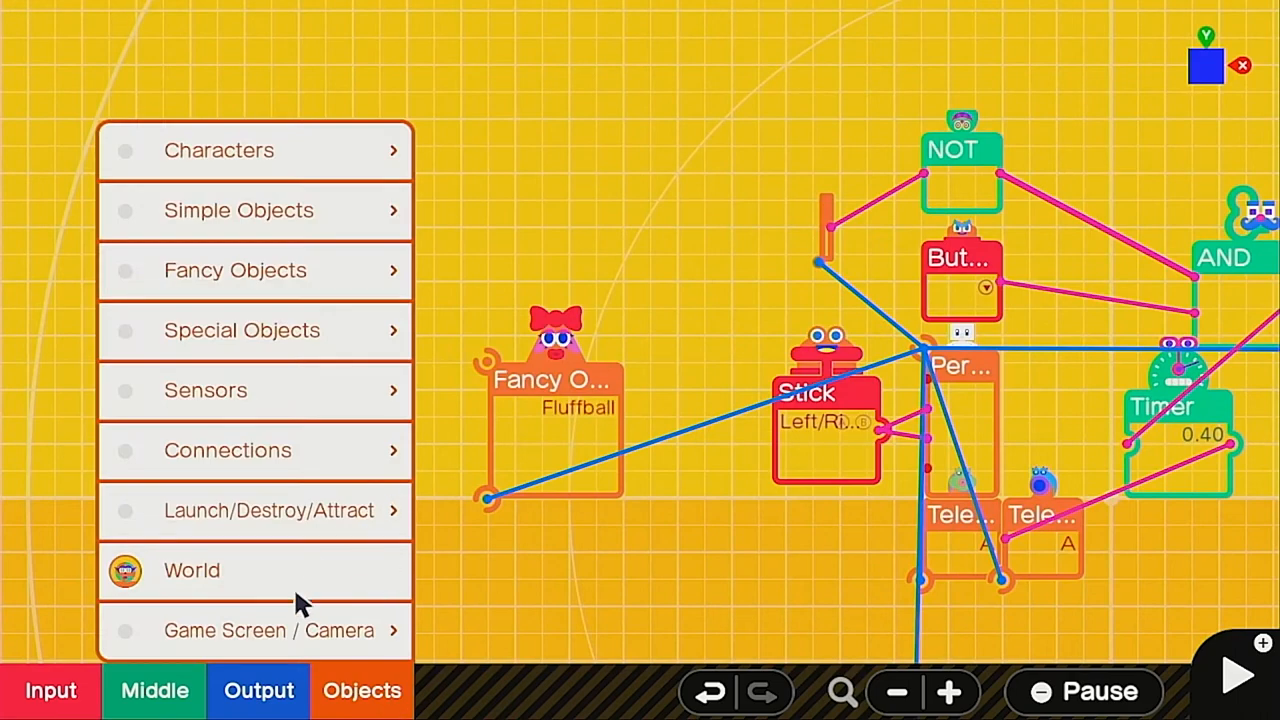
- Add a Teleport Exit Nodon as an invisible sphere on ID C with Teleport Physics set
{"action": "left_click", "coordinate": [268, 511]}
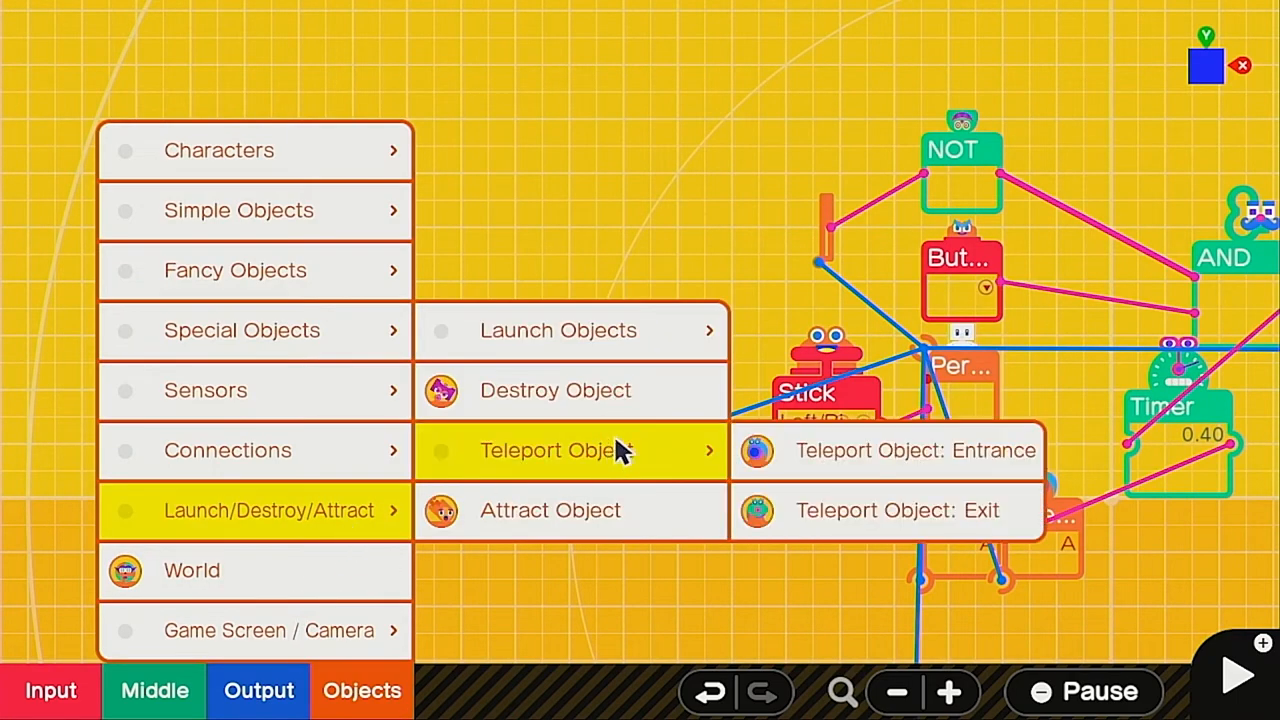
{"action": "left_click", "coordinate": [891, 450]}
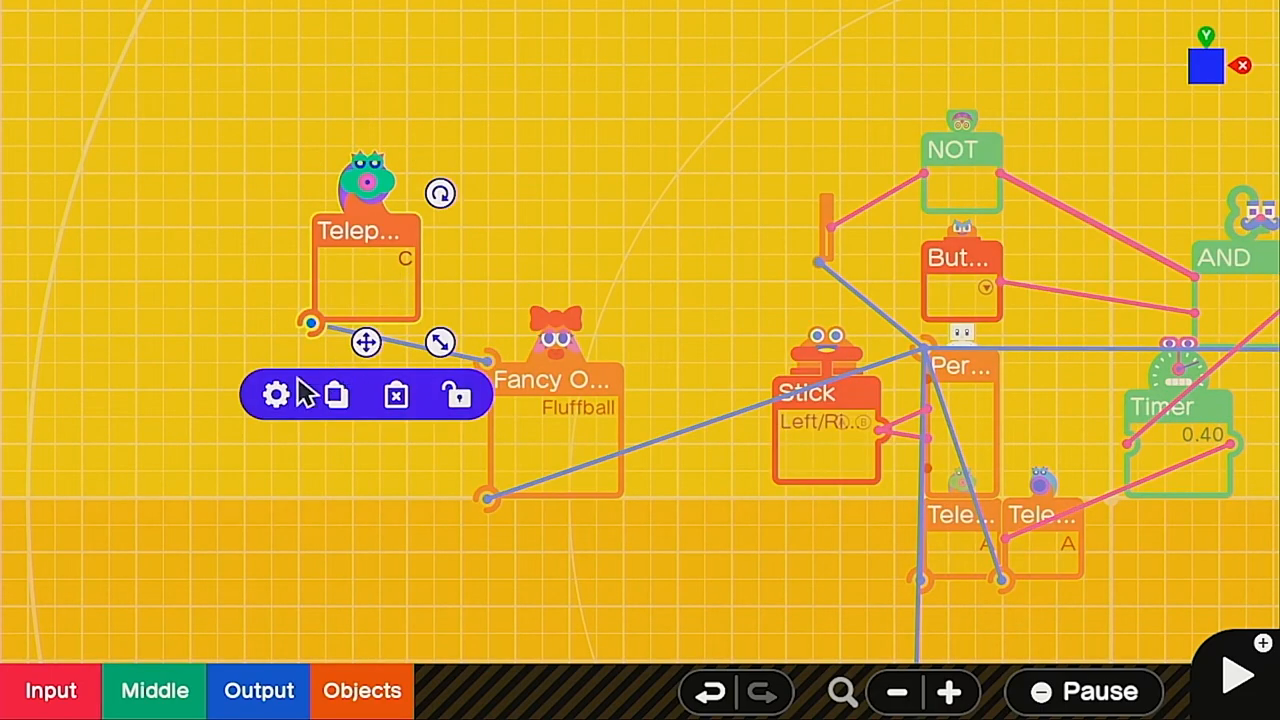
{"action": "left_click", "coordinate": [276, 396]}
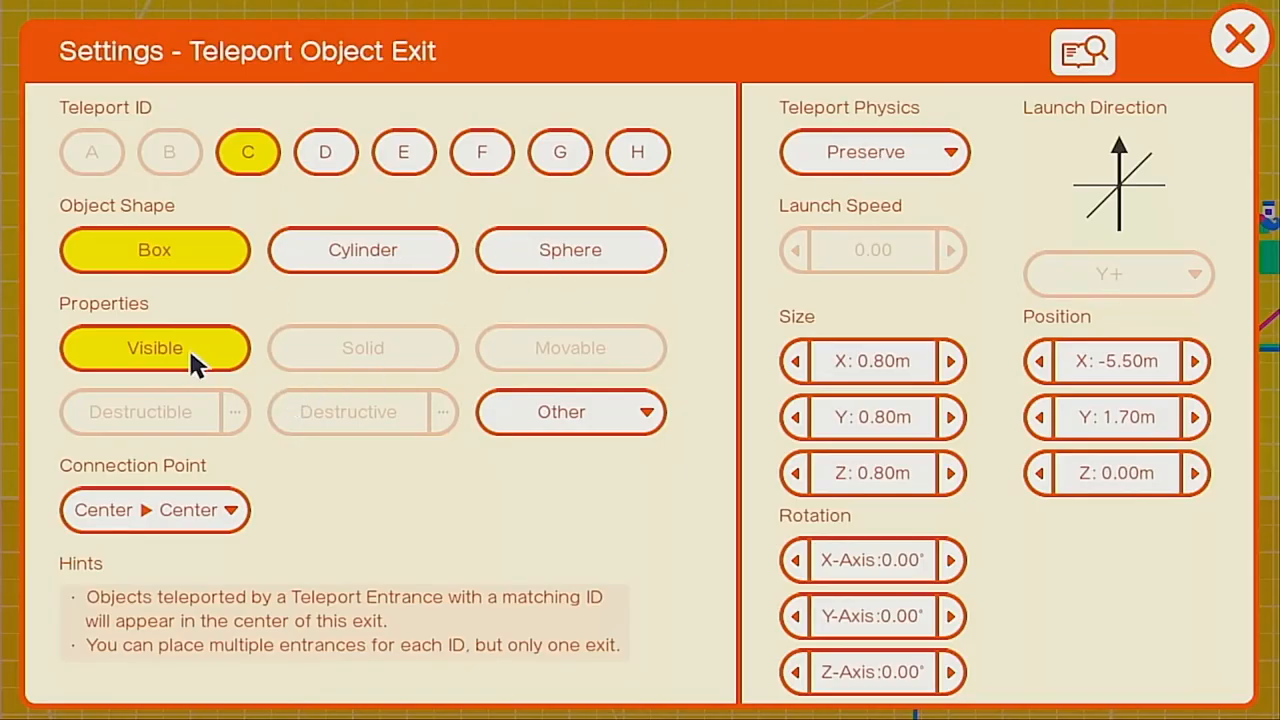
{"action": "left_click", "coordinate": [570, 250]}
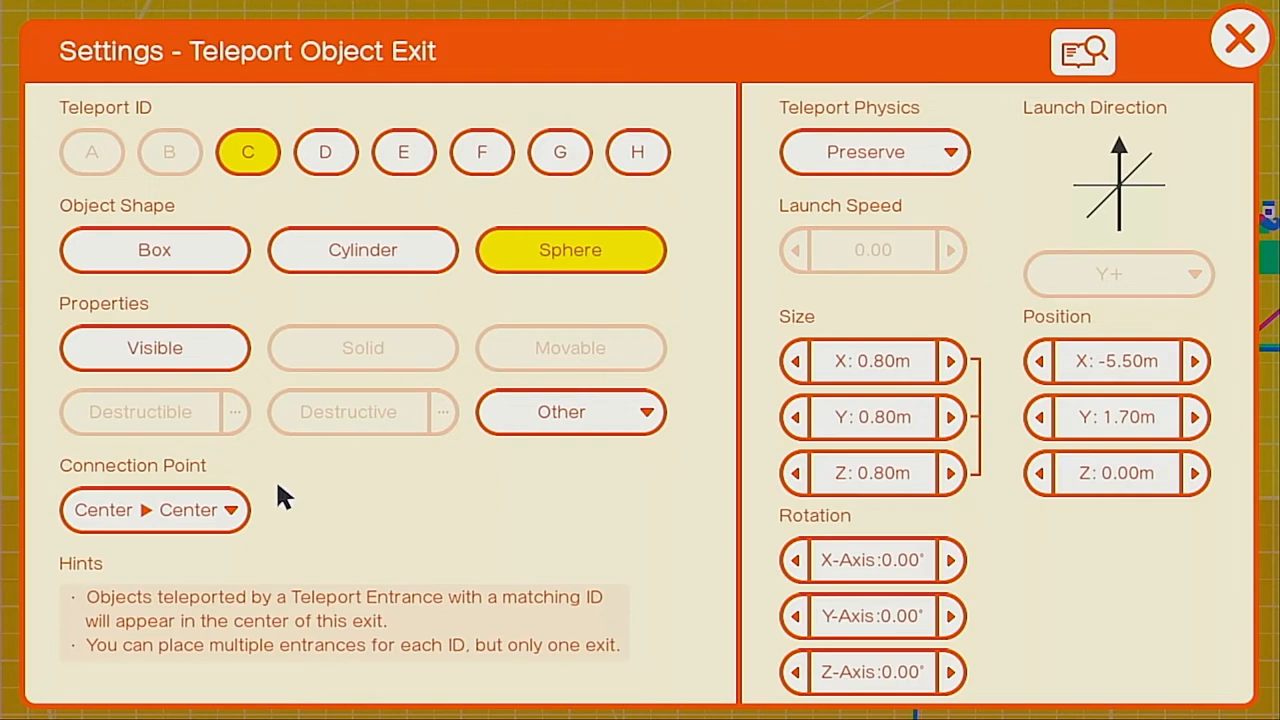
{"action": "left_click", "coordinate": [874, 151]}
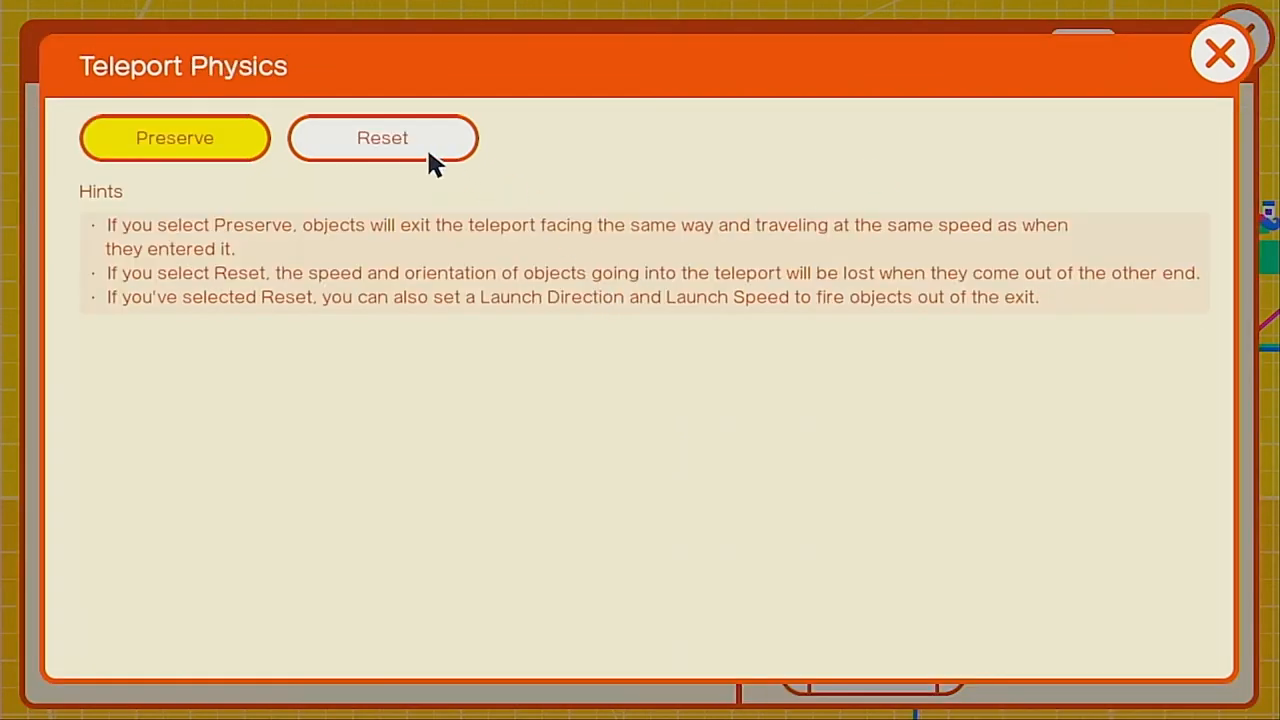
{"action": "left_click", "coordinate": [1219, 52]}
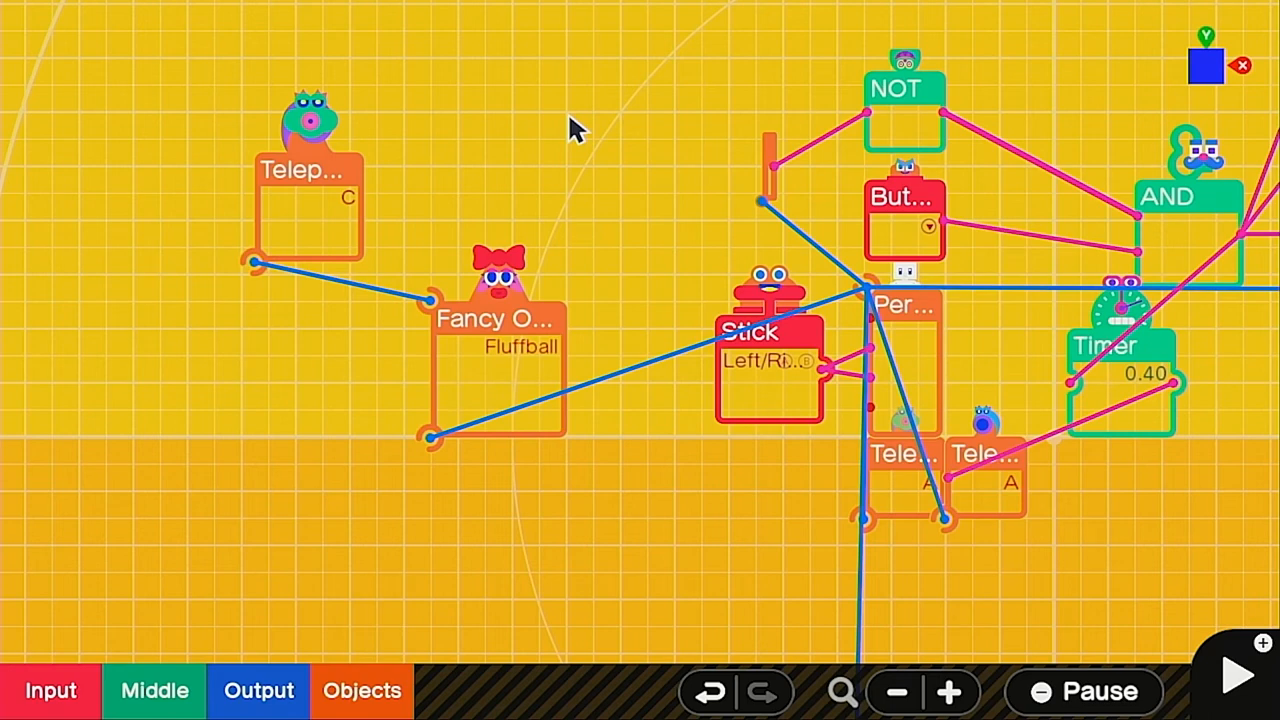
{"action": "mouse_move", "coordinate": [582, 375]}
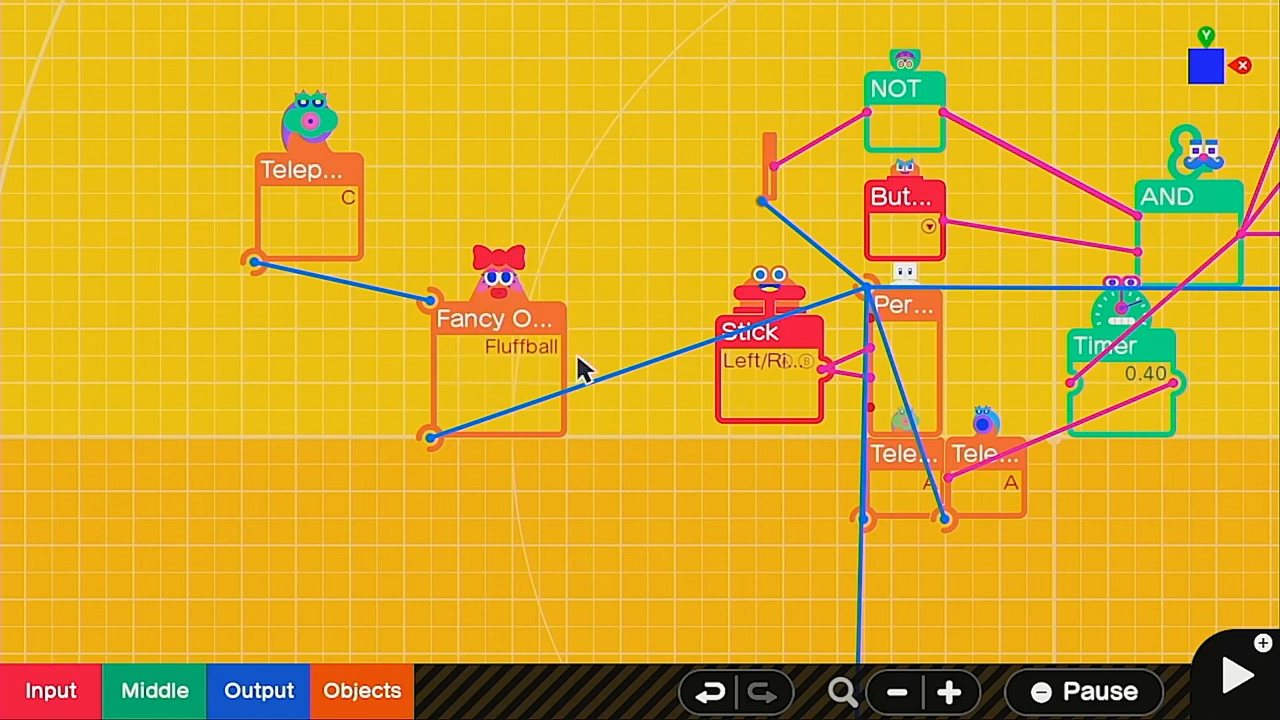
{"action": "mouse_move", "coordinate": [585, 455]}
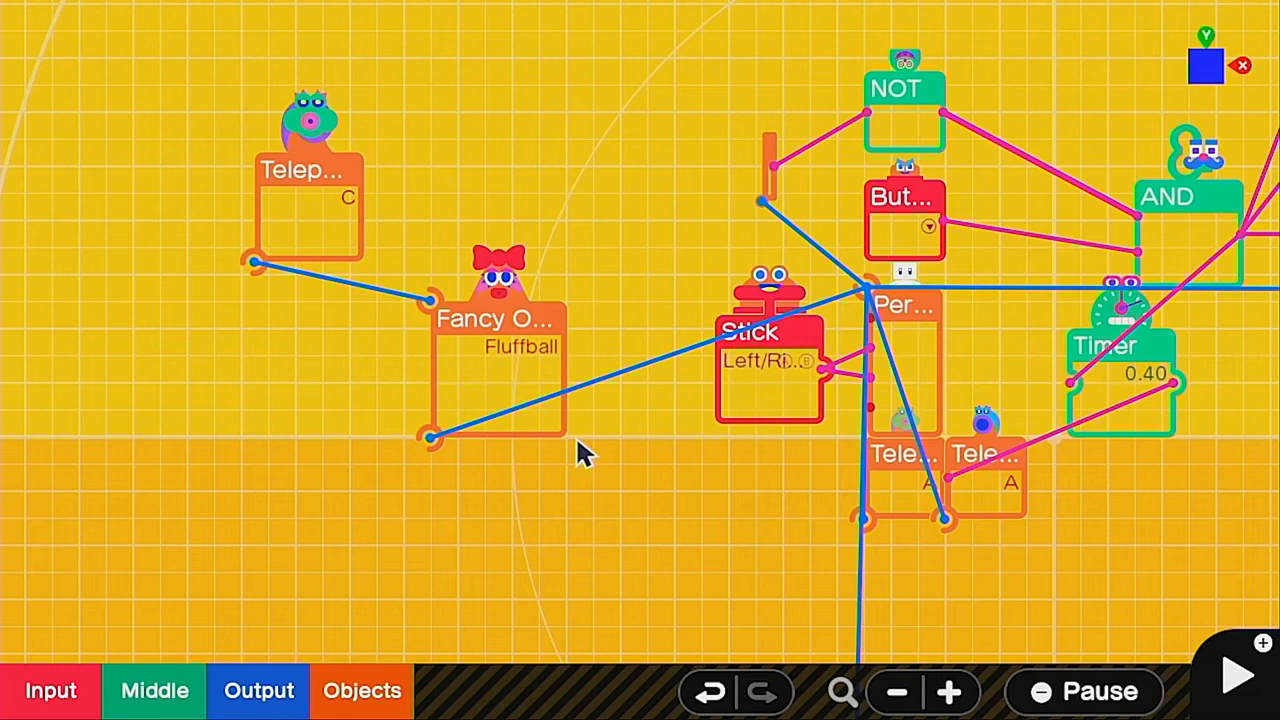
{"action": "mouse_move", "coordinate": [608, 378]}
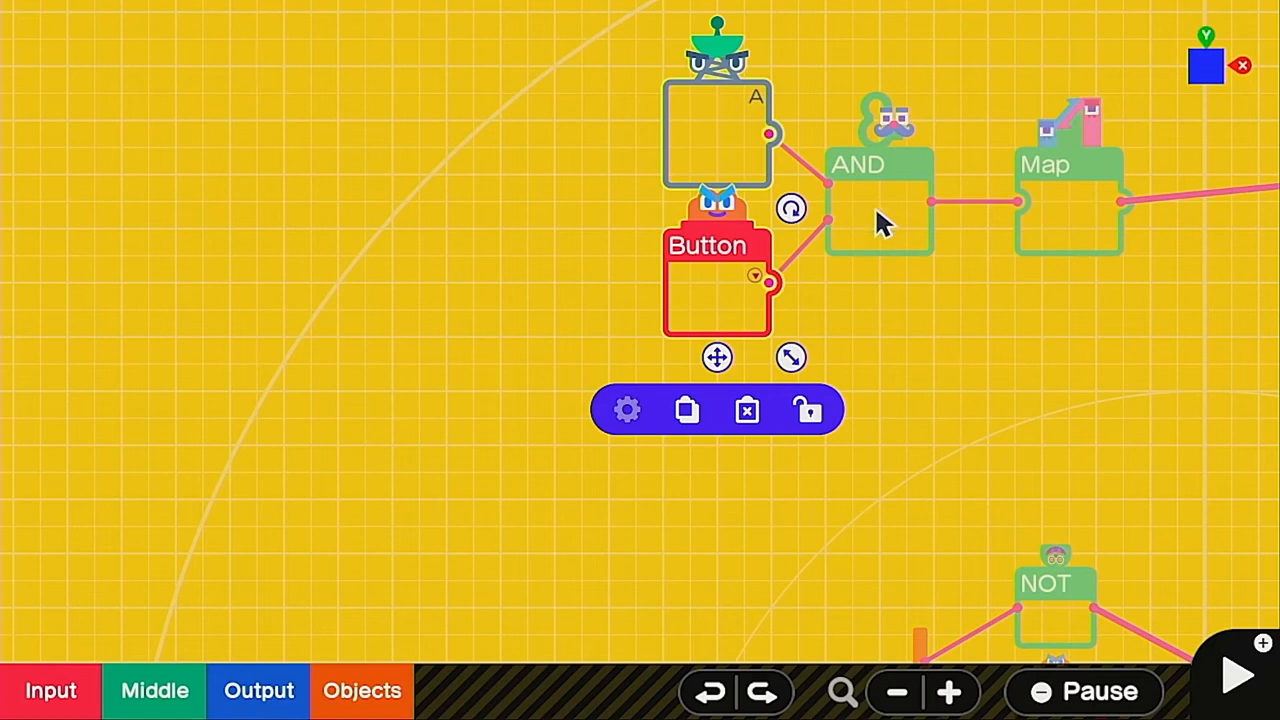
- Copy the Button and AND Nodons into a Timer set to output after 0.03 seconds
{"action": "left_click", "coordinate": [878, 215]}
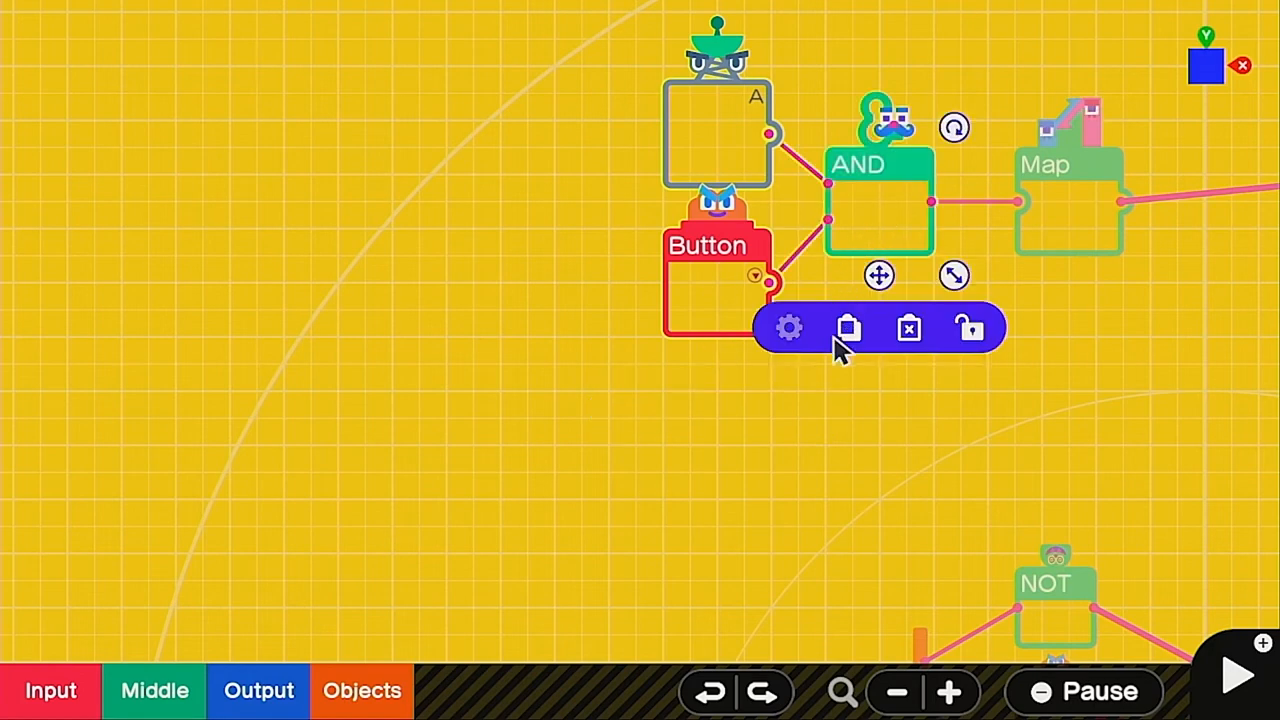
{"action": "mouse_move", "coordinate": [855, 340]}
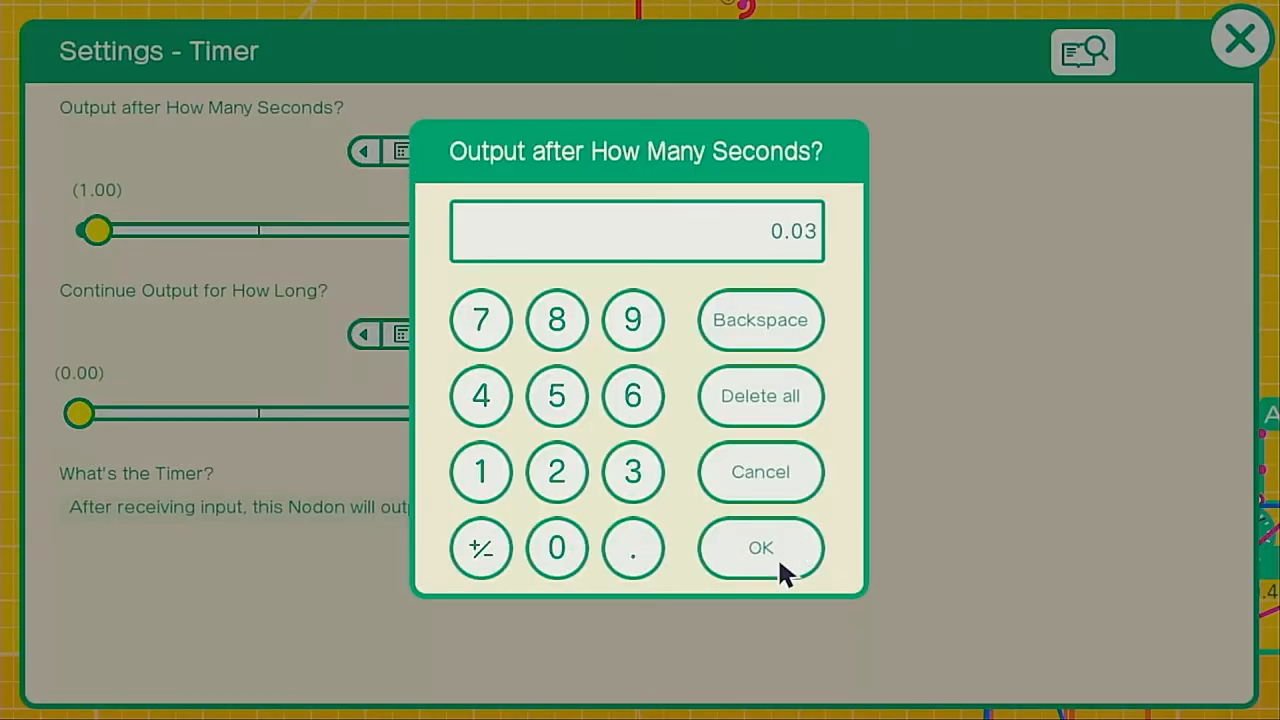
{"action": "left_click", "coordinate": [760, 548]}
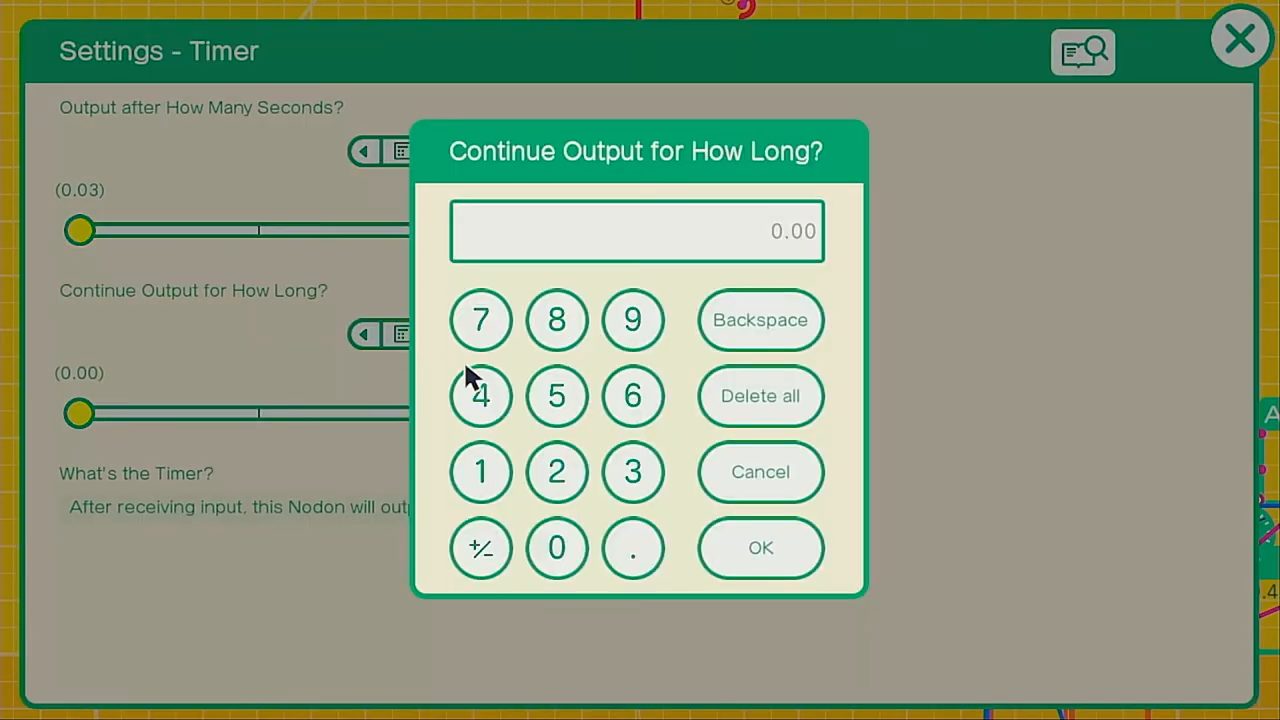
{"action": "left_click", "coordinate": [557, 548]}
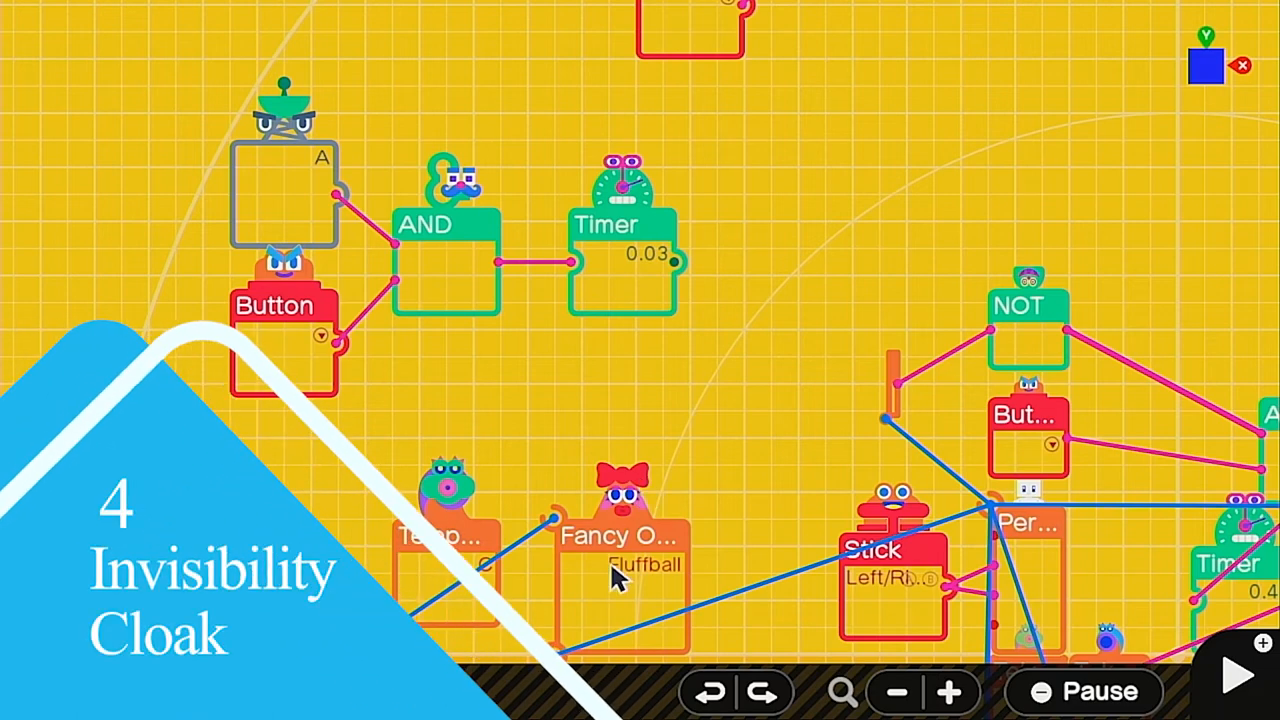
- Browse the object Nodon list for a Texture Nodon to add
{"action": "left_click", "coordinate": [361, 690]}
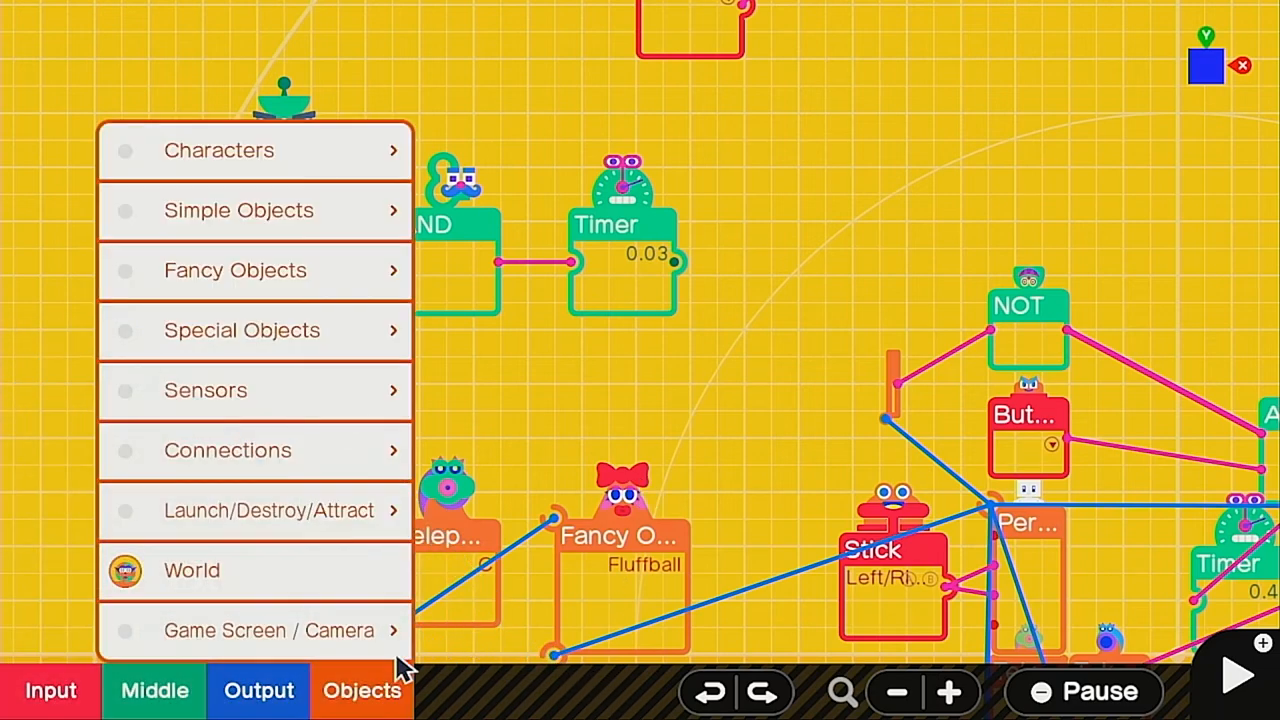
{"action": "left_click", "coordinate": [242, 330]}
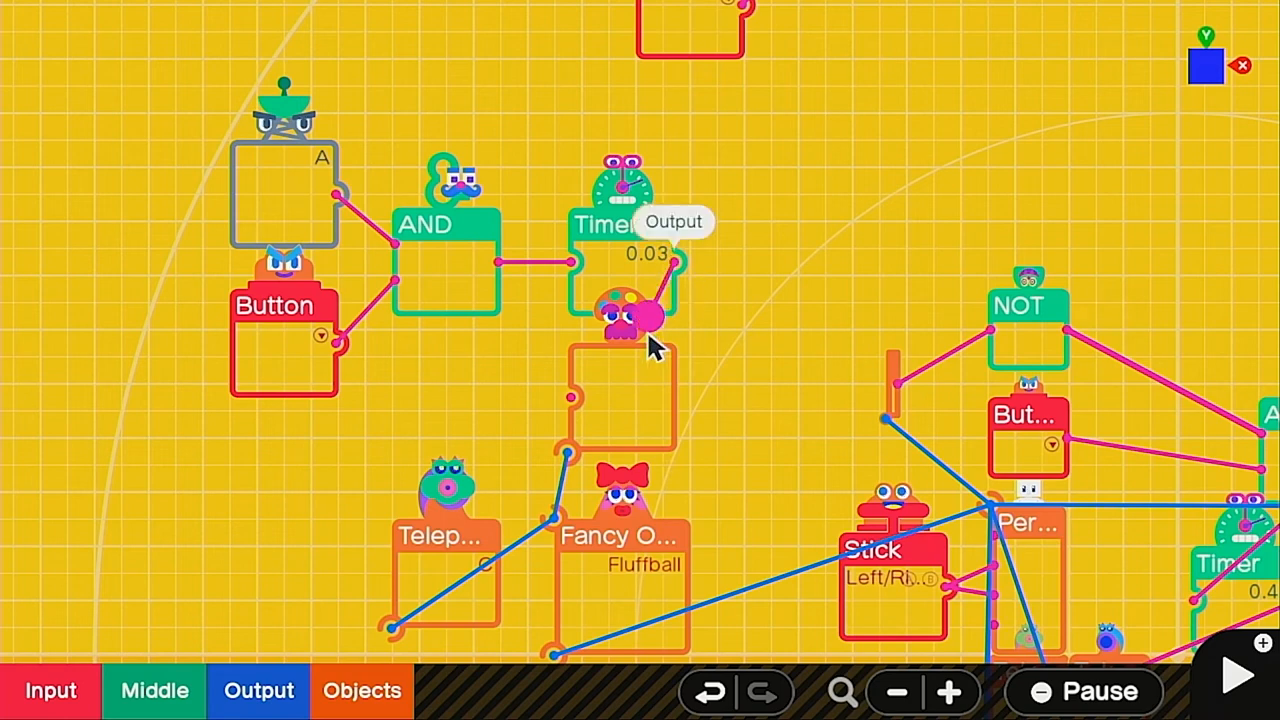
{"action": "mouse_move", "coordinate": [690, 385]}
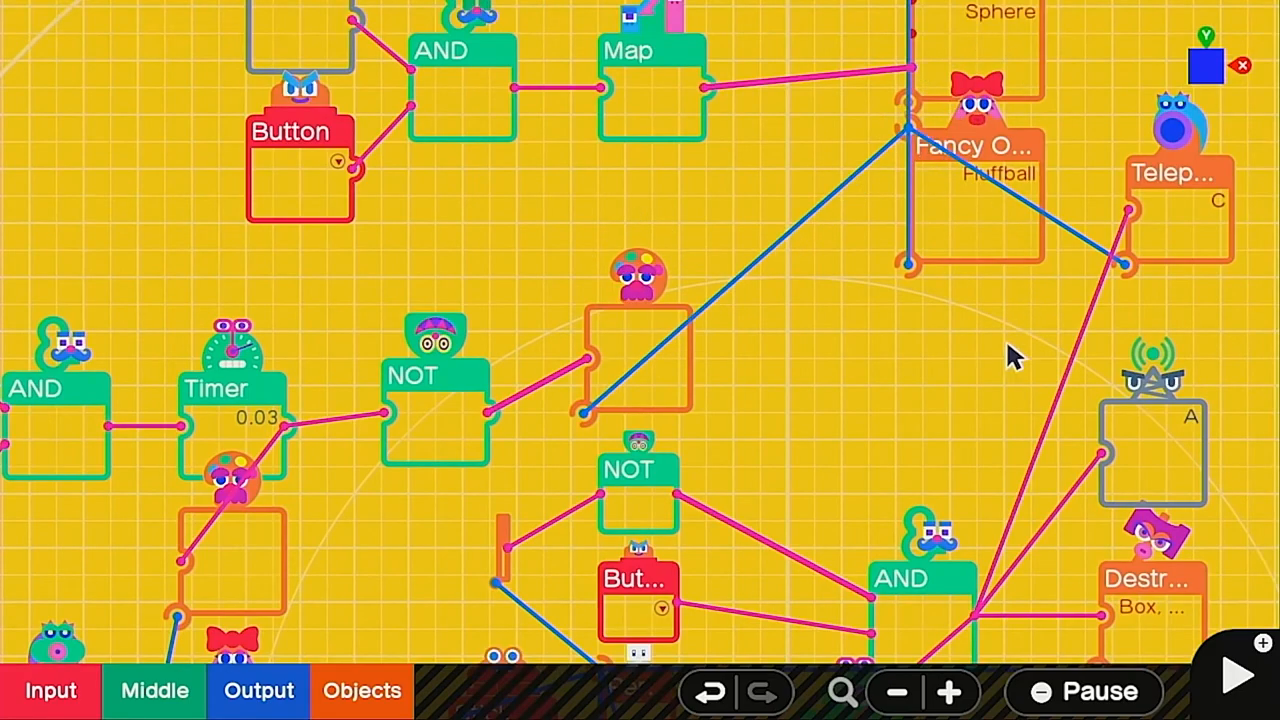
- Start moving the Timer, NOT, Texture and Teleport Nodons beside the Fluffball
{"action": "left_click", "coordinate": [1234, 675]}
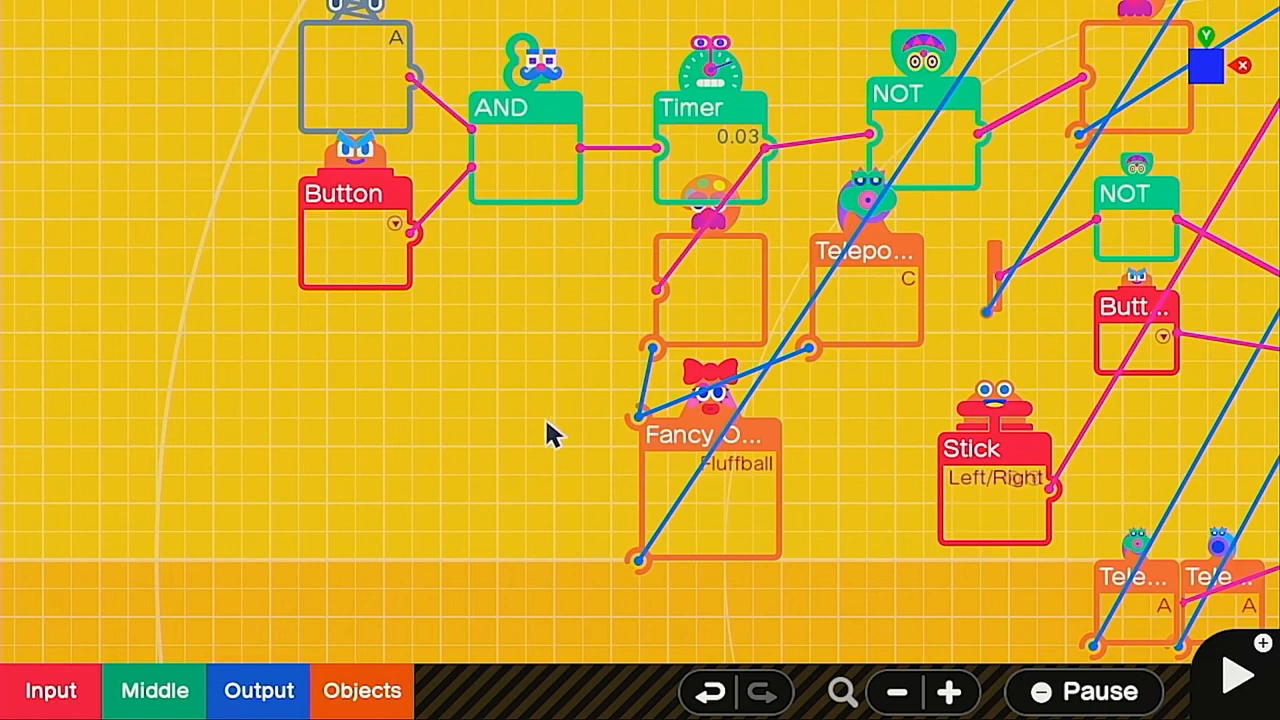
{"action": "mouse_move", "coordinate": [563, 202]}
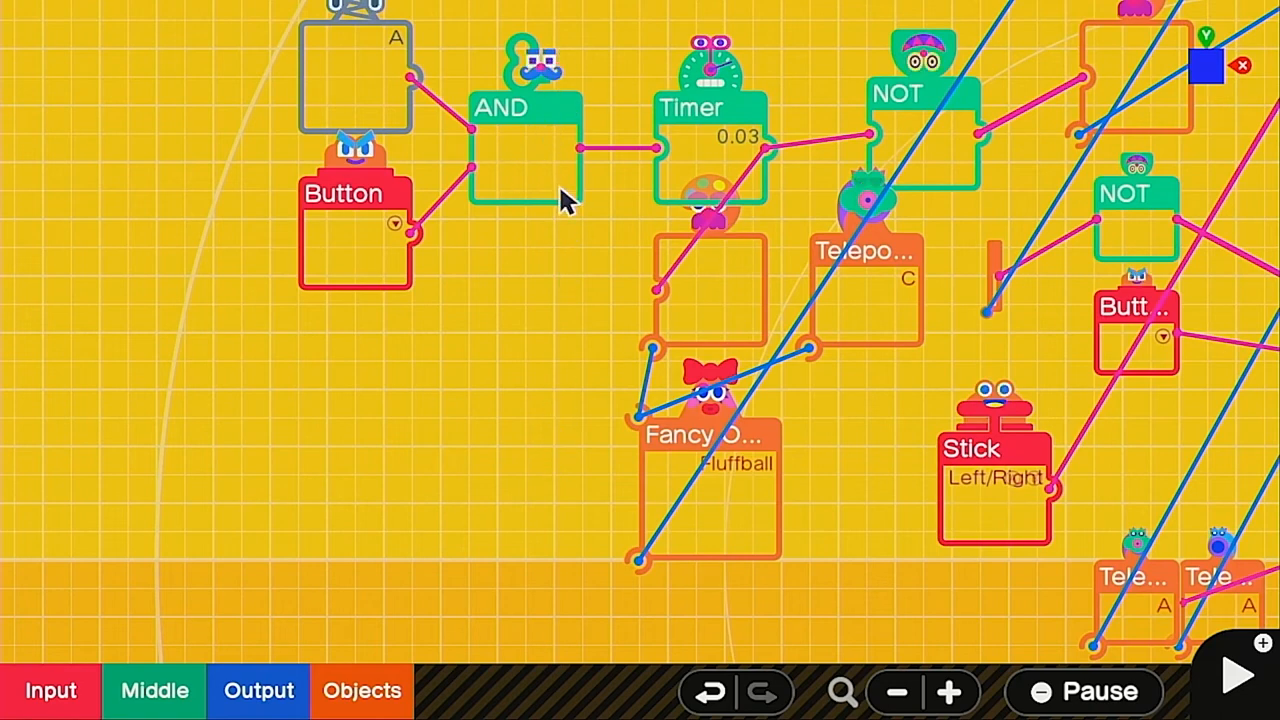
{"action": "mouse_move", "coordinate": [730, 195]}
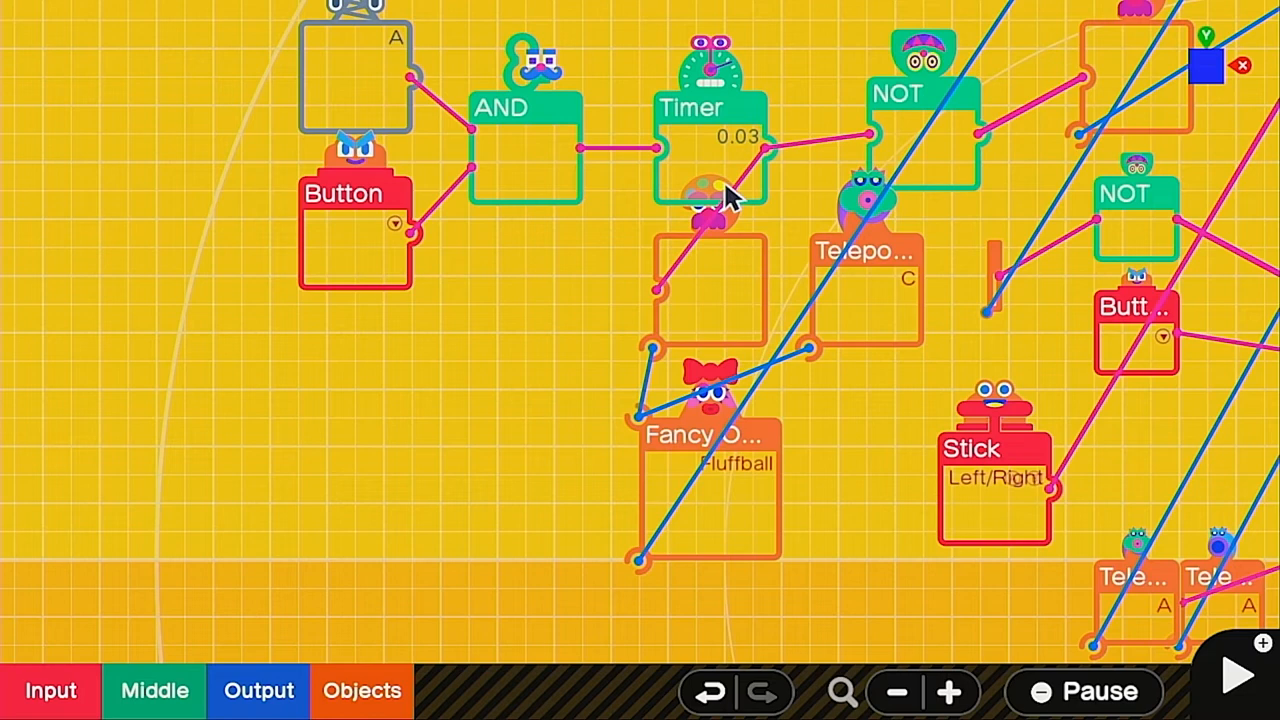
{"action": "mouse_move", "coordinate": [652, 268]}
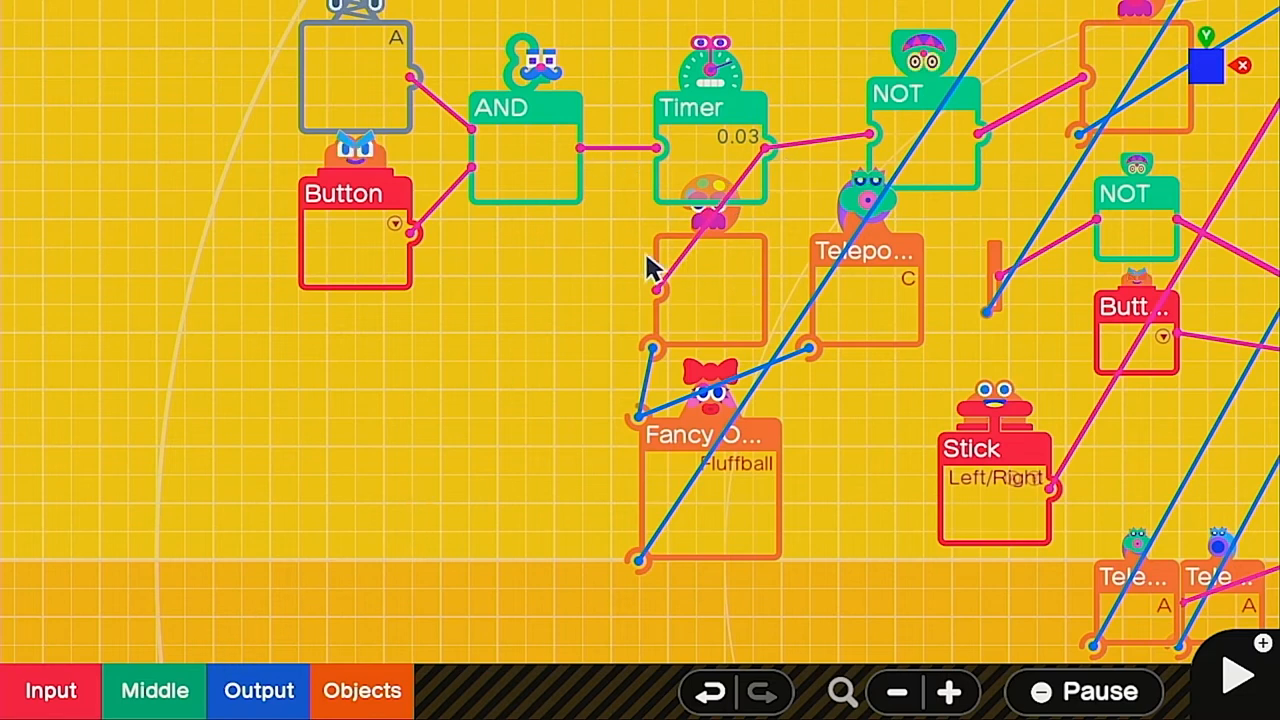
- Add a second Timer outputting after 0.60 seconds and continuing for 0.55 seconds
{"action": "left_click", "coordinate": [710, 130]}
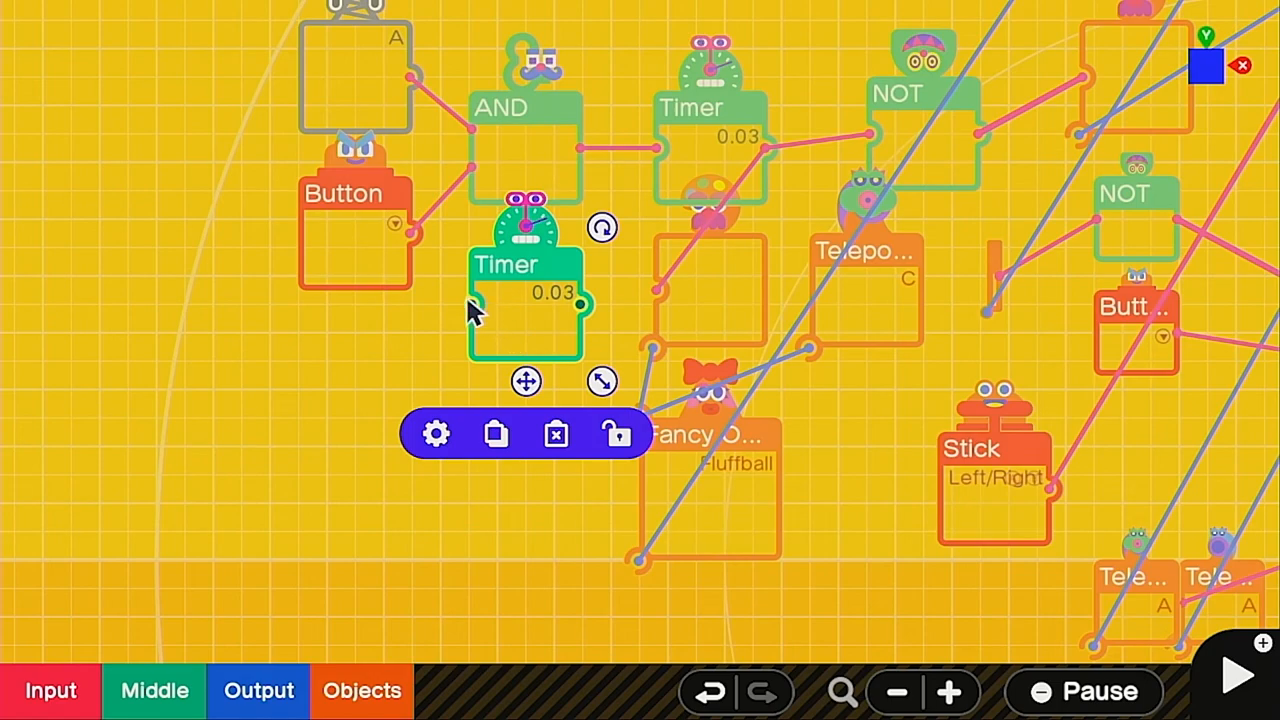
{"action": "left_click", "coordinate": [435, 434]}
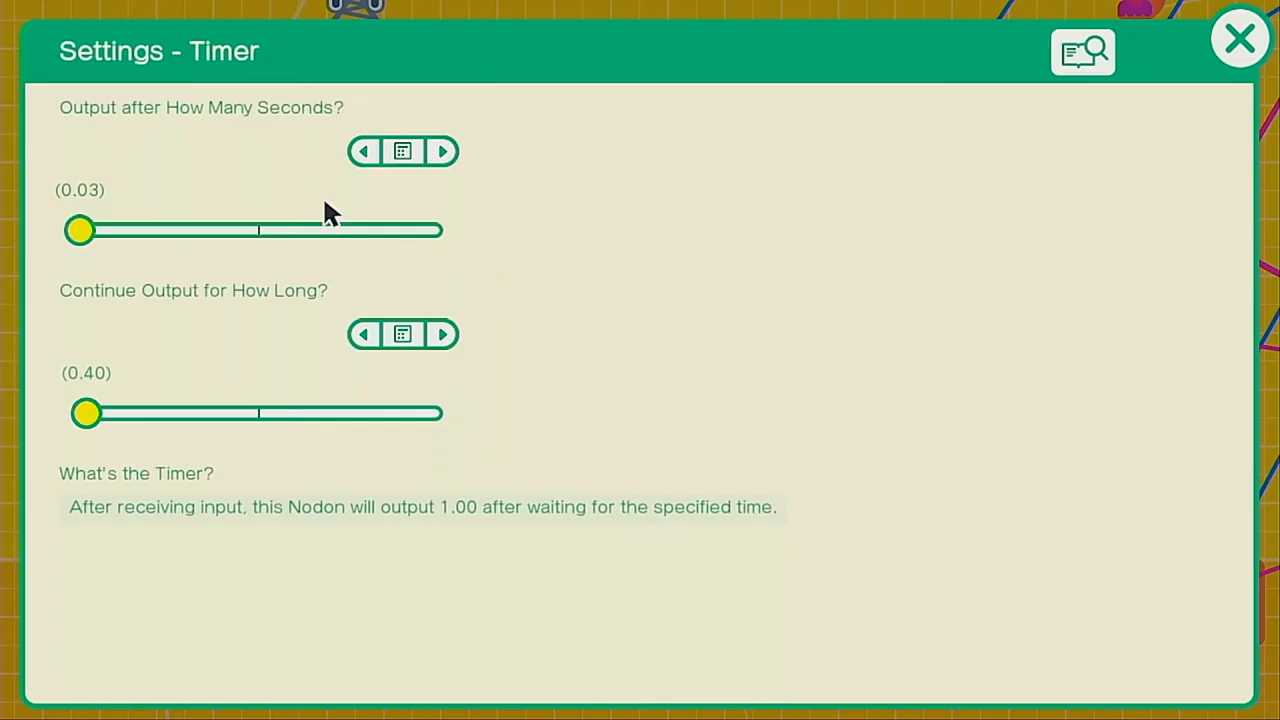
{"action": "left_click", "coordinate": [402, 150]}
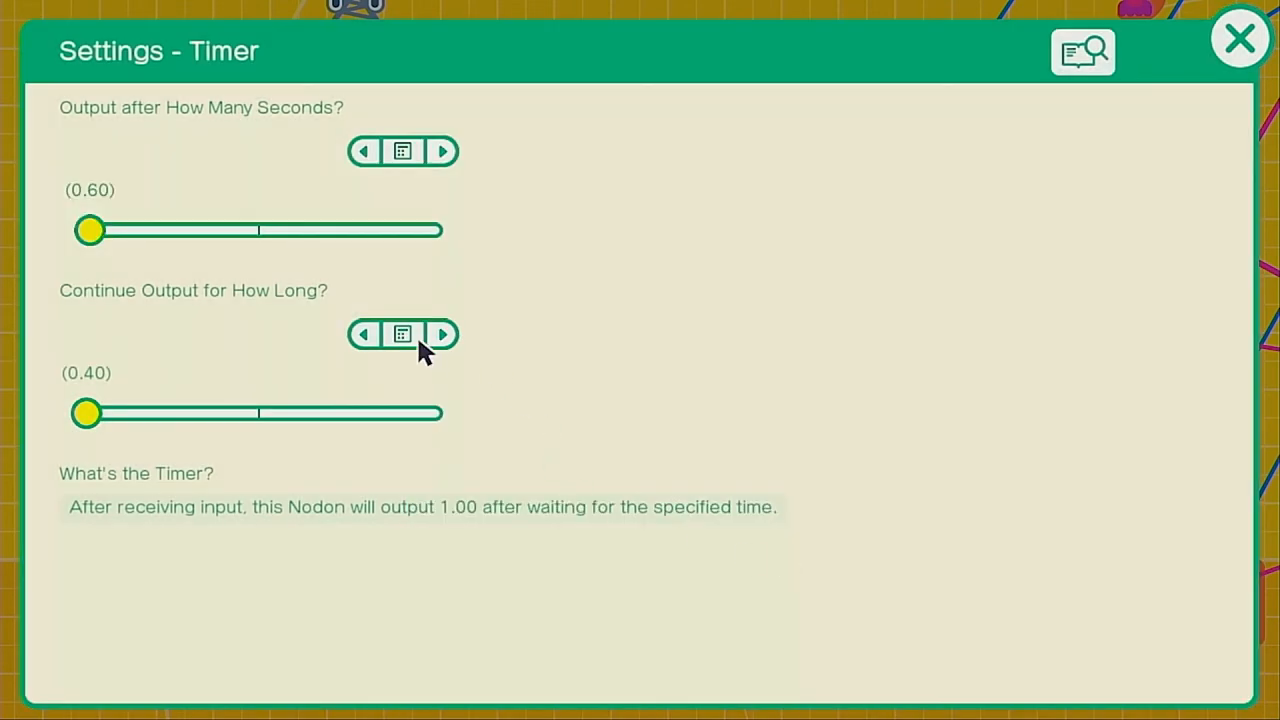
{"action": "left_click", "coordinate": [402, 334]}
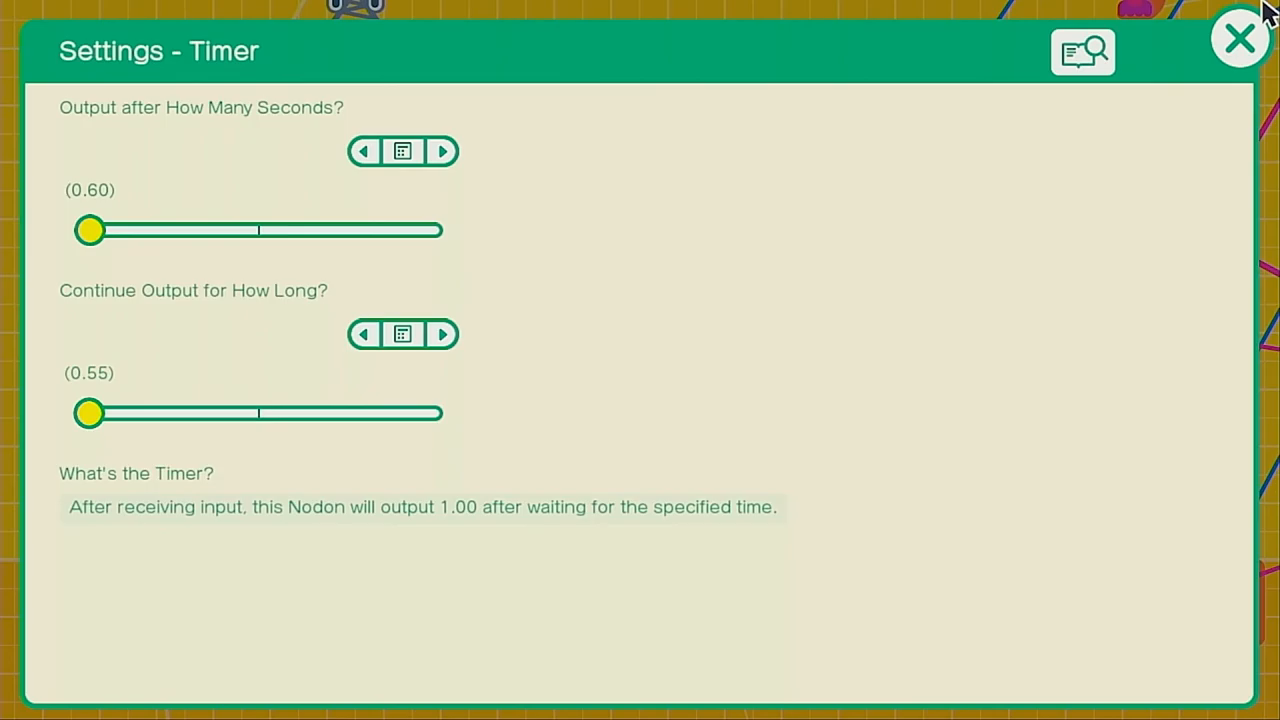
{"action": "left_click", "coordinate": [1232, 37]}
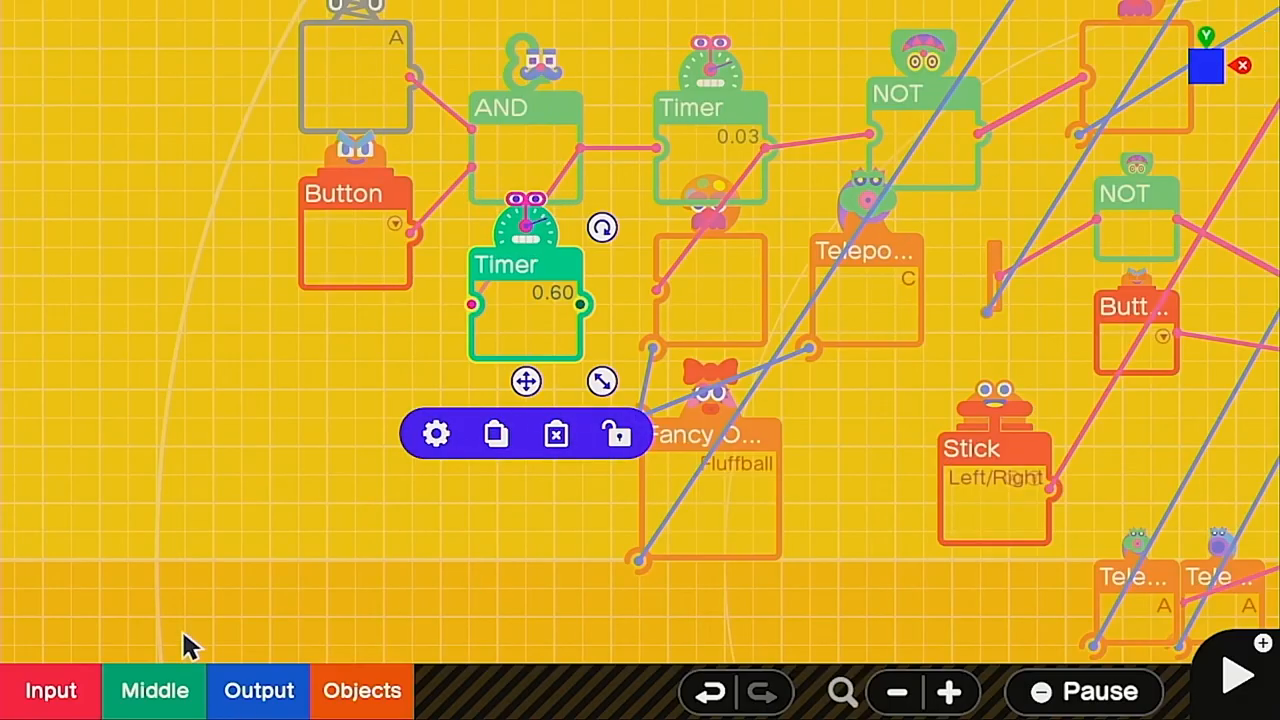
- Add a Smoke Effect Nodon with World location, connected from Center to Y−
{"action": "left_click", "coordinate": [361, 690]}
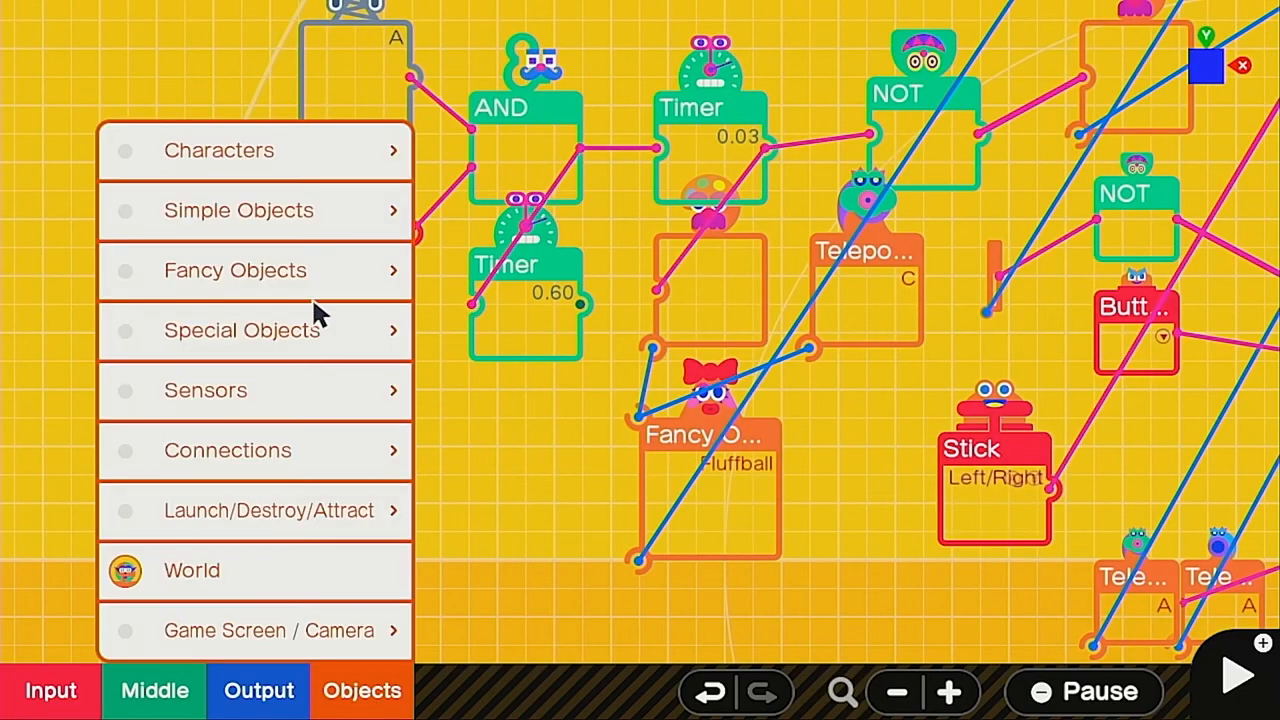
{"action": "left_click", "coordinate": [242, 330]}
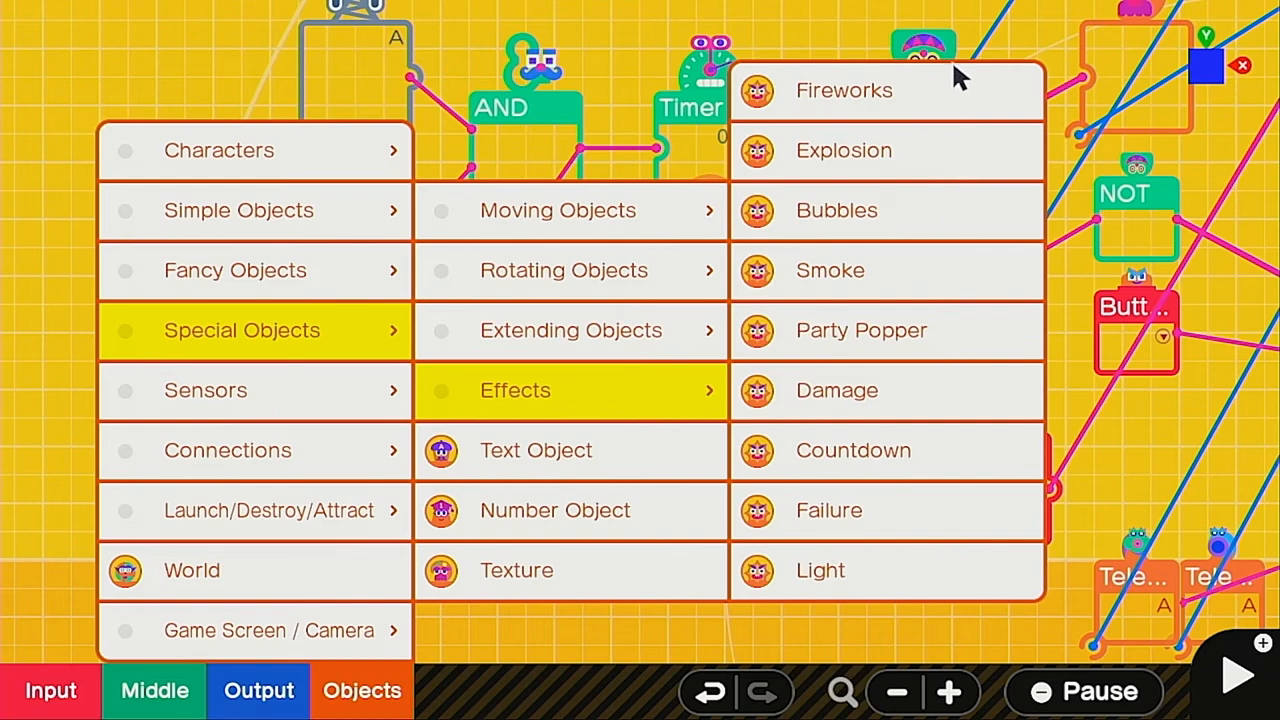
{"action": "mouse_move", "coordinate": [846, 382]}
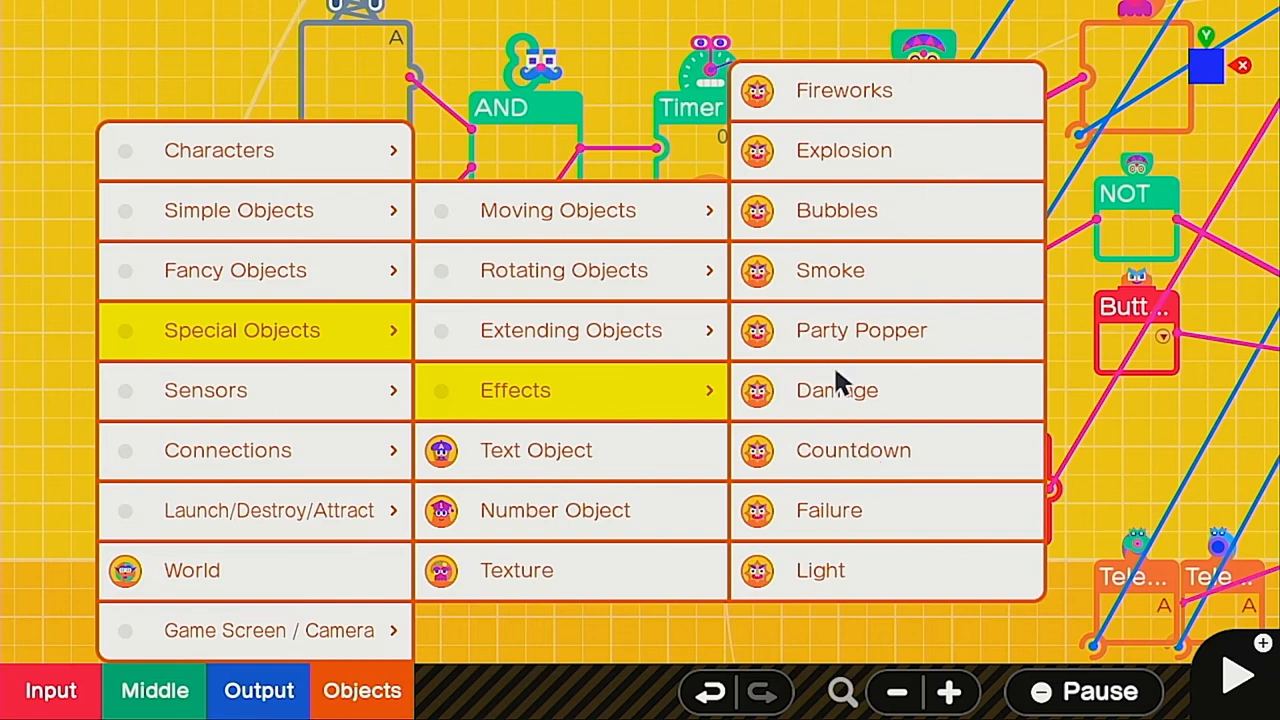
{"action": "left_click", "coordinate": [830, 270]}
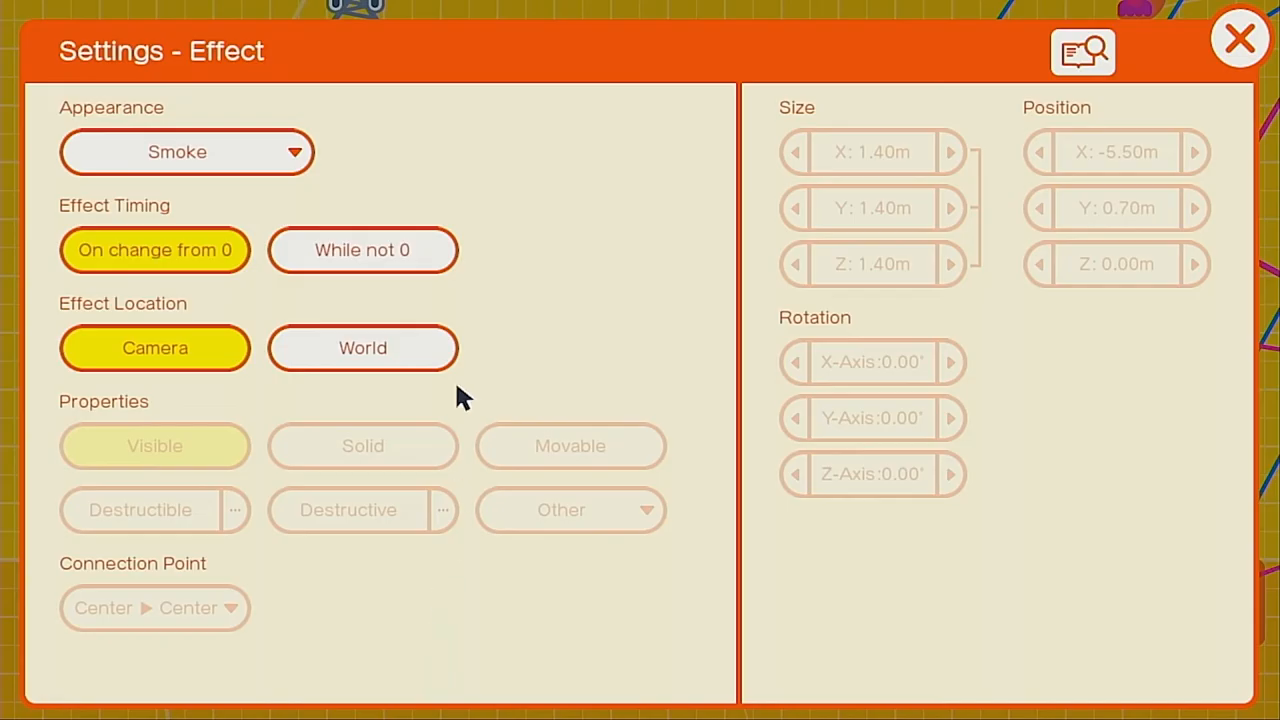
{"action": "left_click", "coordinate": [362, 347]}
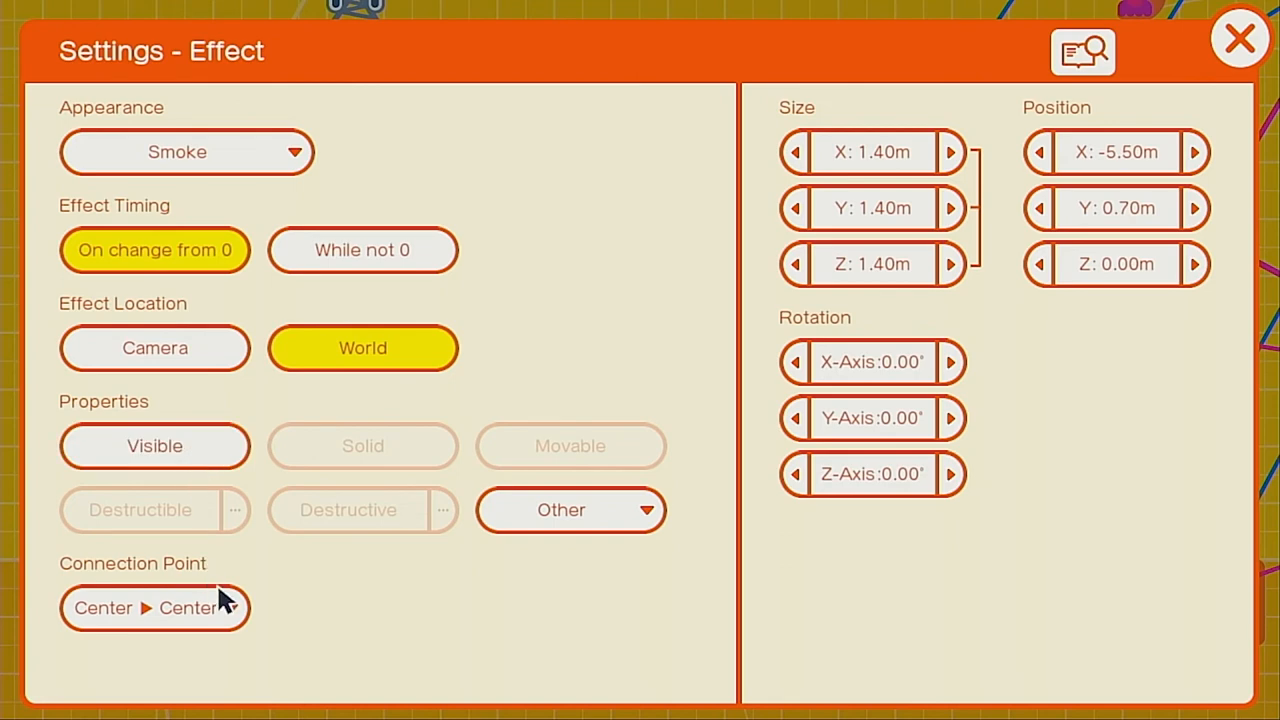
{"action": "left_click", "coordinate": [154, 608]}
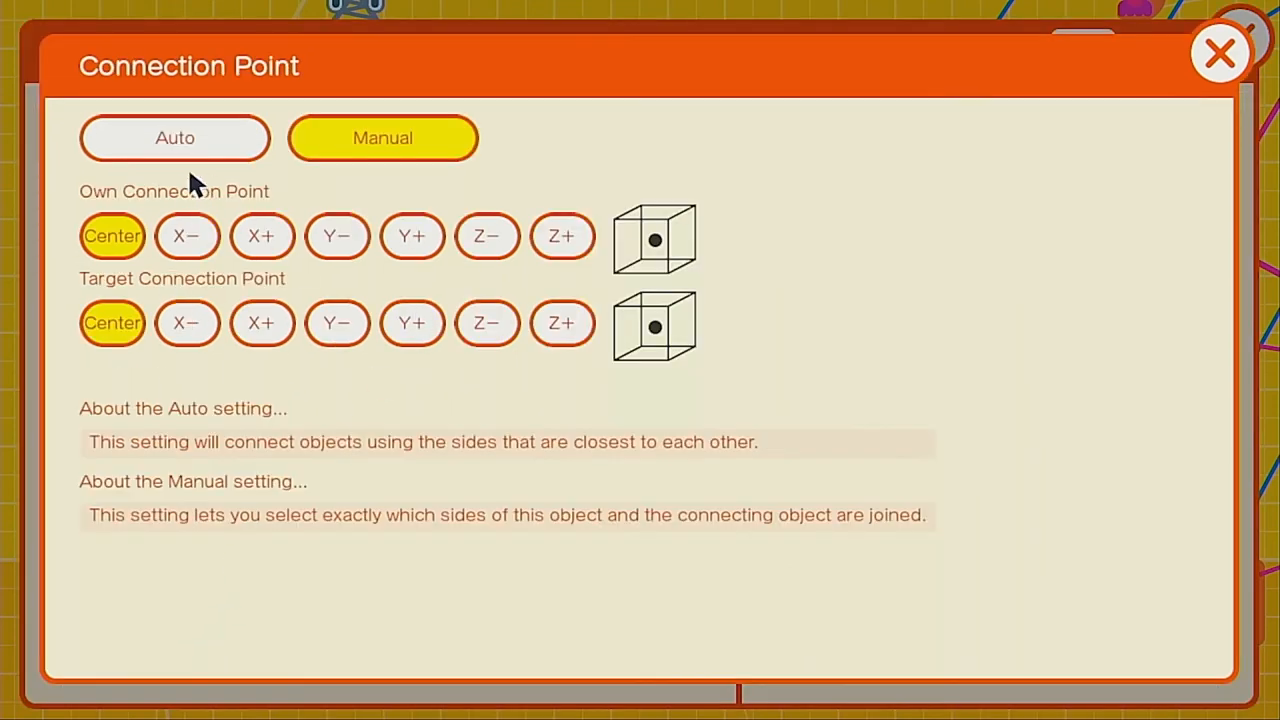
{"action": "left_click", "coordinate": [337, 322]}
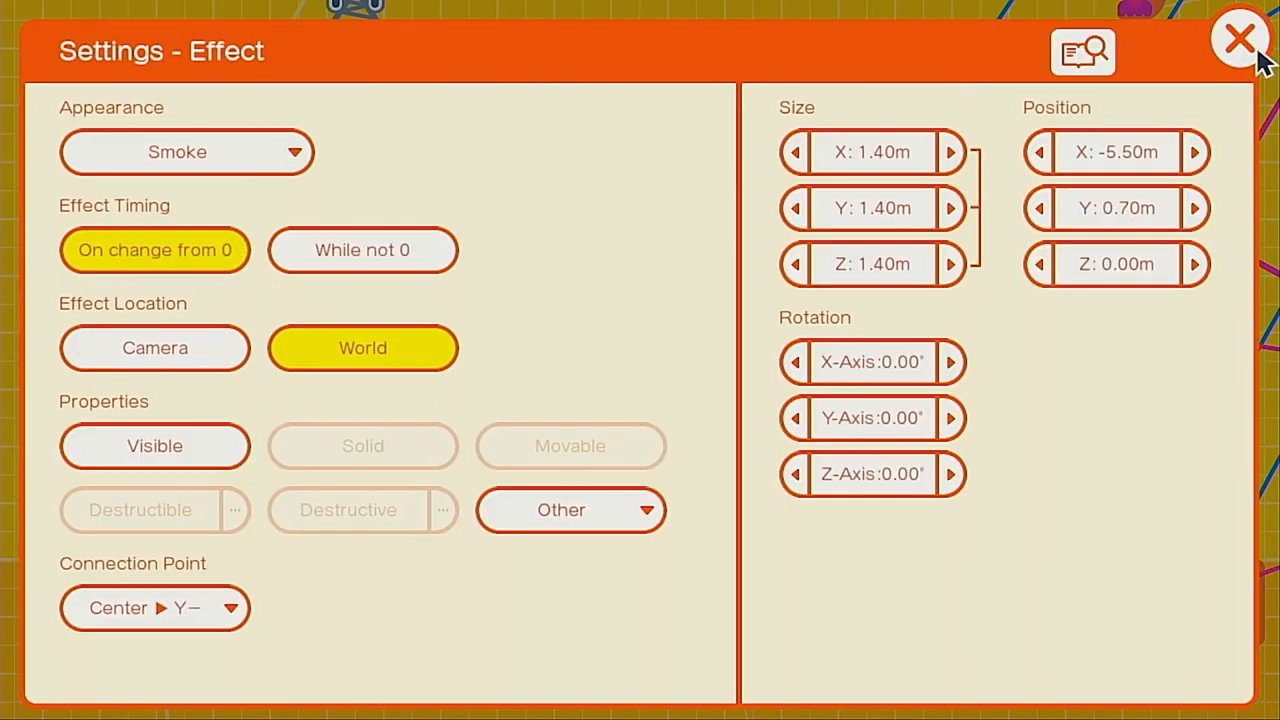
{"action": "left_click", "coordinate": [1235, 38]}
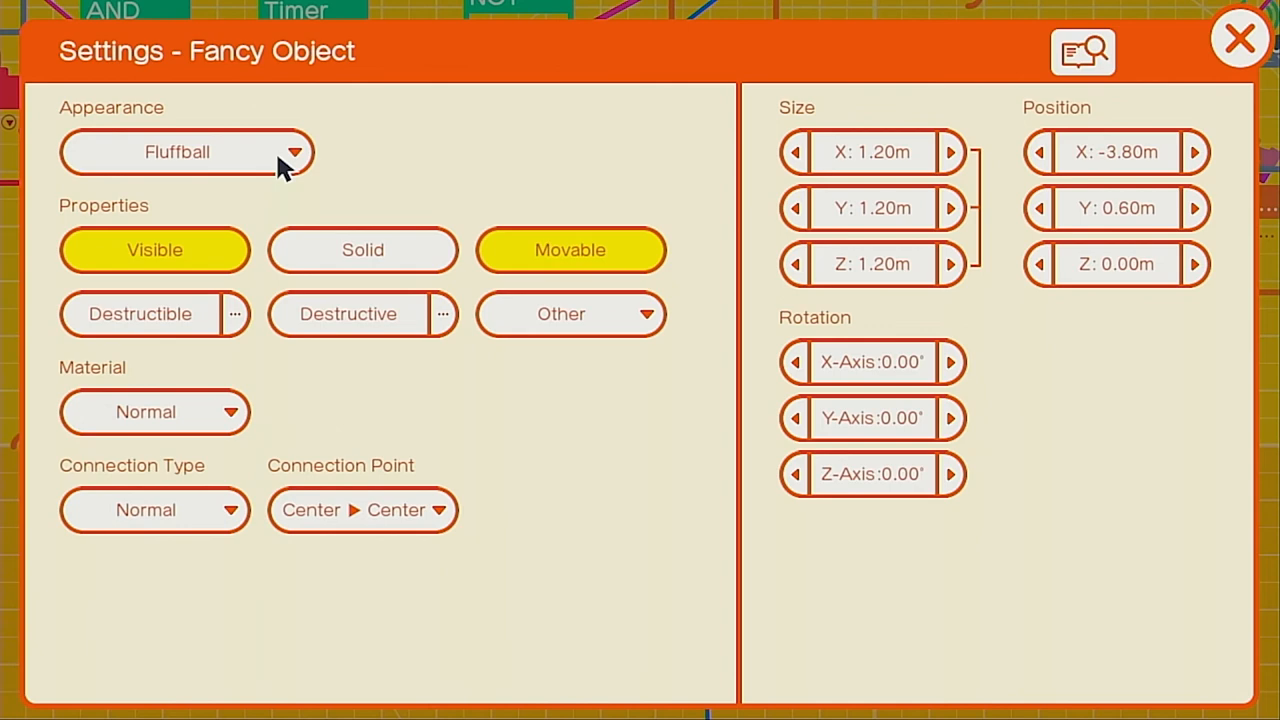
- Switch the Fancy Object's appearance to Alien and enlarge it to 0.90 m
{"action": "left_click", "coordinate": [186, 152]}
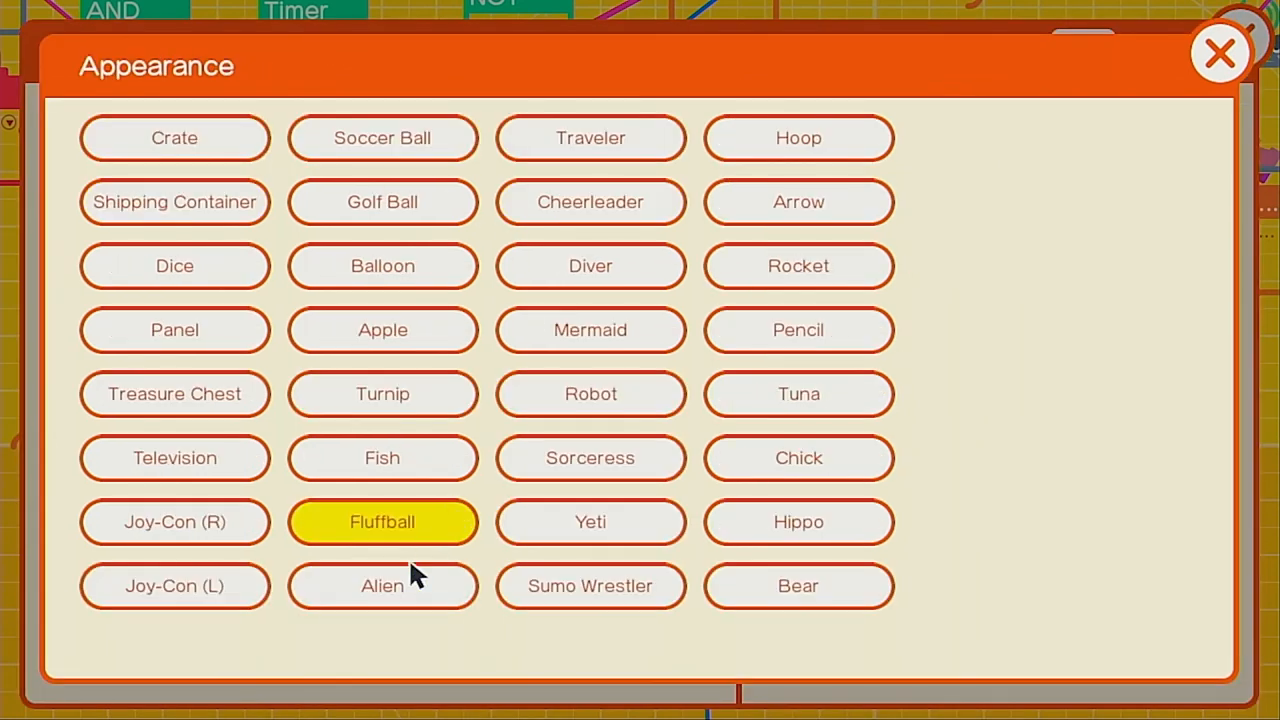
{"action": "left_click", "coordinate": [382, 586]}
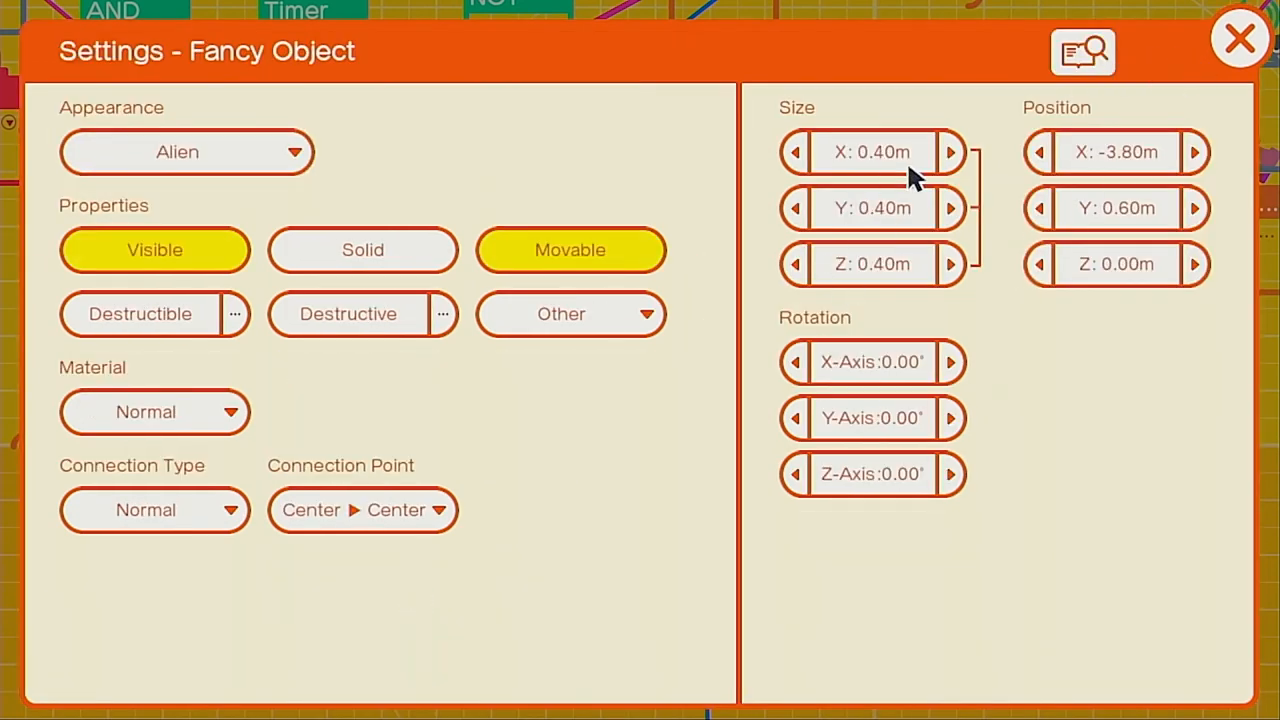
{"action": "left_click", "coordinate": [951, 207]}
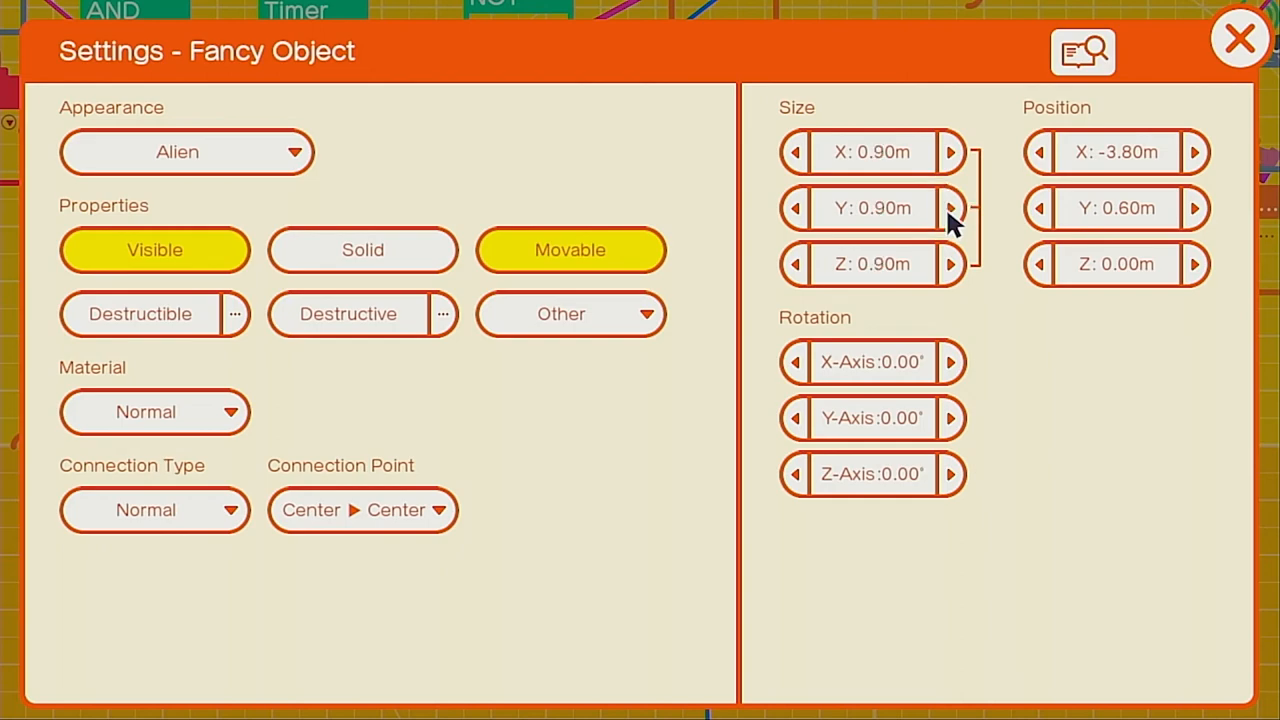
{"action": "left_click", "coordinate": [1235, 38]}
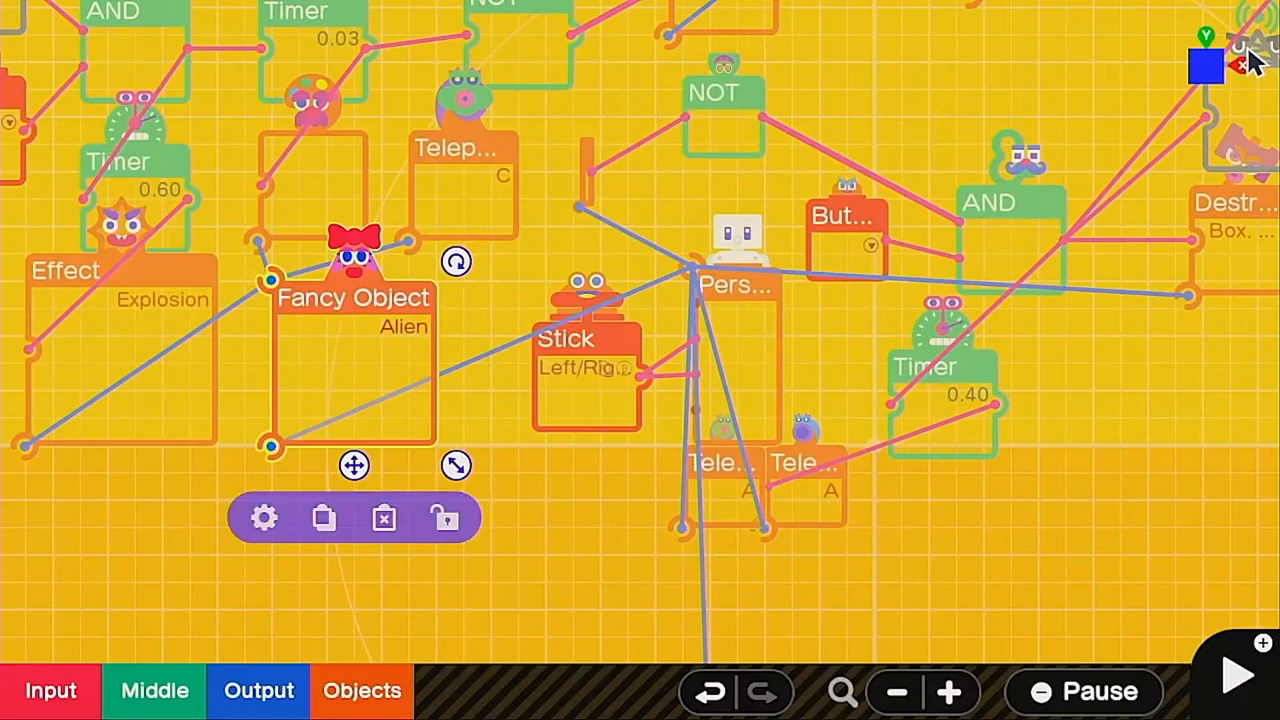
- Open the Person's settings and close them again
{"action": "left_click", "coordinate": [263, 518]}
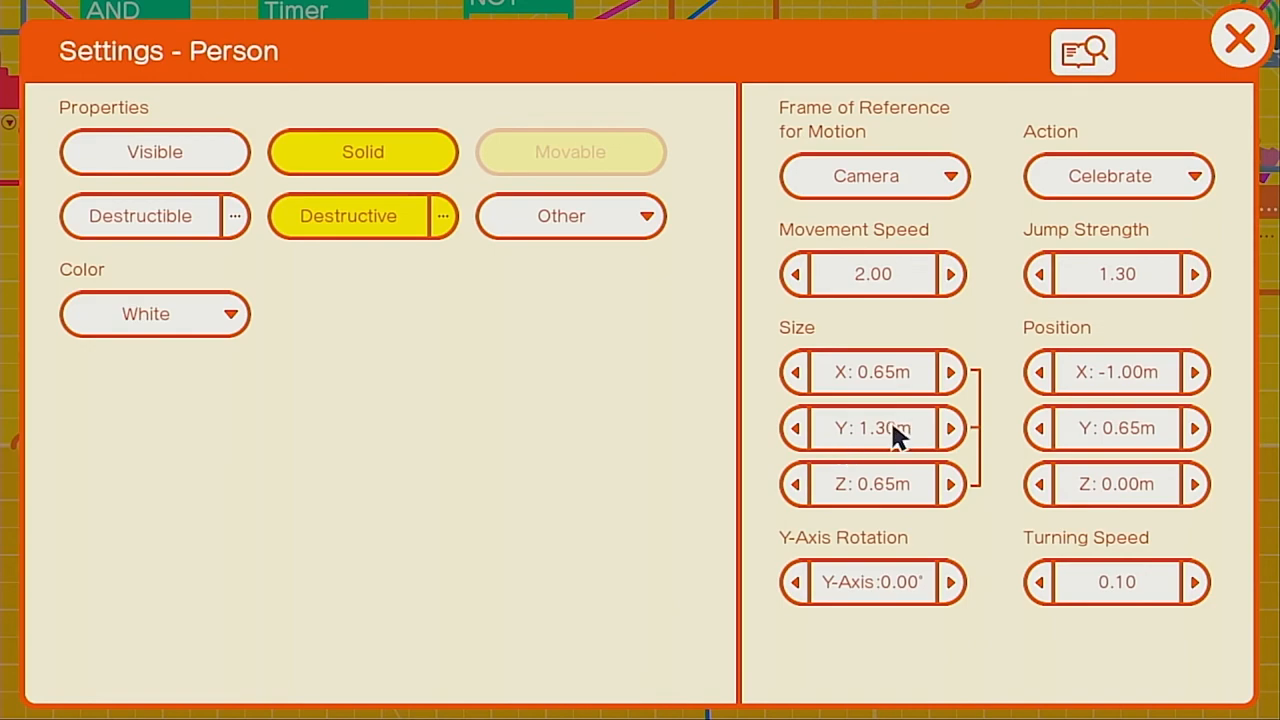
{"action": "left_click", "coordinate": [1236, 38]}
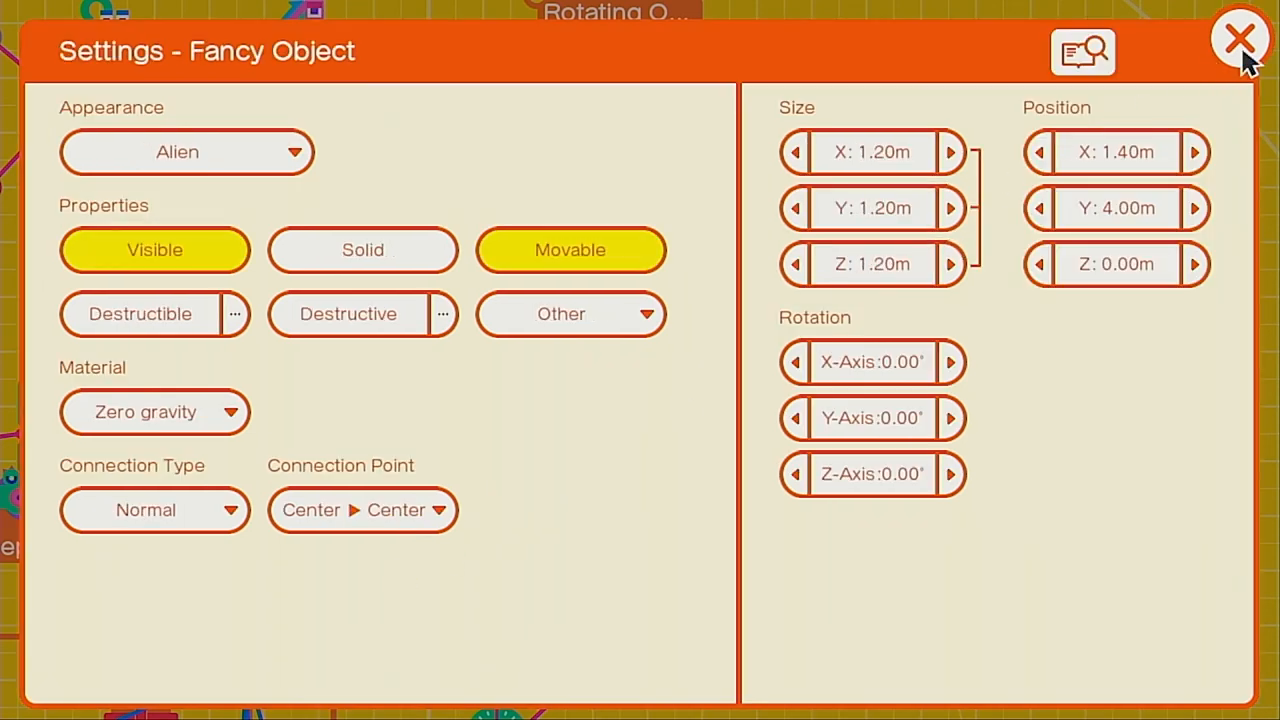
- Set Teleport Entrance C's Teleport What to Alien and close the settings
{"action": "left_click", "coordinate": [1235, 38]}
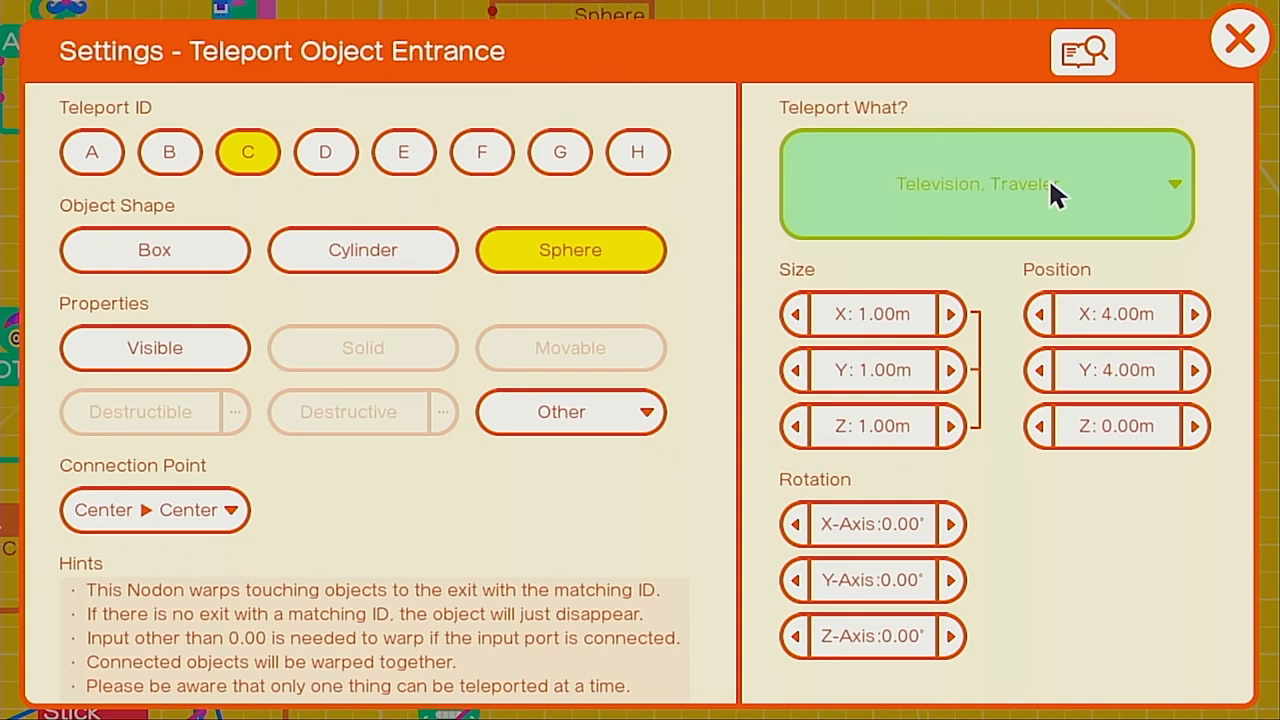
{"action": "left_click", "coordinate": [987, 184]}
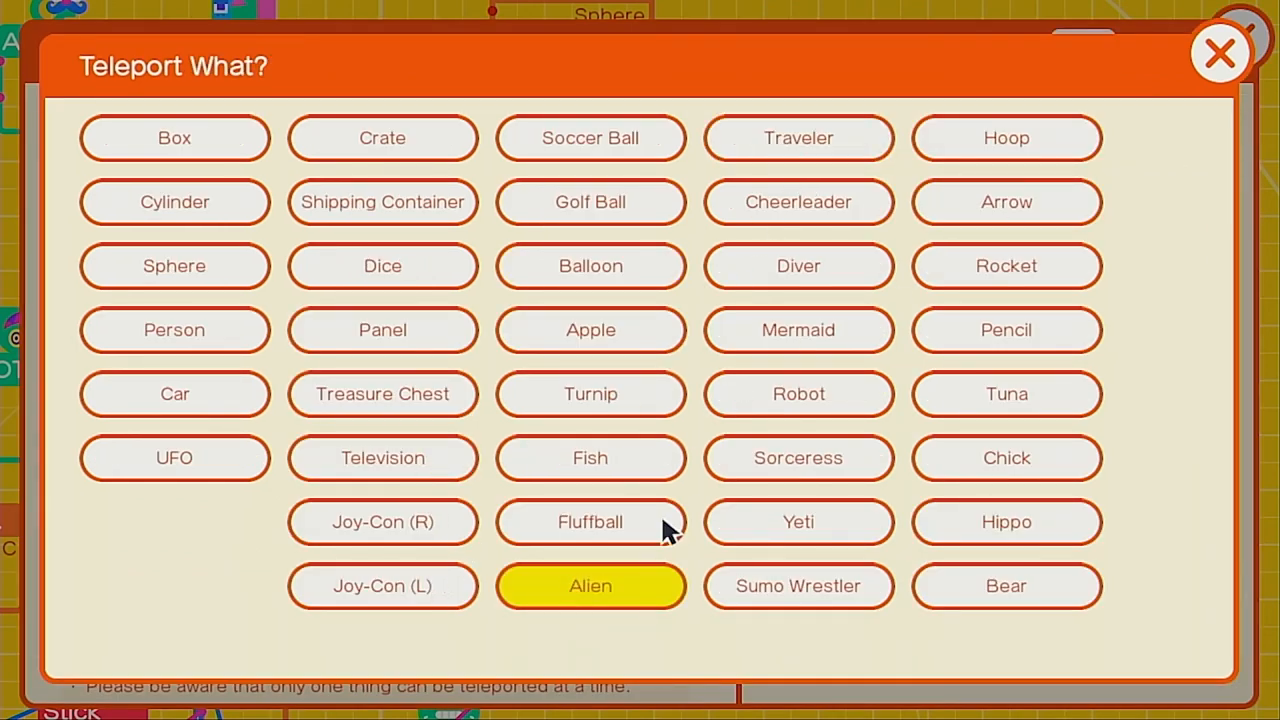
{"action": "mouse_move", "coordinate": [1260, 75]}
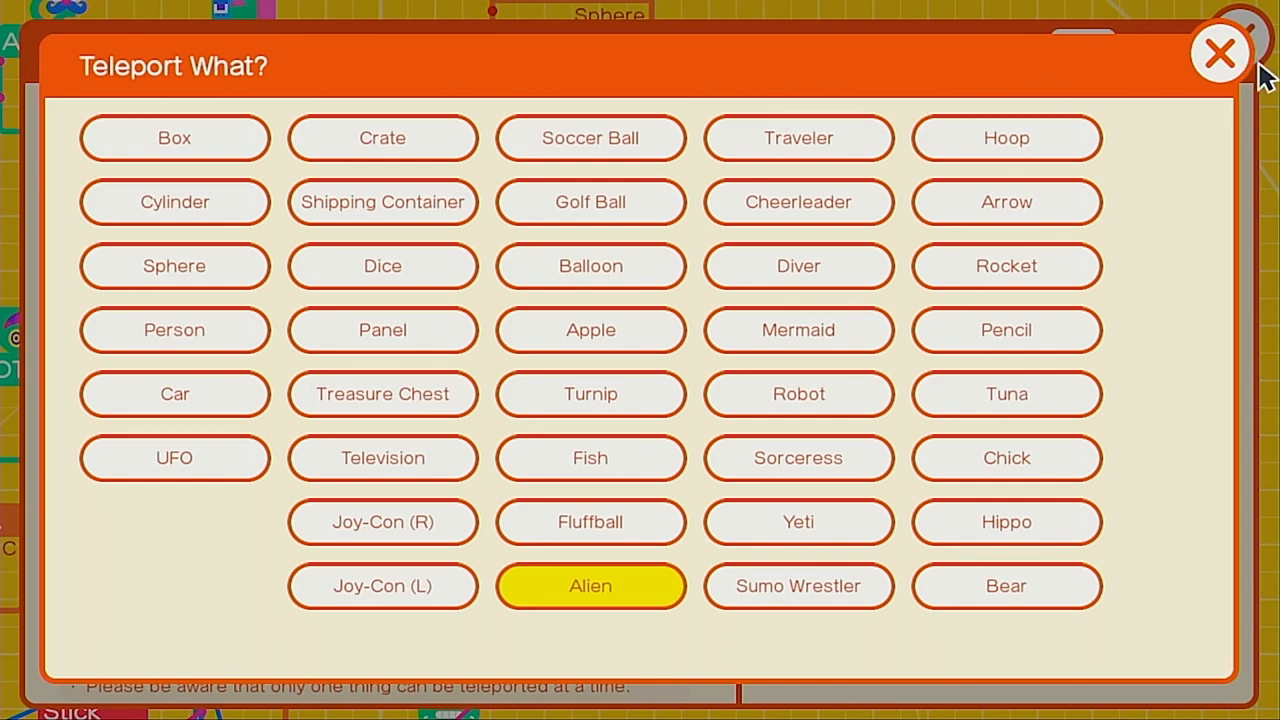
{"action": "left_click", "coordinate": [589, 586]}
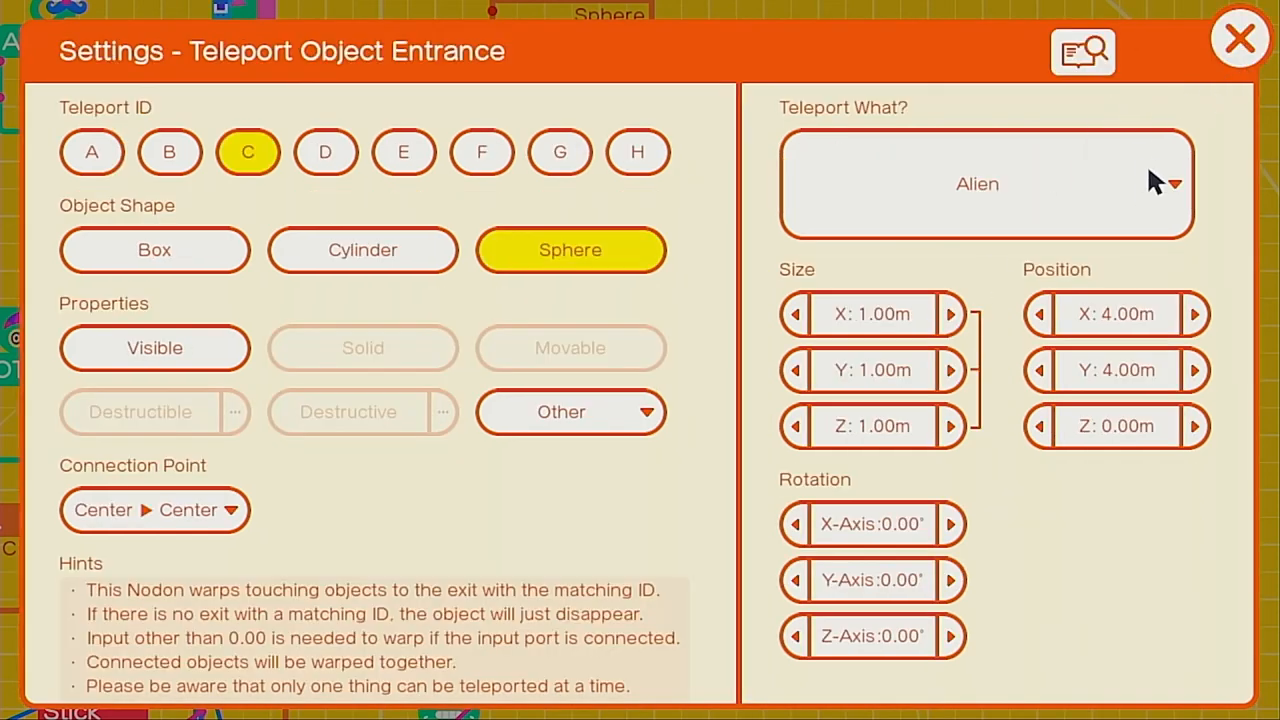
{"action": "left_click", "coordinate": [1237, 37]}
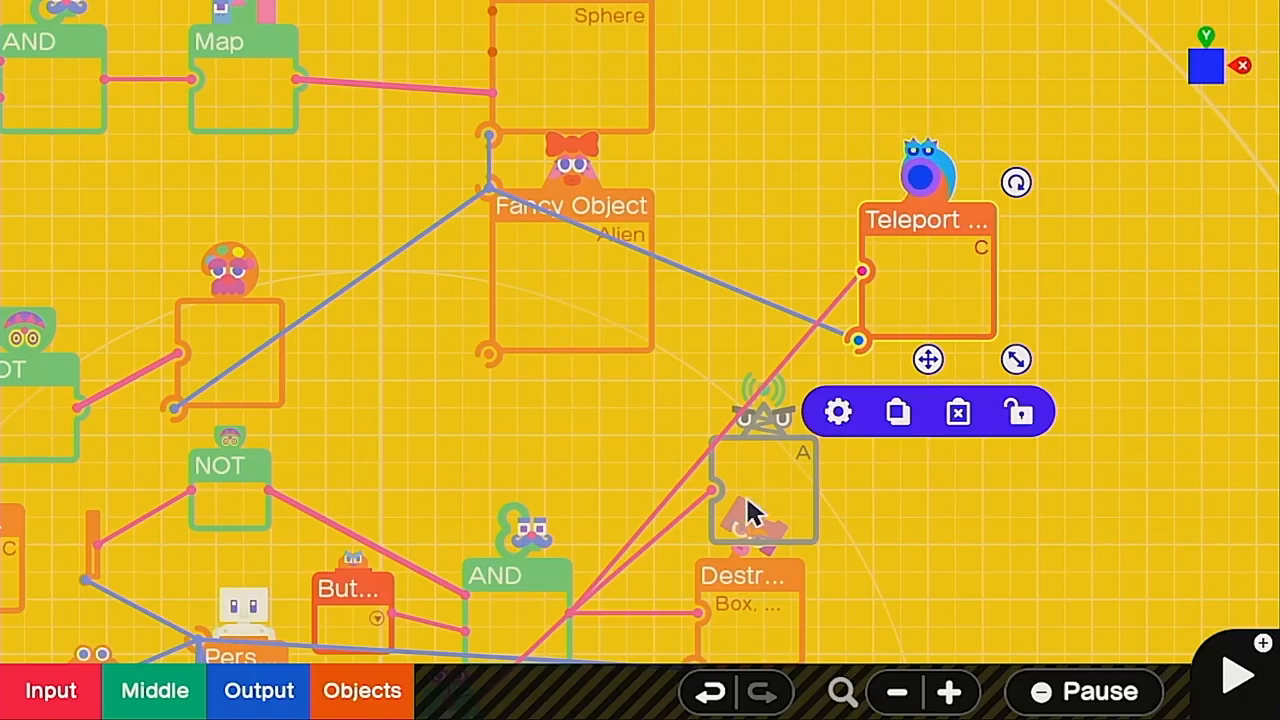